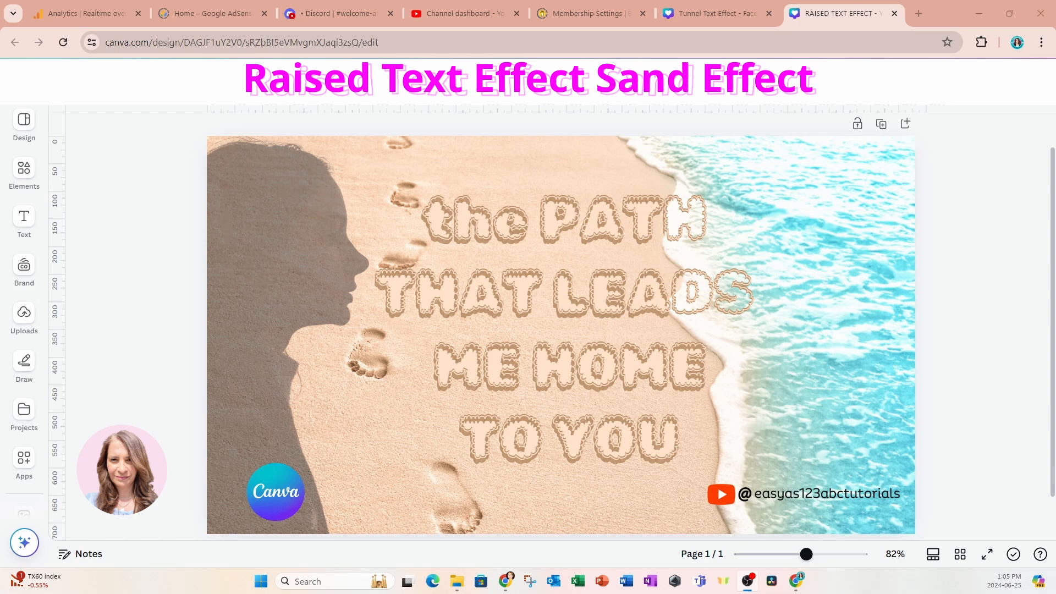
pyautogui.moveTo(906, 124)
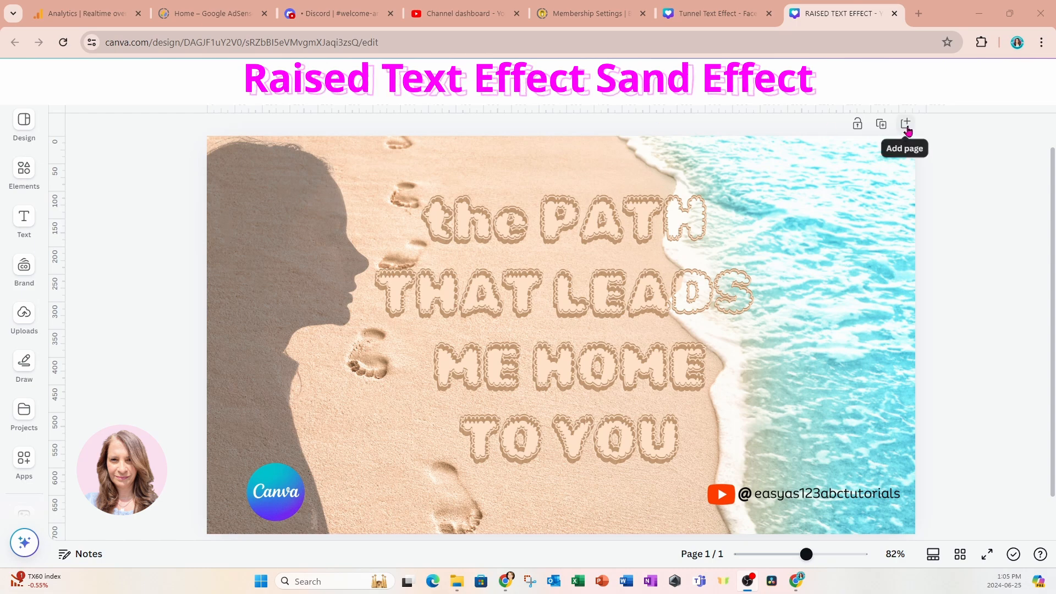
# - Add a new blank page and change its background from pink to white
pyautogui.click(906, 123)
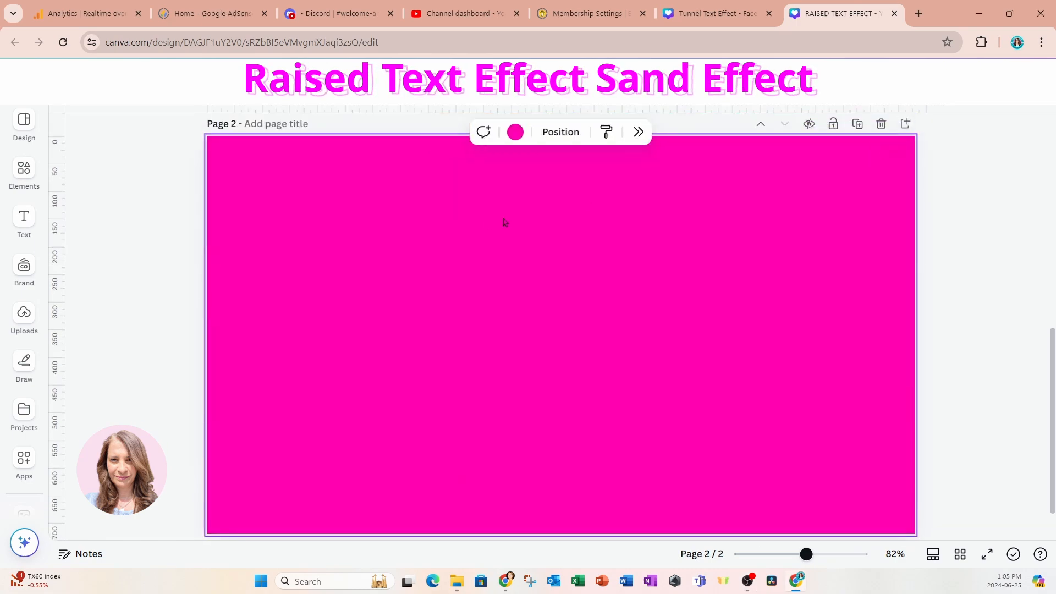
pyautogui.click(515, 131)
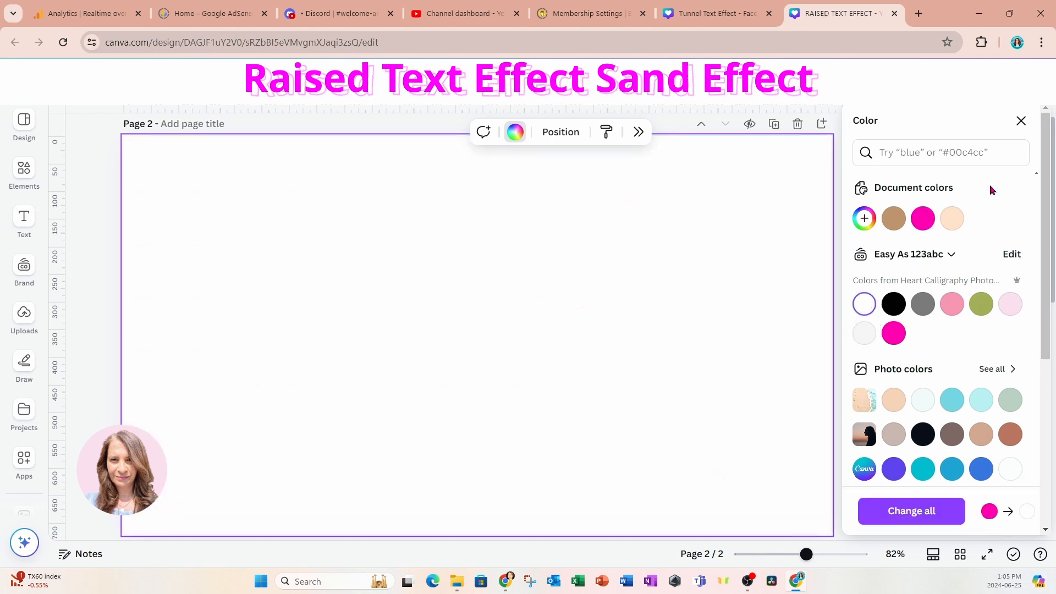
pyautogui.click(1020, 121)
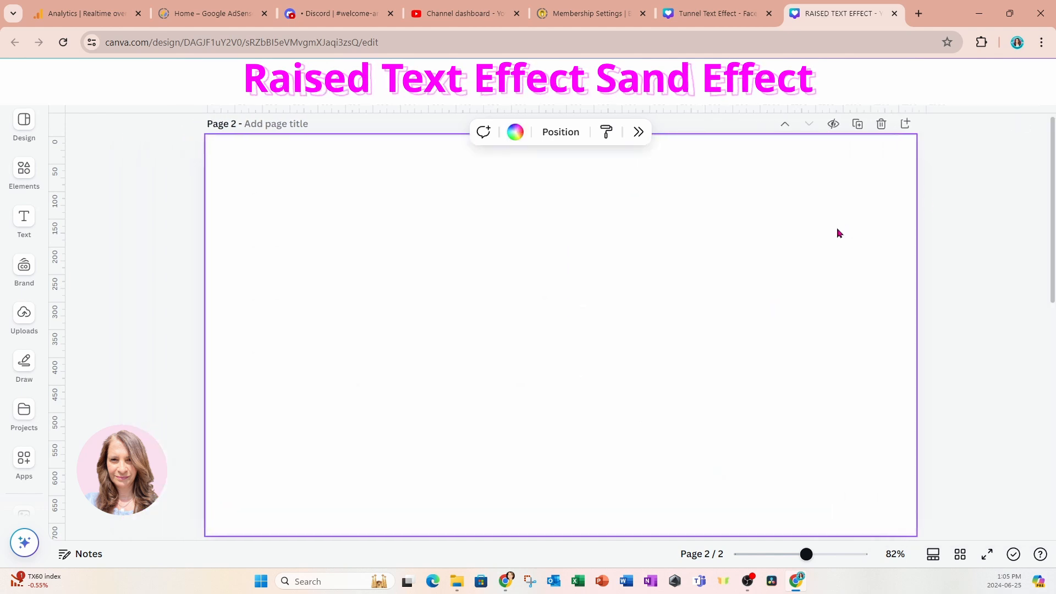
pyautogui.moveTo(375, 470)
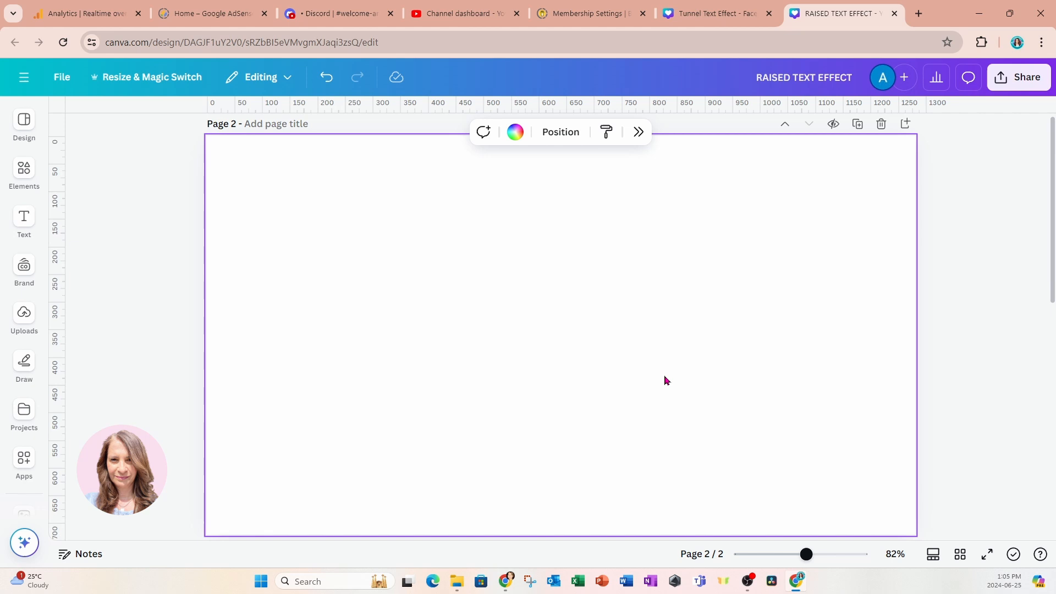
# - Start copying the design from the File menu, confirming all changes are saved
pyautogui.click(61, 77)
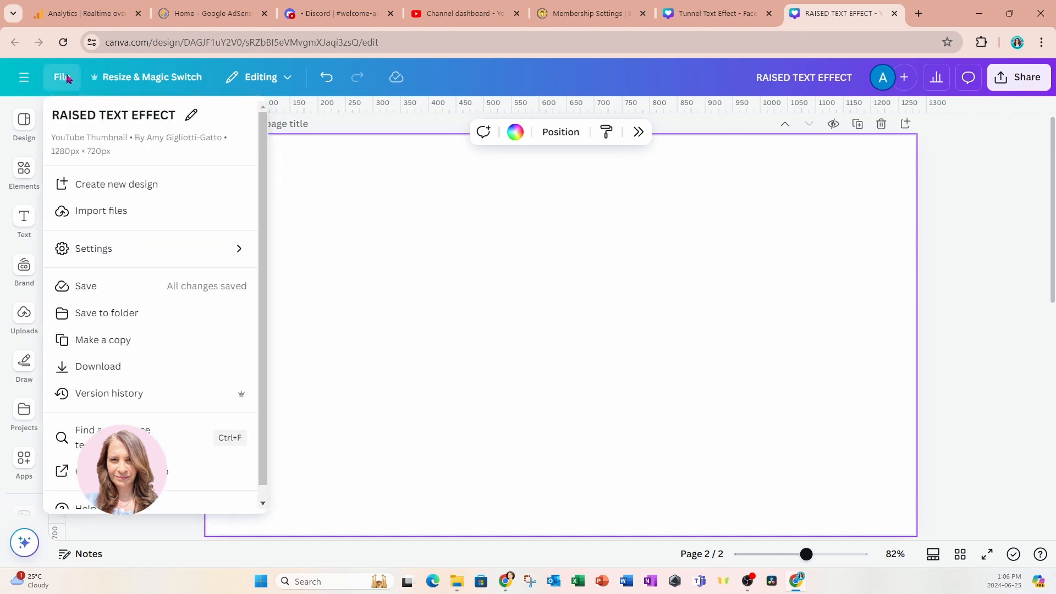
pyautogui.moveTo(53, 170)
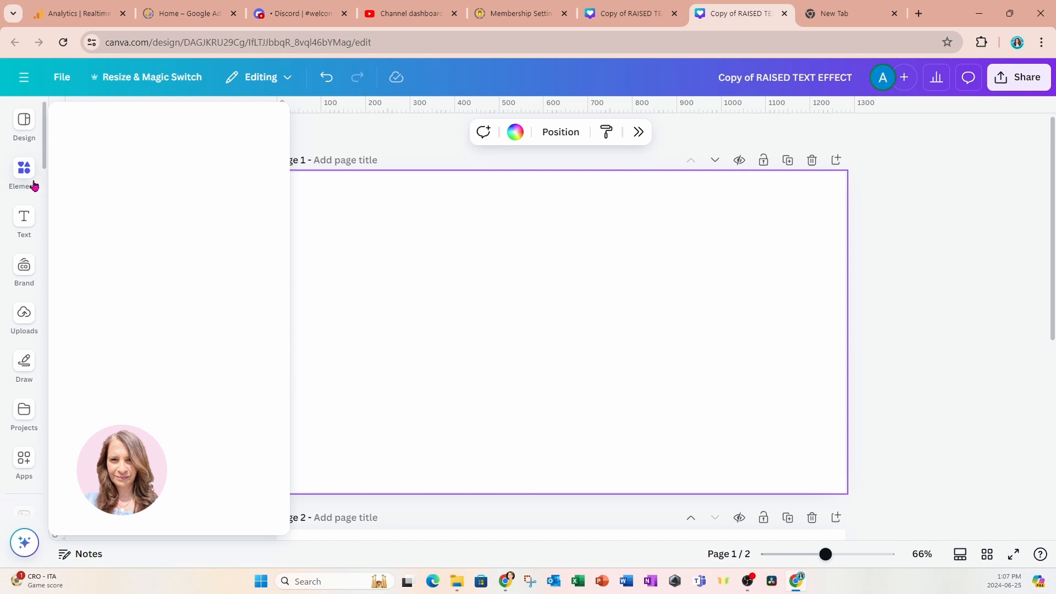
# - Place the recently used beach sand-and-waves photo on the first page and reposition it
pyautogui.click(24, 174)
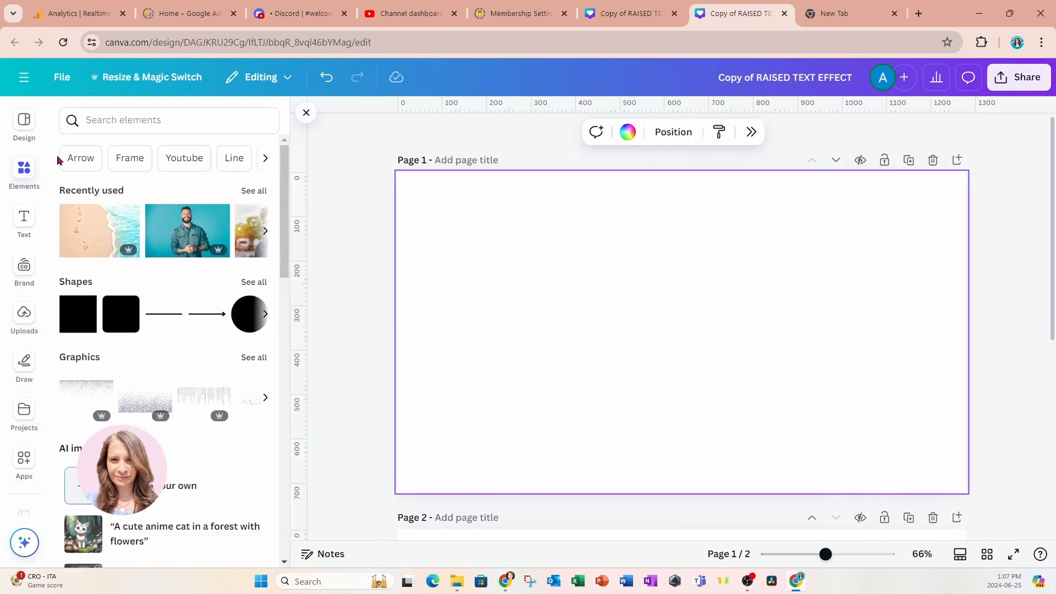
pyautogui.click(99, 230)
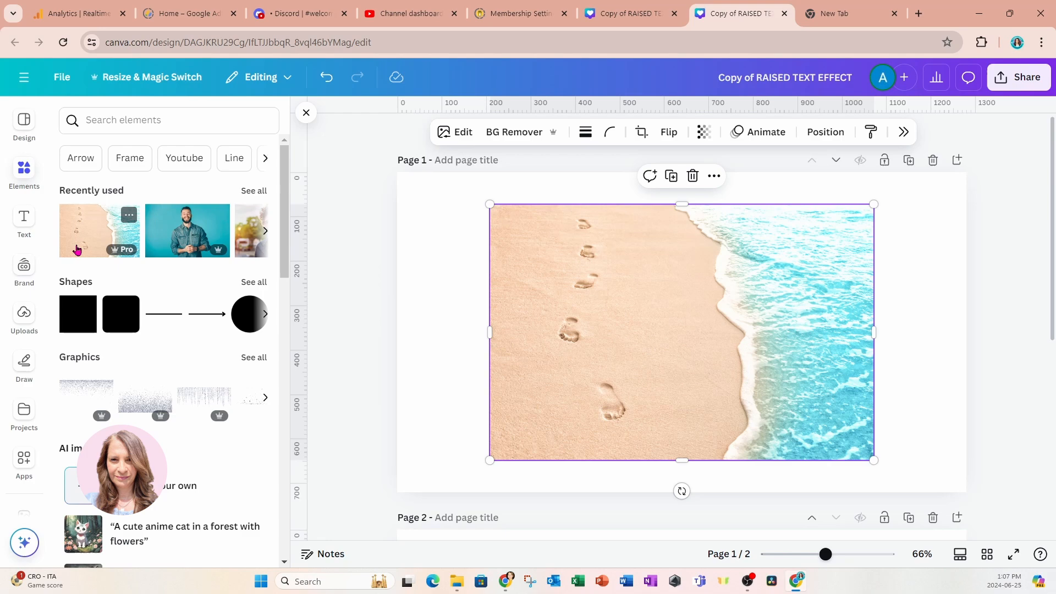
pyautogui.moveTo(638, 453)
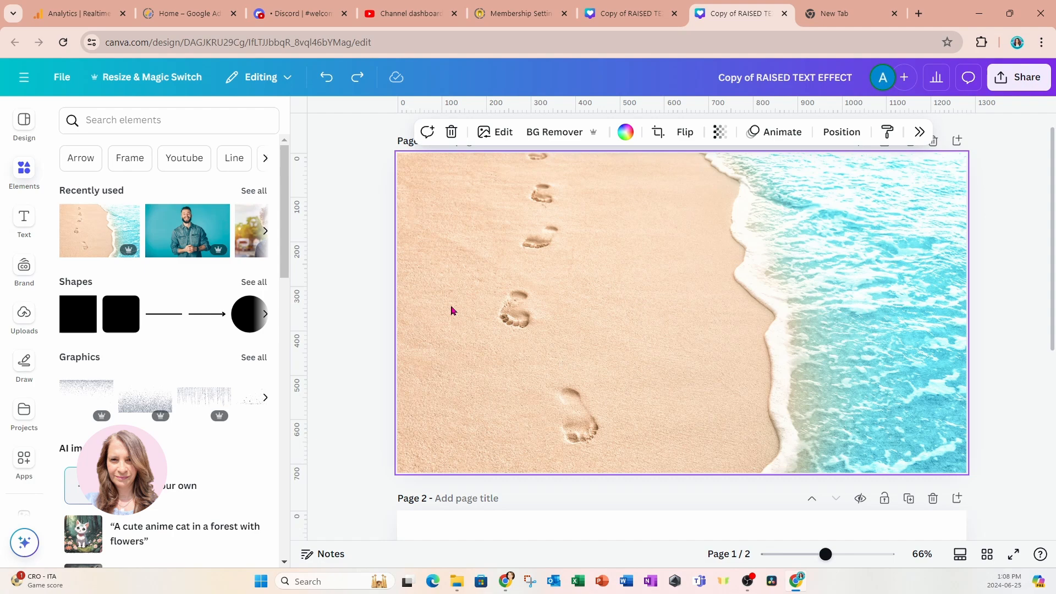
pyautogui.click(657, 132)
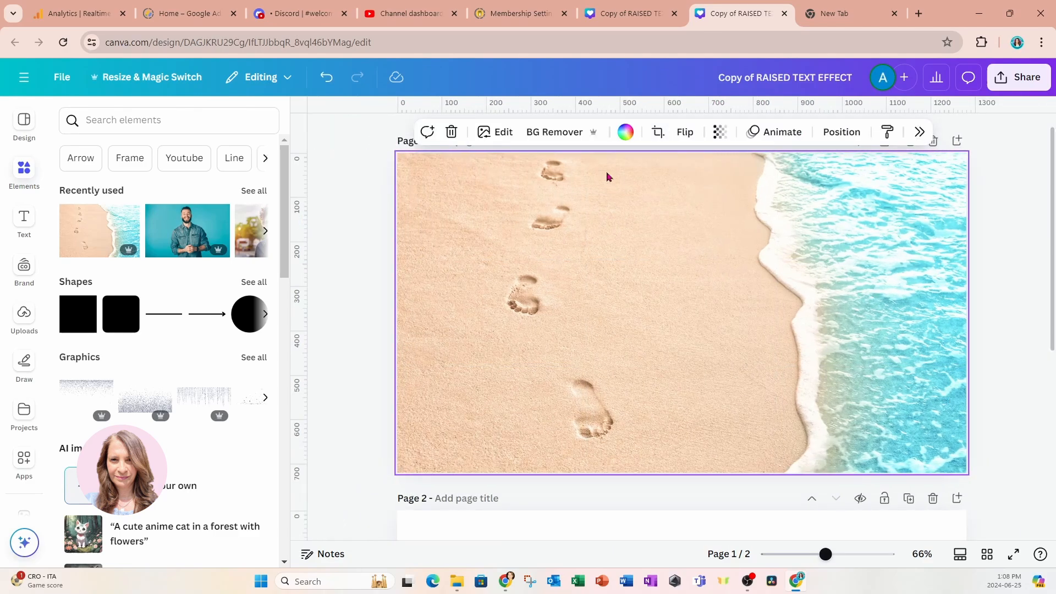
pyautogui.moveTo(643, 232)
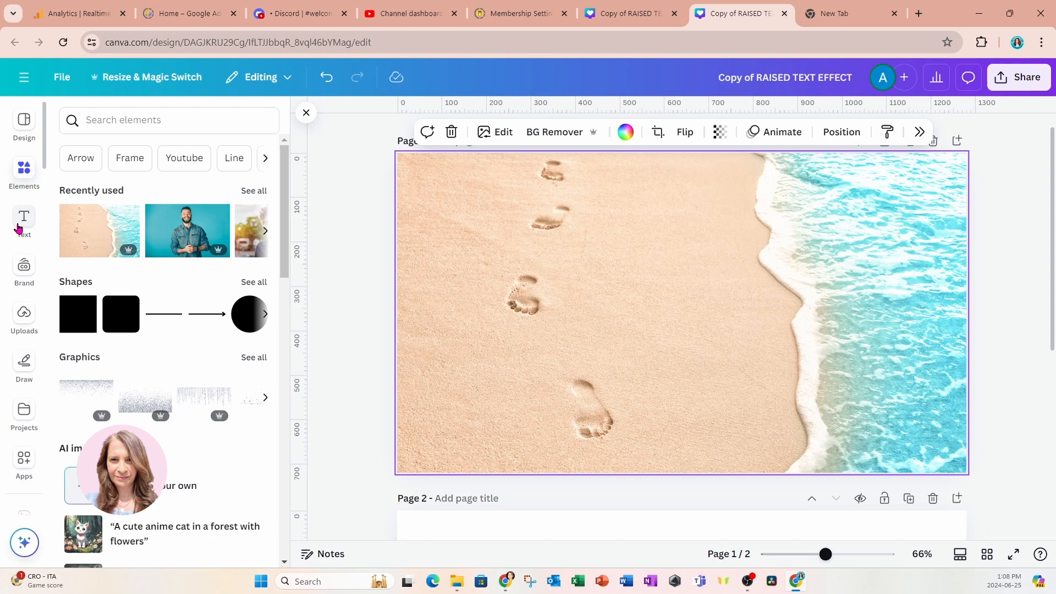
# - Add a text box reading 'the PATH THAT LEADS ME HOME TO YOU' and search fonts for Rubik Bubbles
pyautogui.click(24, 222)
pyautogui.write('THe PATH THAT LEADS')
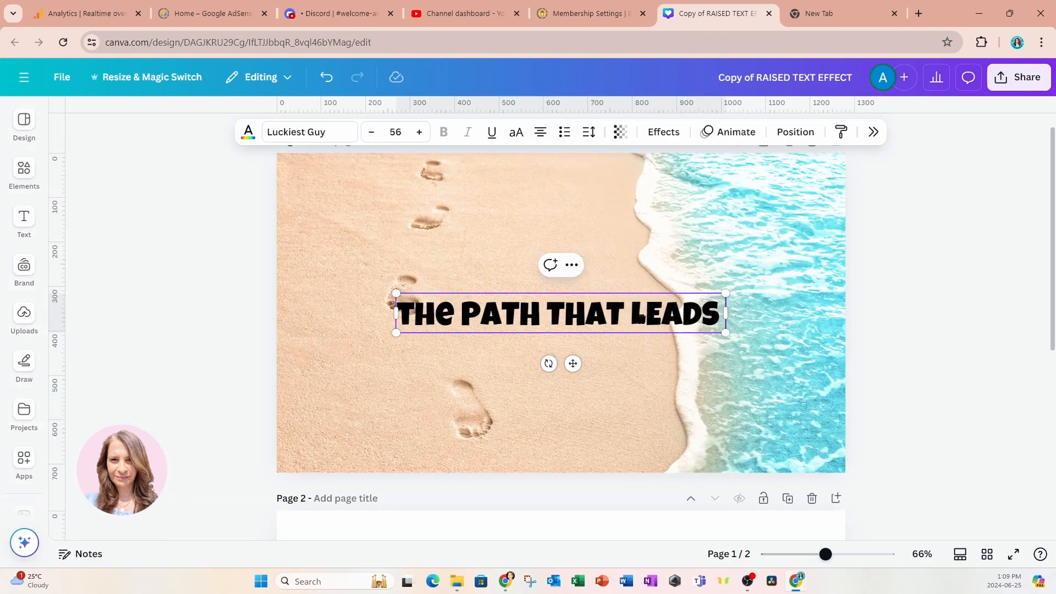
pyautogui.write('ME HOME TO')
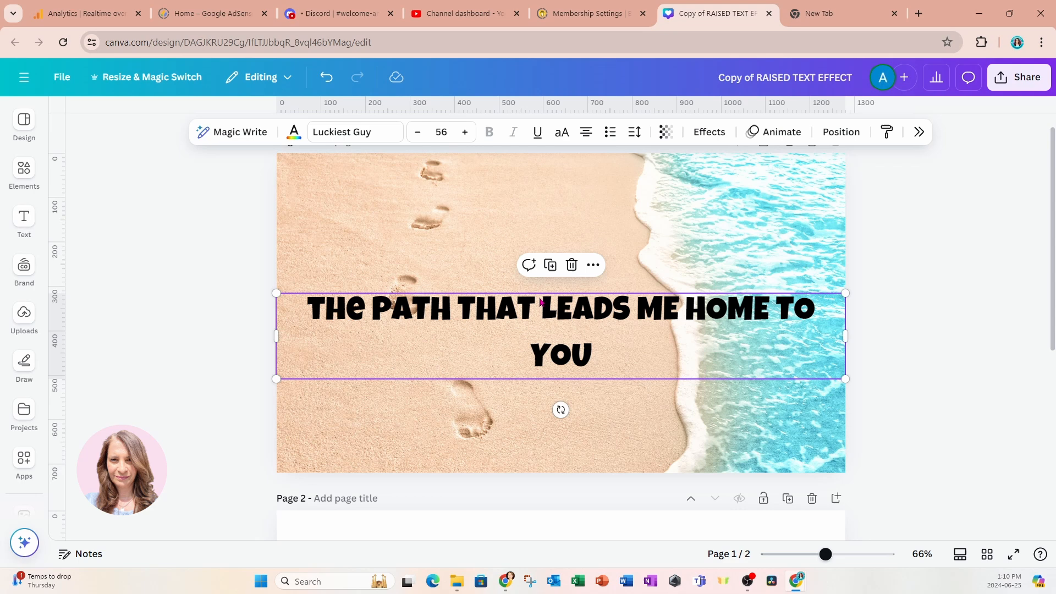
pyautogui.click(354, 132)
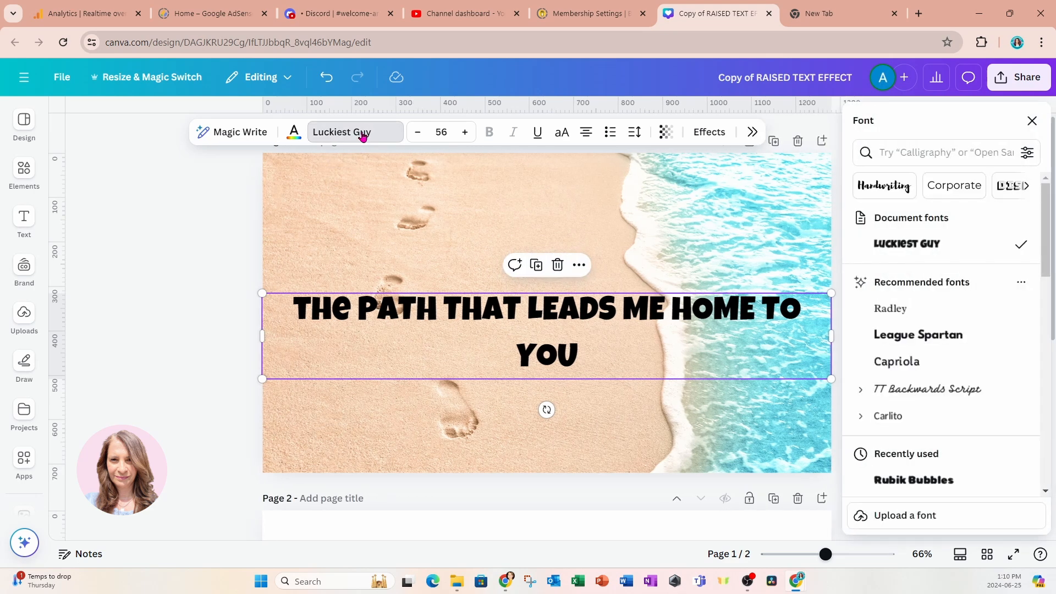
pyautogui.click(968, 152)
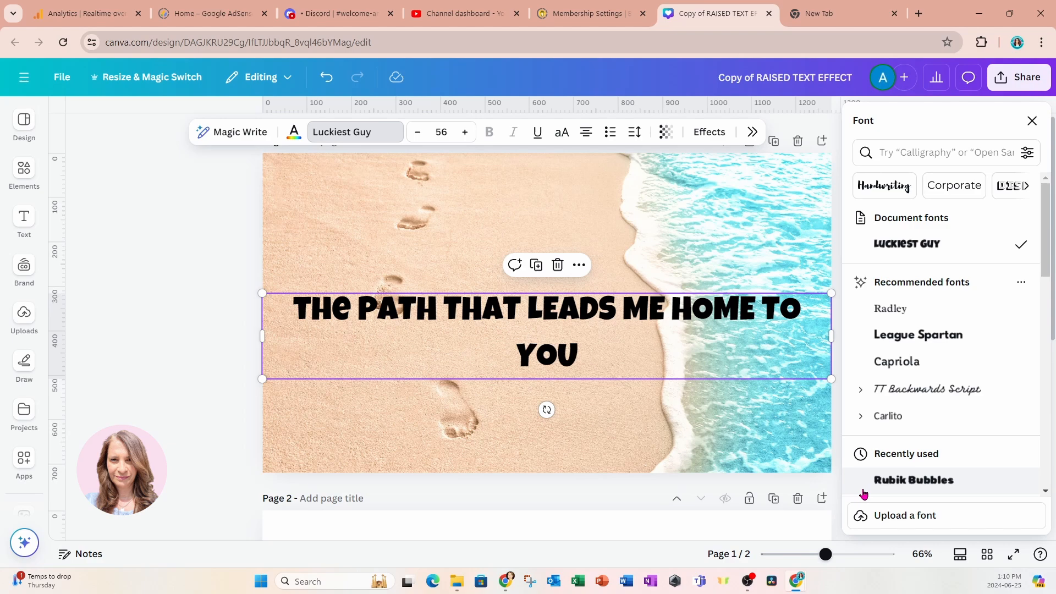
pyautogui.moveTo(914, 479)
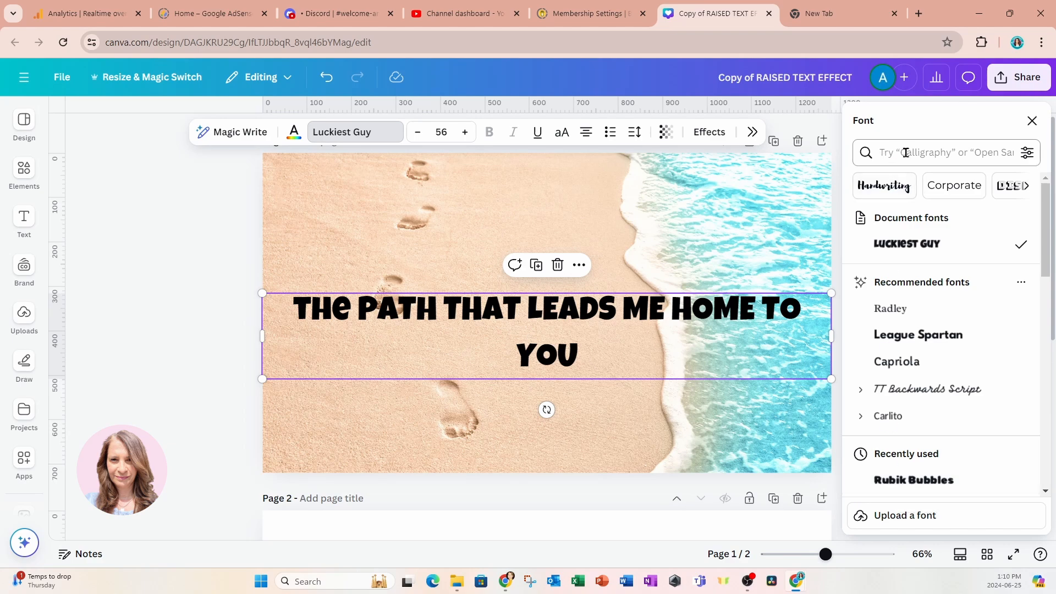
pyautogui.click(913, 479)
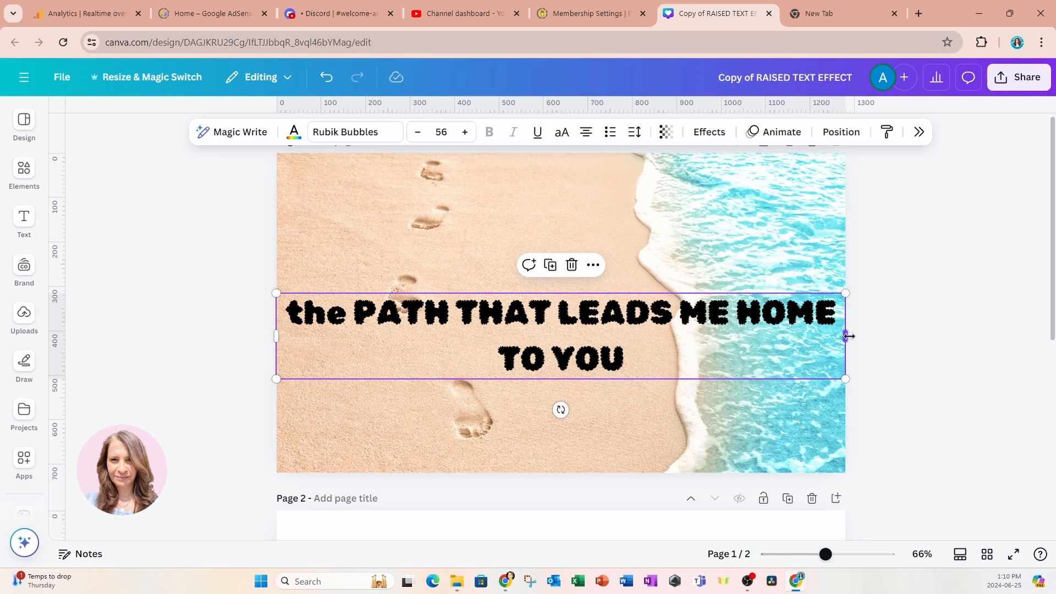
# - Narrow the quote into four lines, enlarge it to about 69, and centre it on the sand
pyautogui.moveTo(846, 335); pyautogui.dragTo(636, 360)
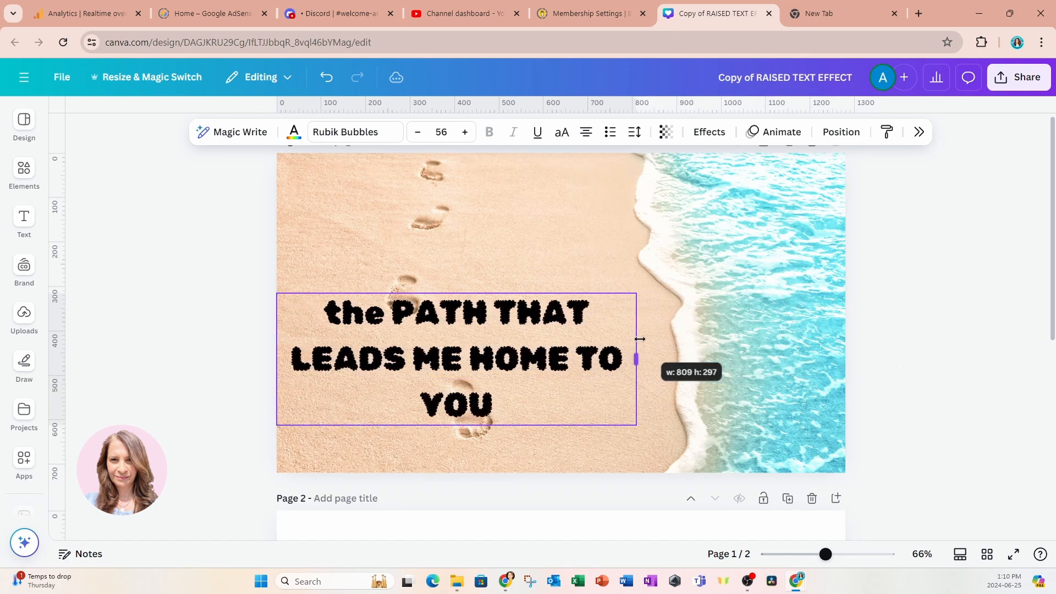
pyautogui.moveTo(636, 359); pyautogui.dragTo(591, 359)
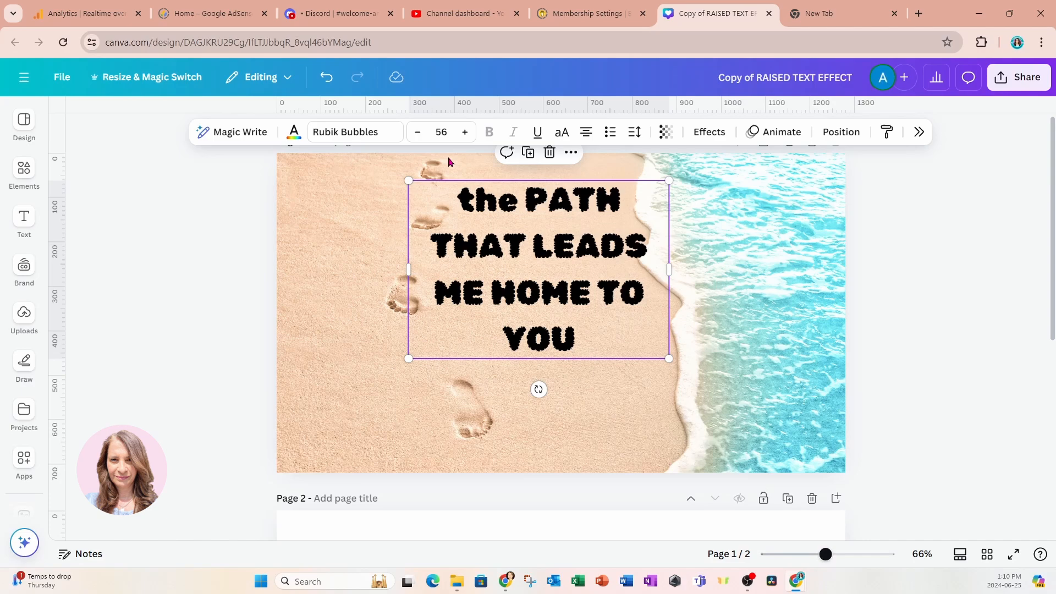
pyautogui.moveTo(738, 309)
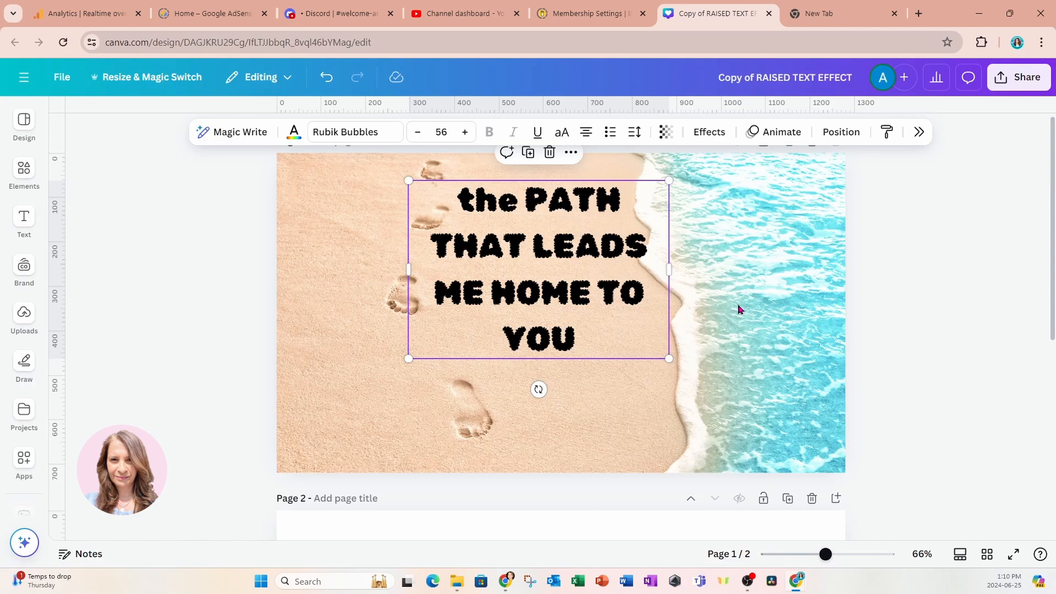
pyautogui.moveTo(693, 372)
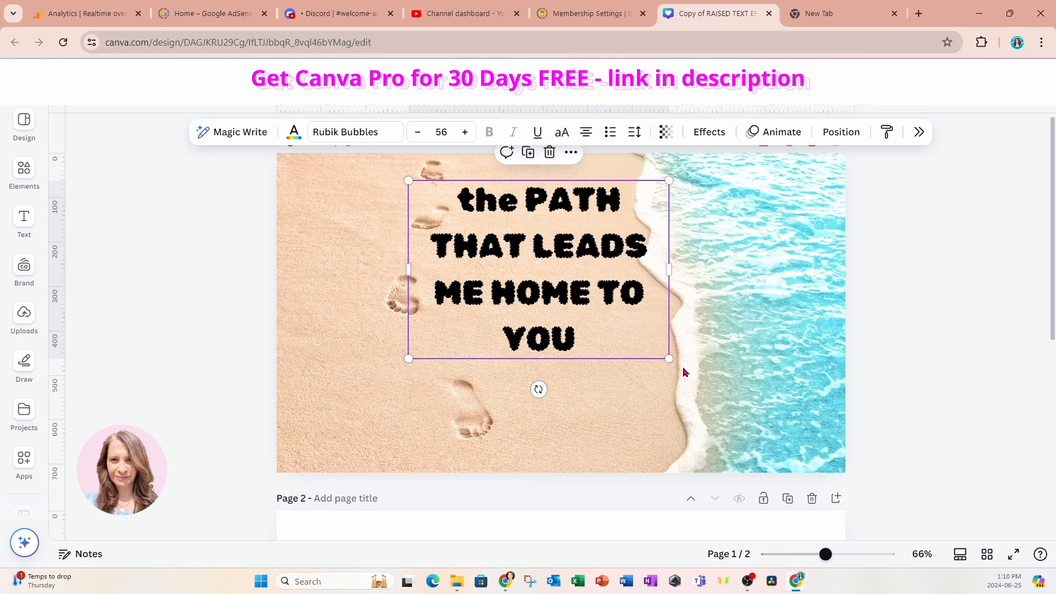
pyautogui.moveTo(669, 358); pyautogui.dragTo(739, 407)
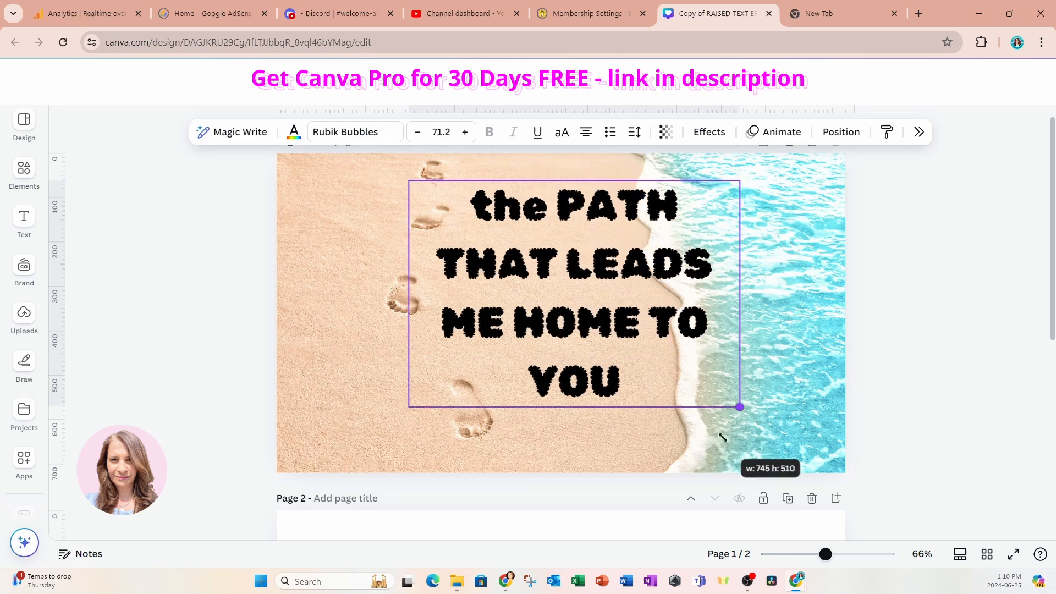
pyautogui.moveTo(739, 407); pyautogui.dragTo(753, 417)
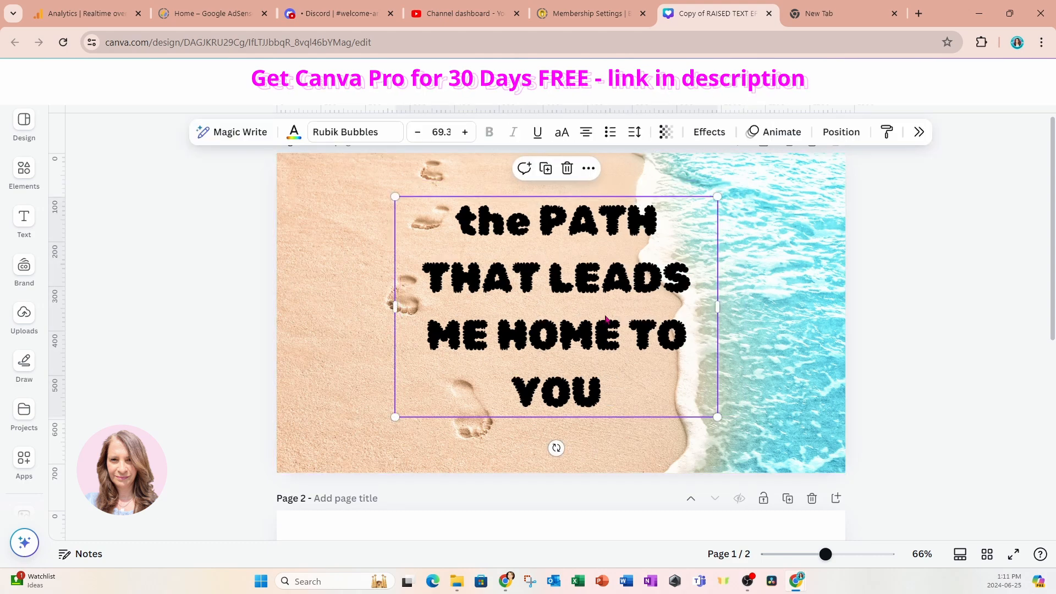
pyautogui.moveTo(310, 152)
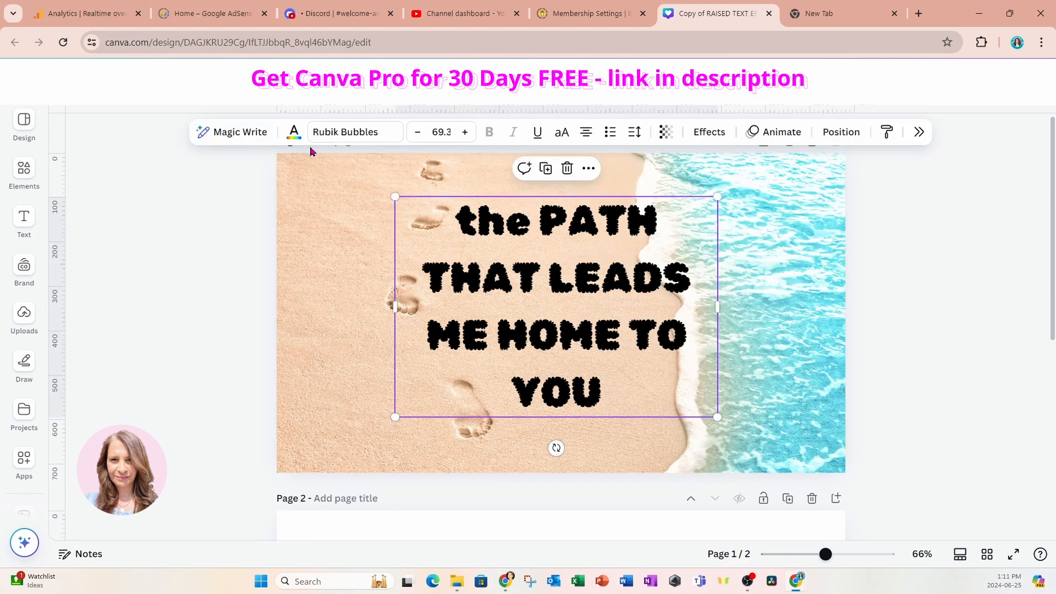
pyautogui.moveTo(293, 132)
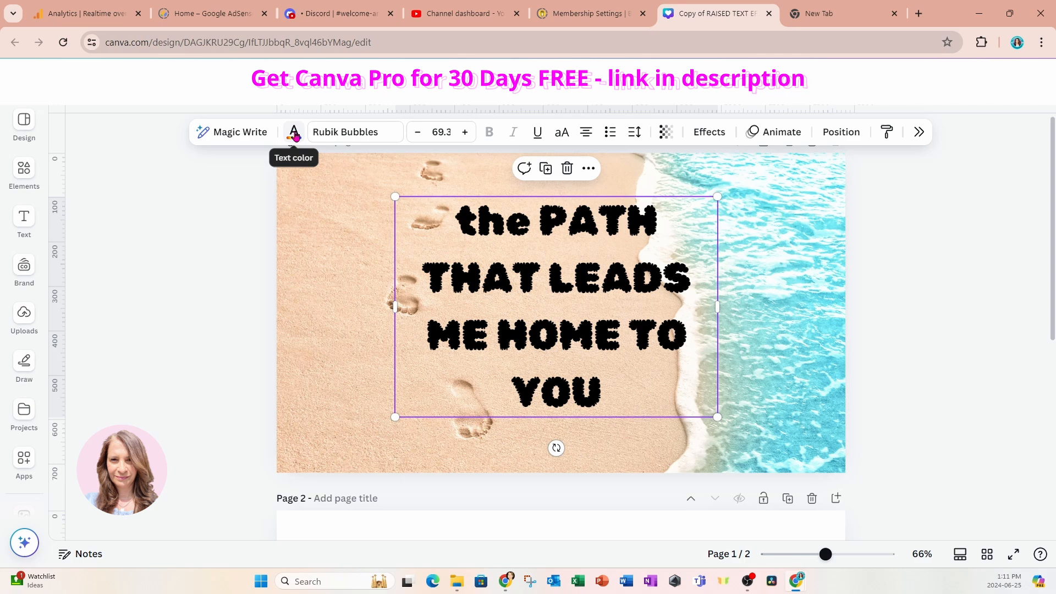
# - Colour the quote in the photo's sand tone so it blends into the beach
pyautogui.click(293, 132)
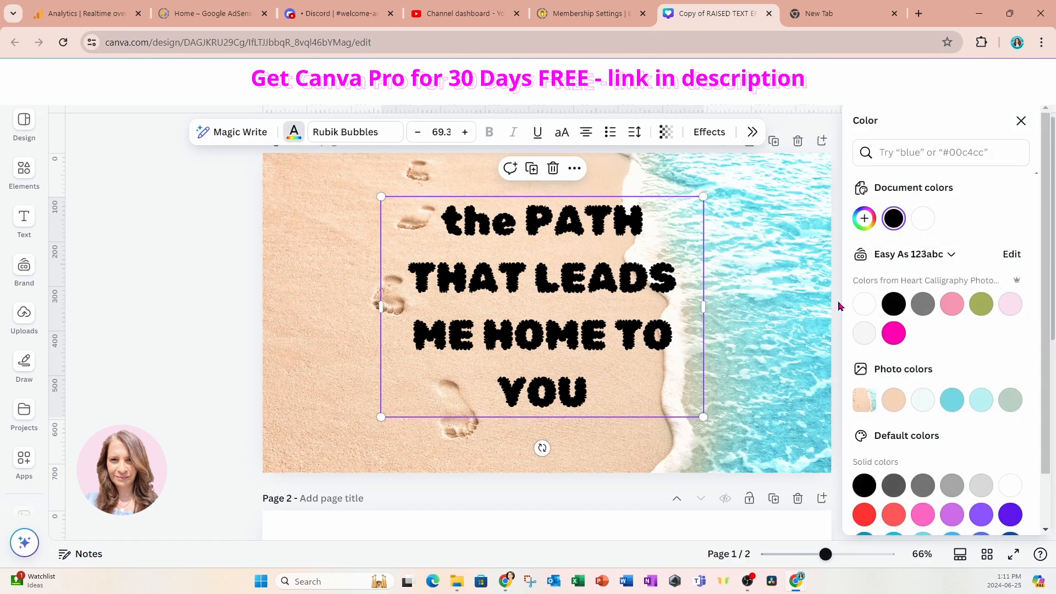
pyautogui.moveTo(884, 374)
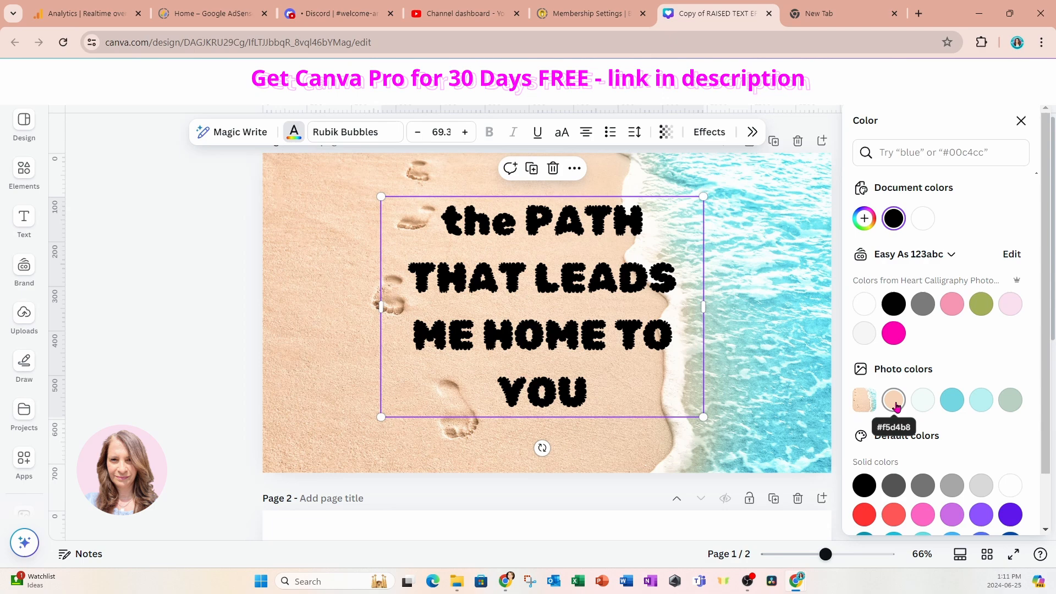
pyautogui.click(894, 399)
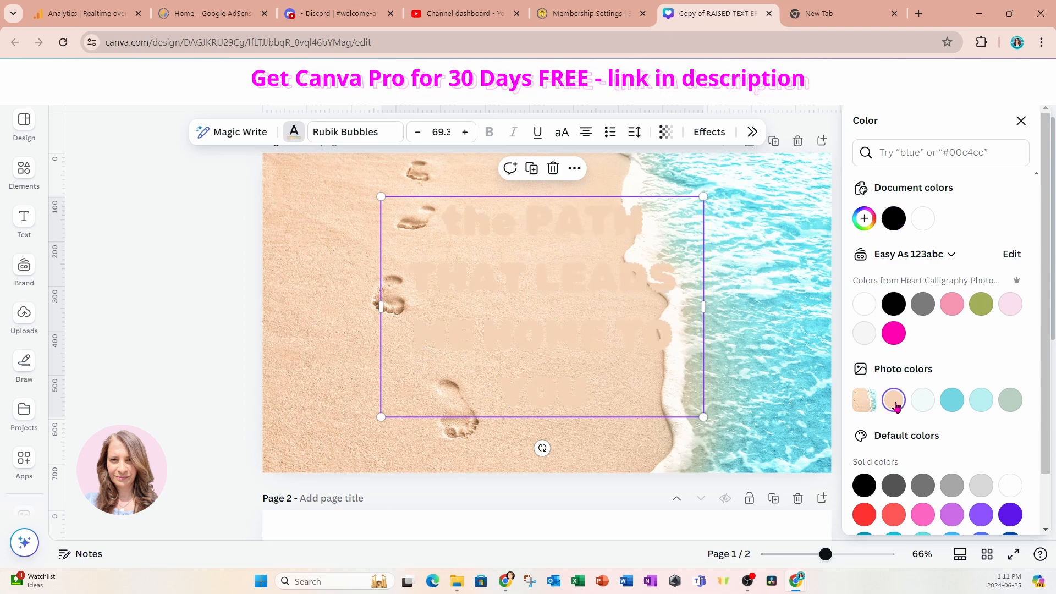
pyautogui.moveTo(532, 168)
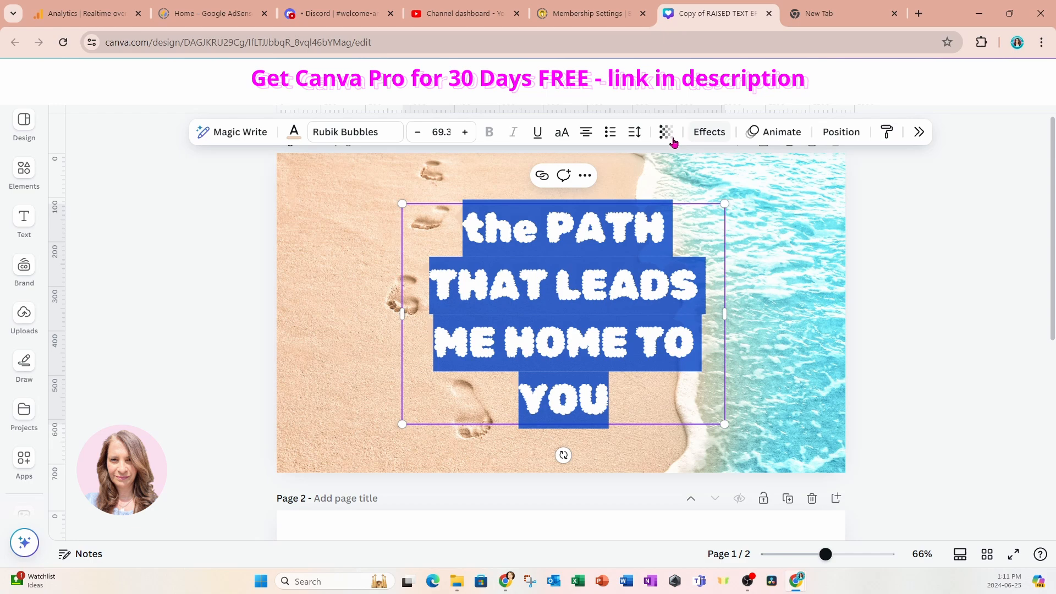
# - Apply the Hollow effect to the quote and add custom text colour #C89D75
pyautogui.click(708, 131)
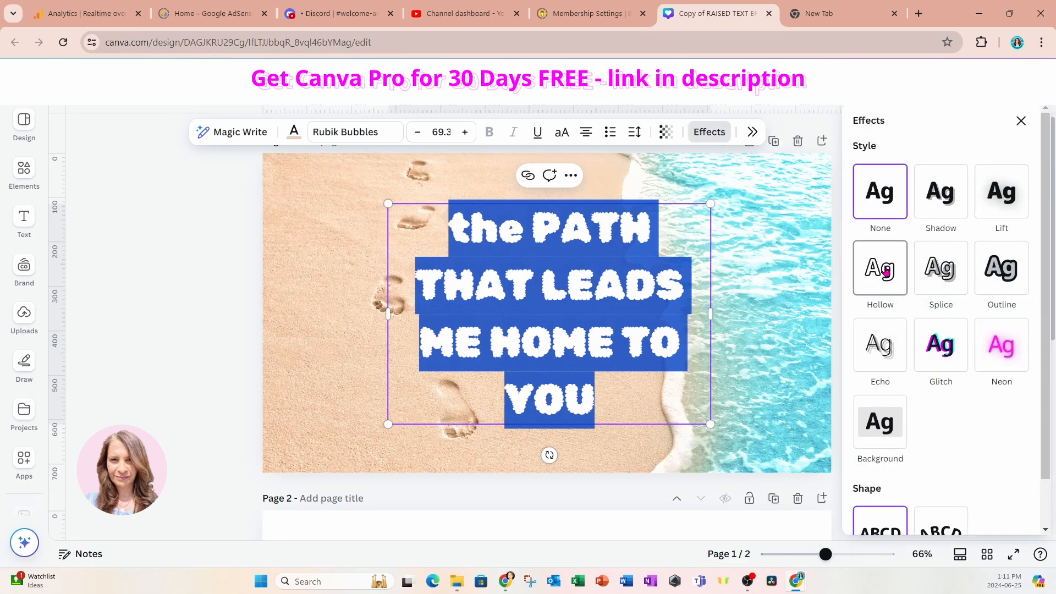
pyautogui.click(880, 267)
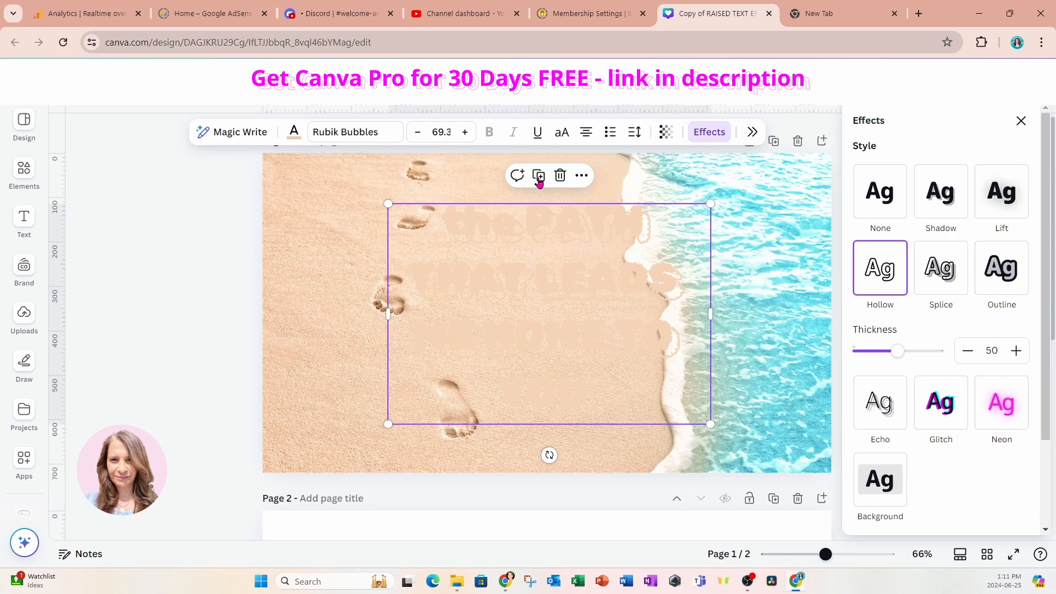
pyautogui.moveTo(293, 131)
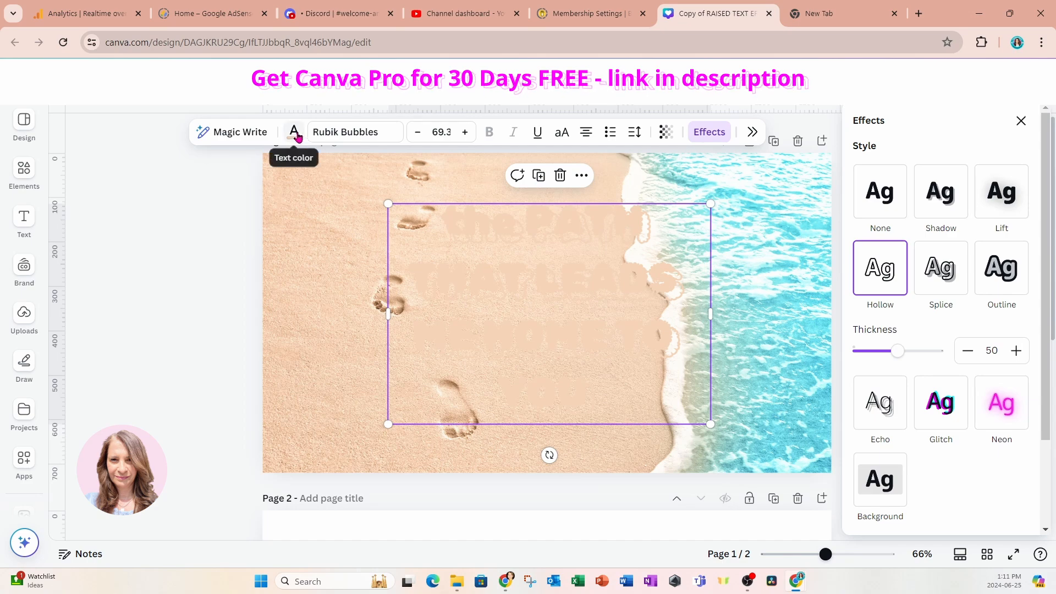
pyautogui.click(294, 132)
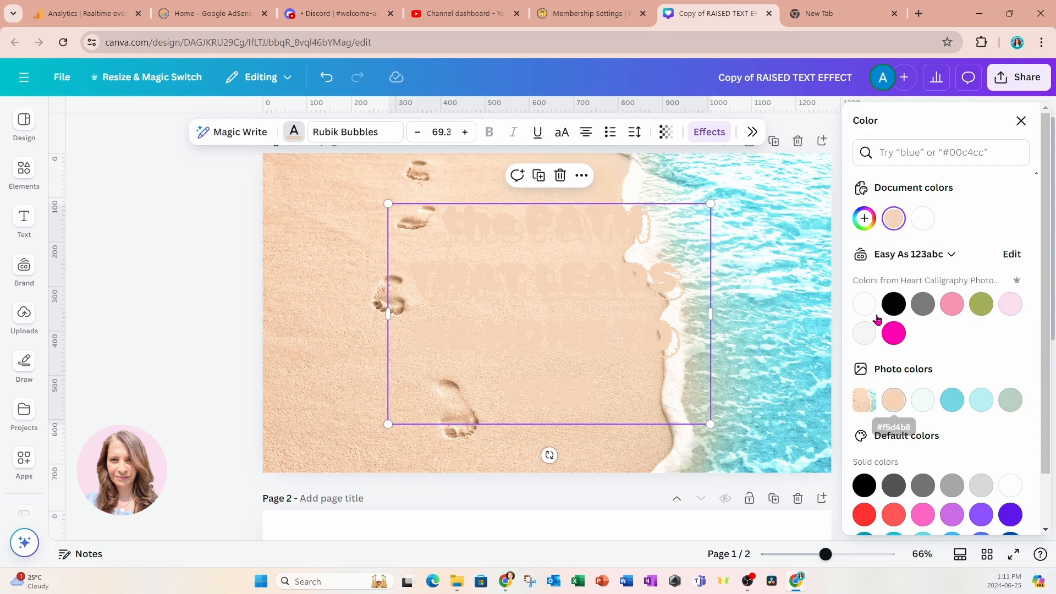
pyautogui.moveTo(865, 218)
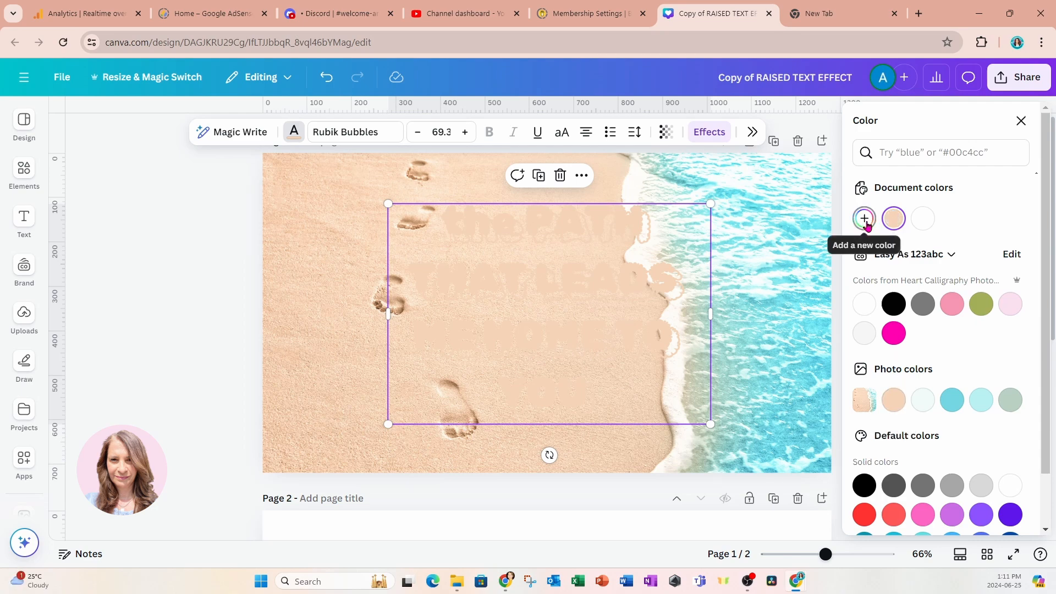
pyautogui.click(864, 219)
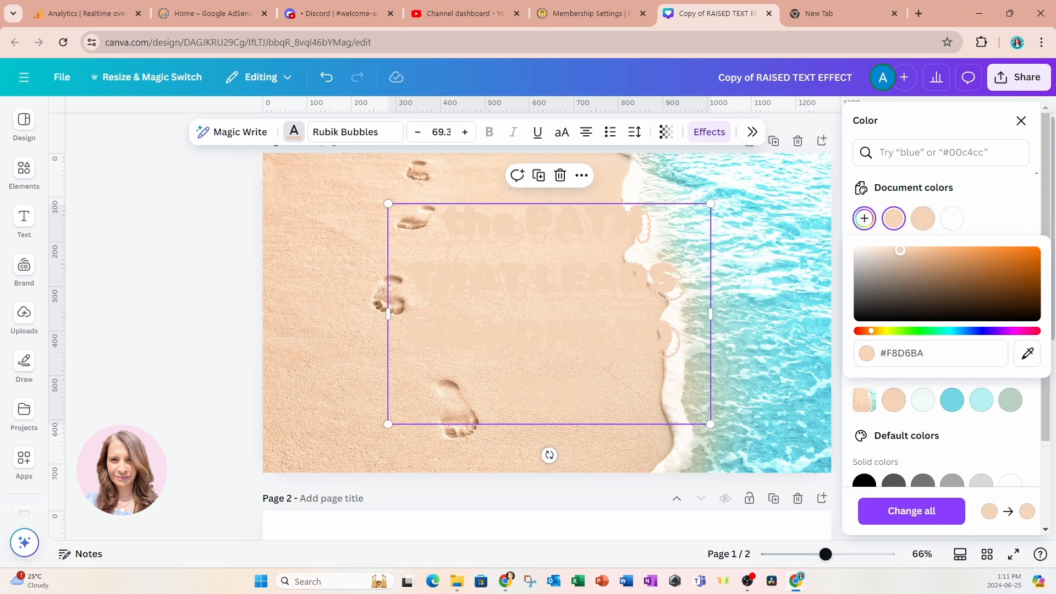
pyautogui.moveTo(408, 229)
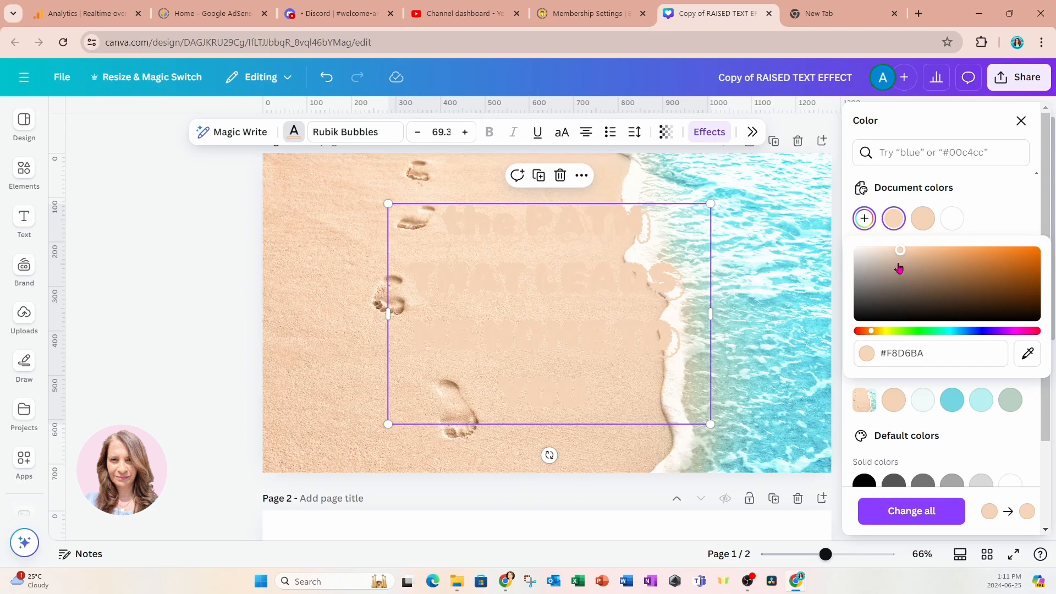
pyautogui.moveTo(914, 262)
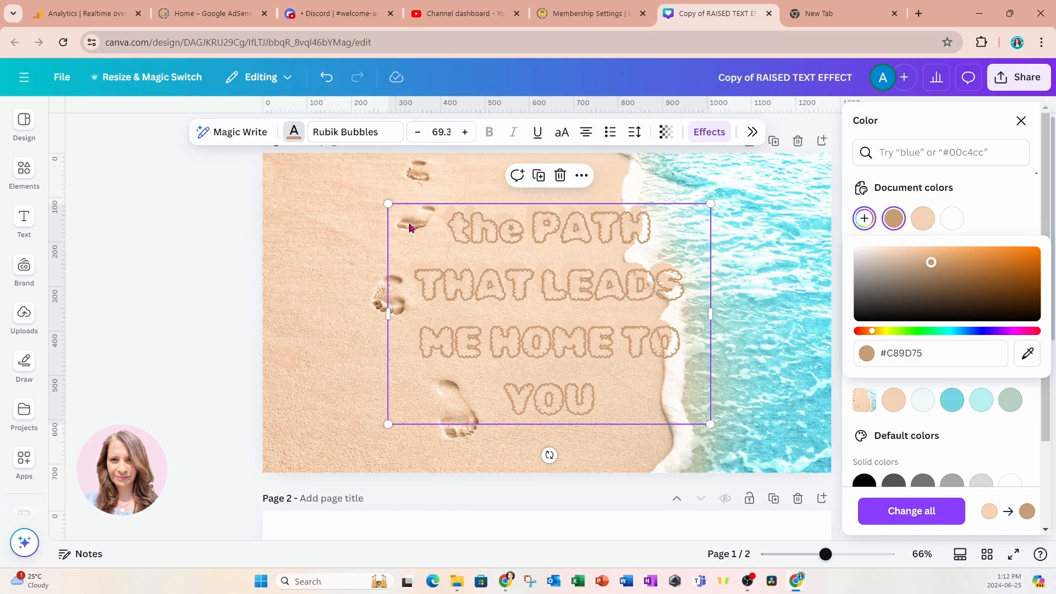
pyautogui.moveTo(551, 312)
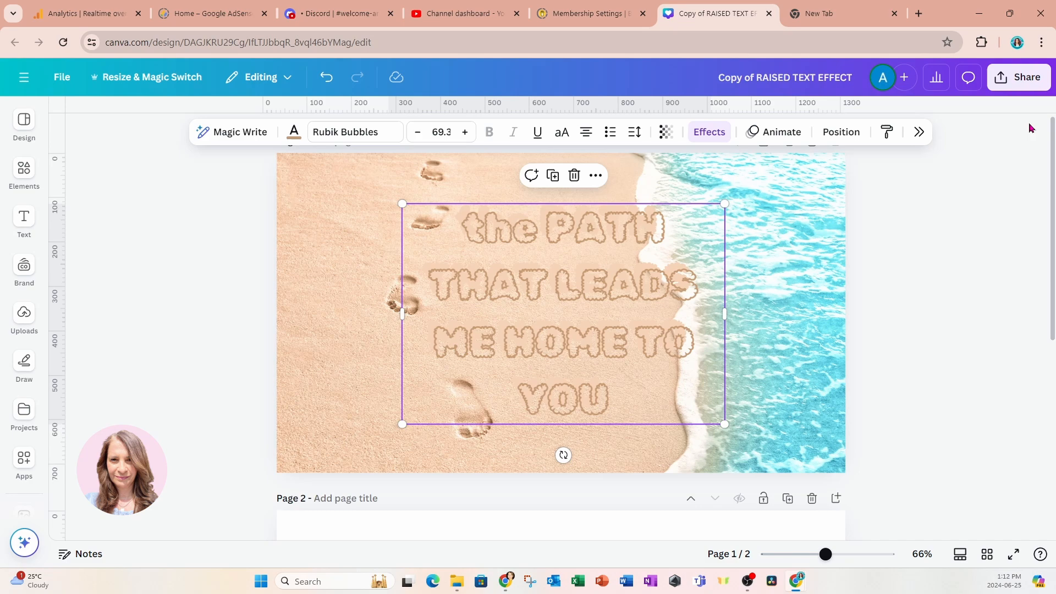
# - Thin the Hollow outline thickness to about 33
pyautogui.click(708, 132)
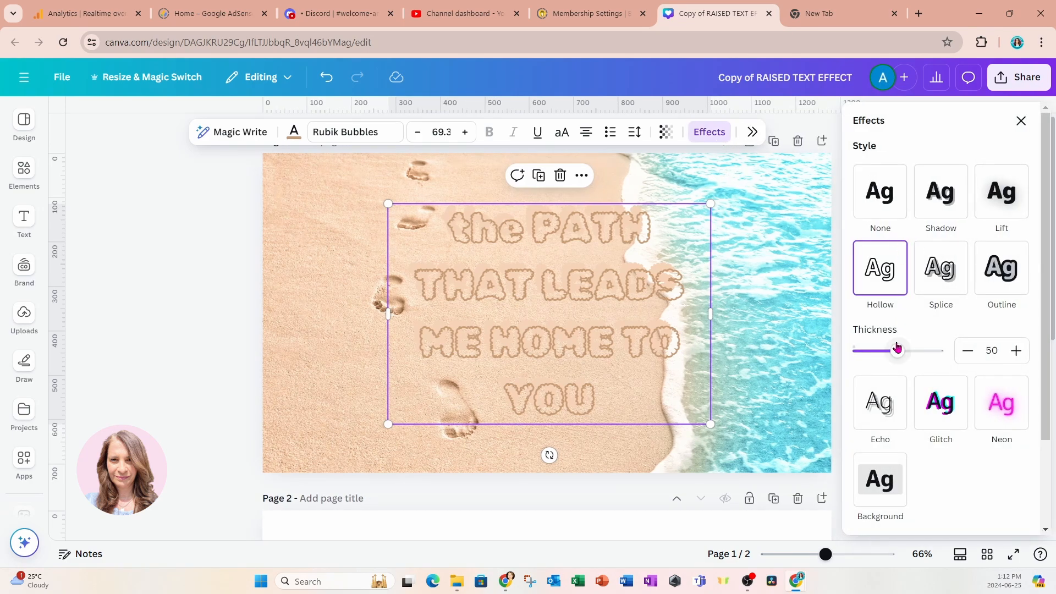
pyautogui.moveTo(897, 350); pyautogui.dragTo(889, 350)
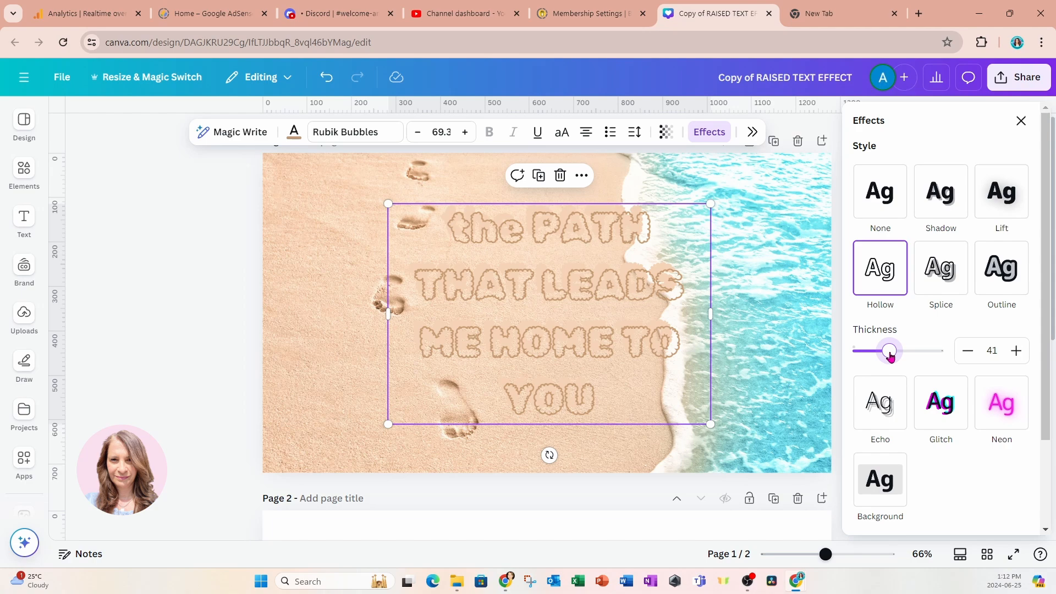
pyautogui.moveTo(891, 351); pyautogui.dragTo(874, 351)
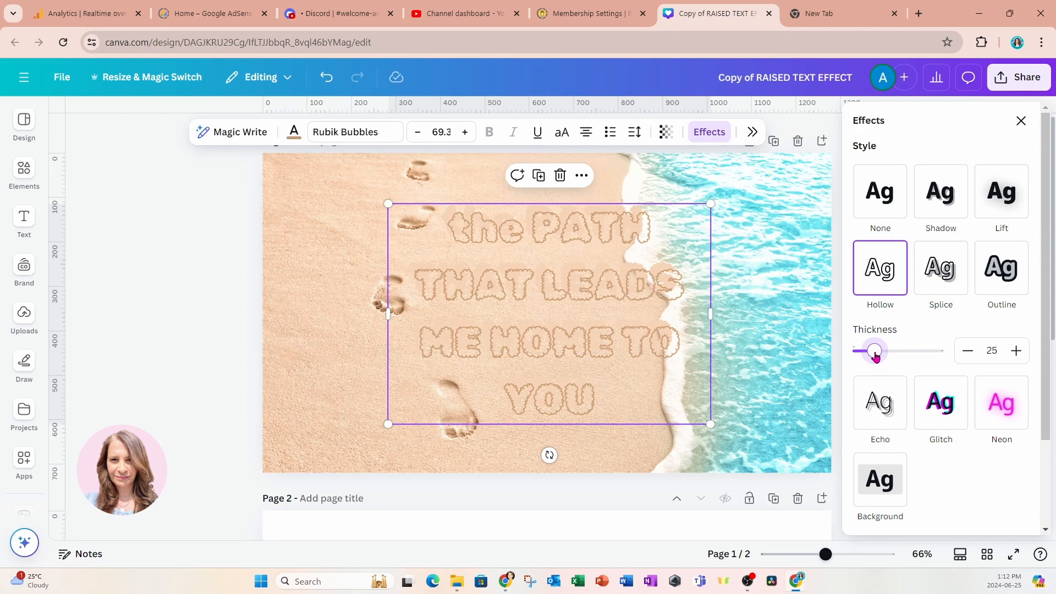
pyautogui.moveTo(876, 351); pyautogui.dragTo(882, 350)
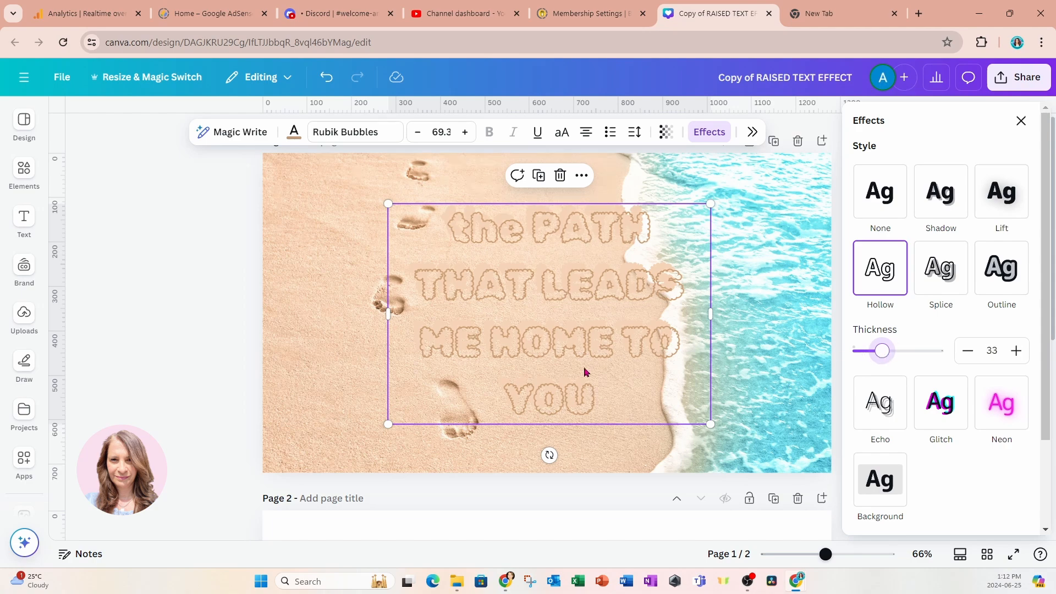
pyautogui.moveTo(585, 372); pyautogui.dragTo(616, 391)
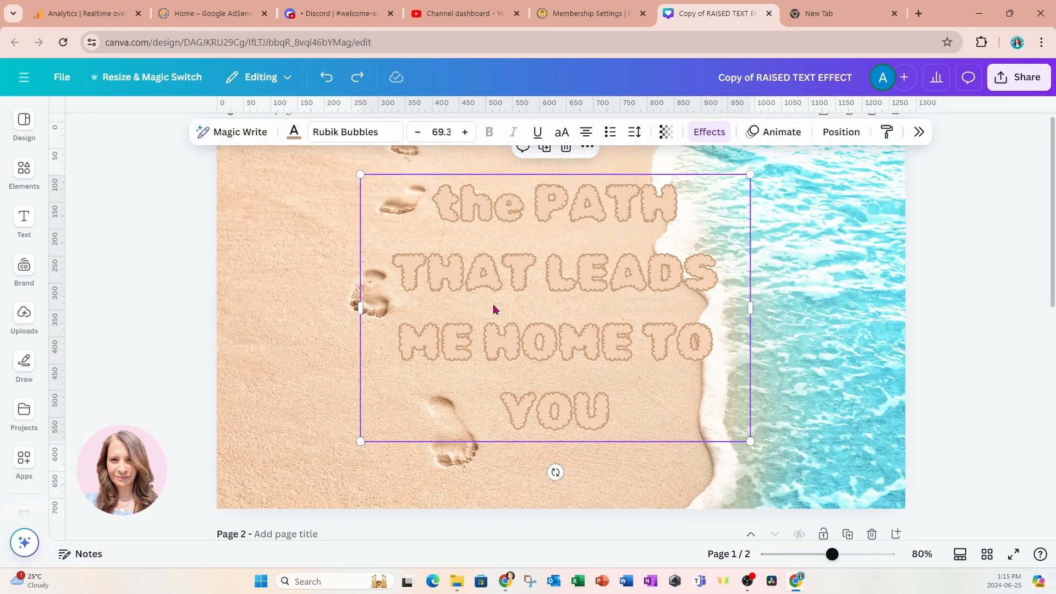
pyautogui.moveTo(544, 147)
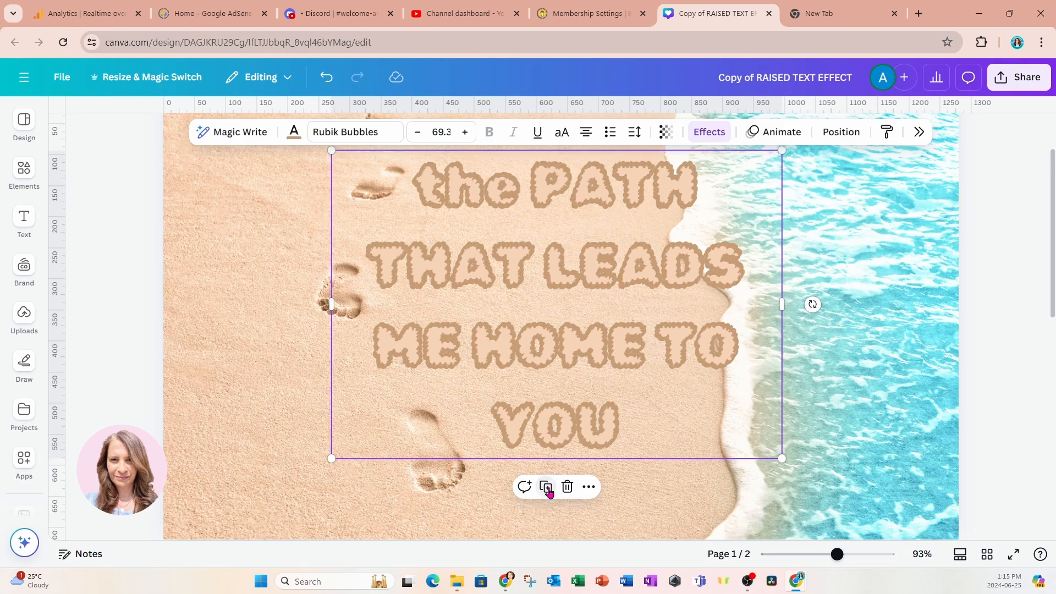
pyautogui.moveTo(566, 486)
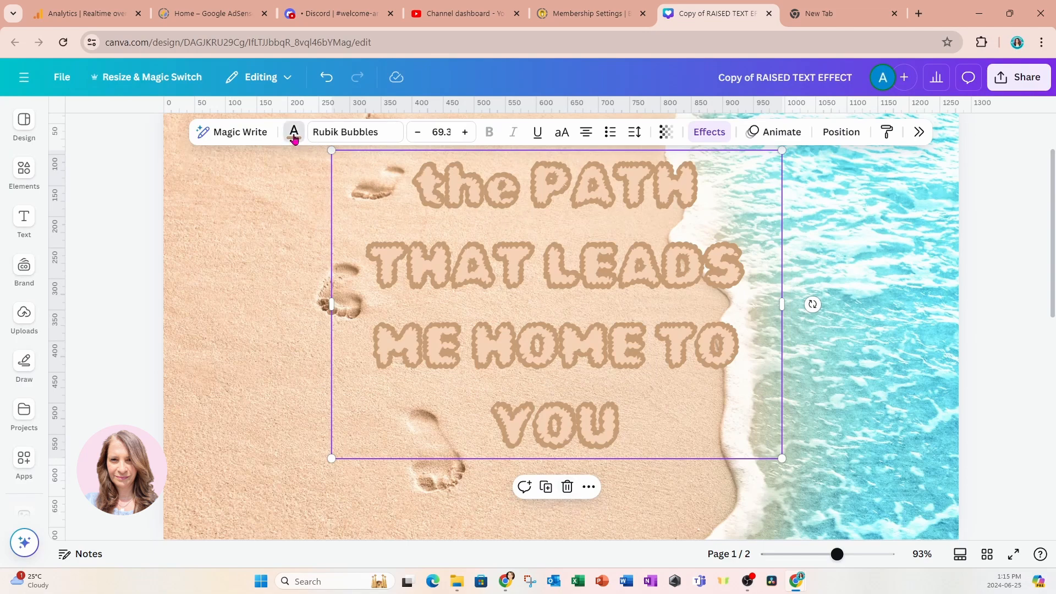
# - Apply the pale #F5D4B8 document colour to the quote and close the colour panel
pyautogui.click(292, 132)
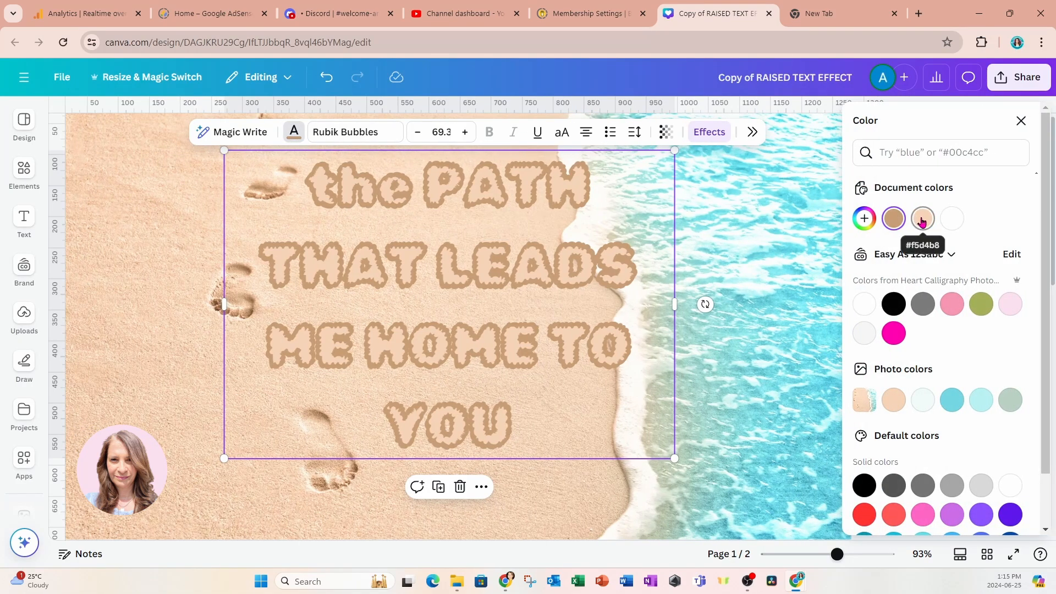
pyautogui.click(922, 219)
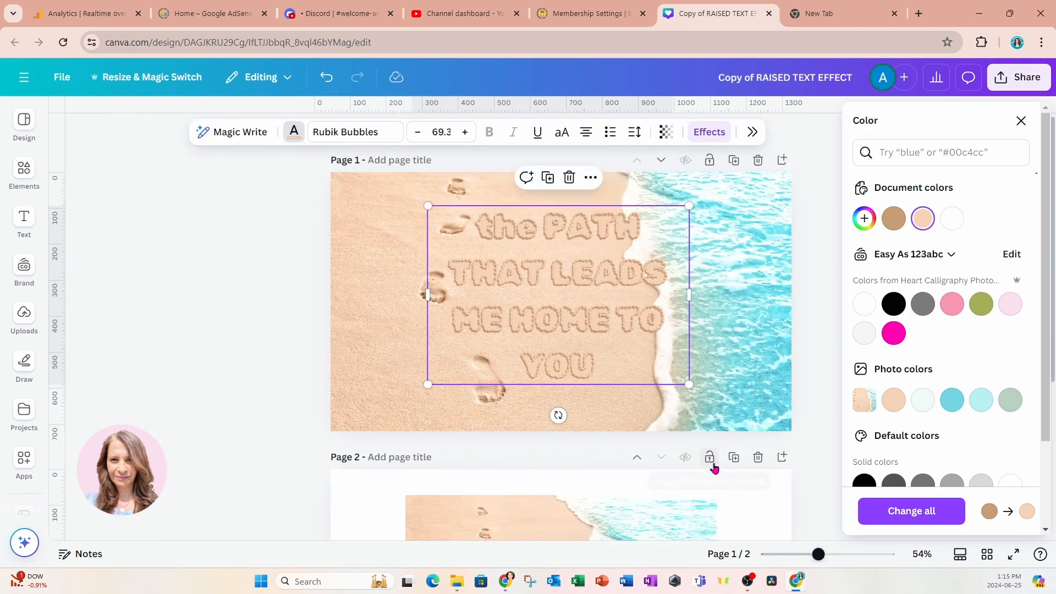
pyautogui.click(1021, 120)
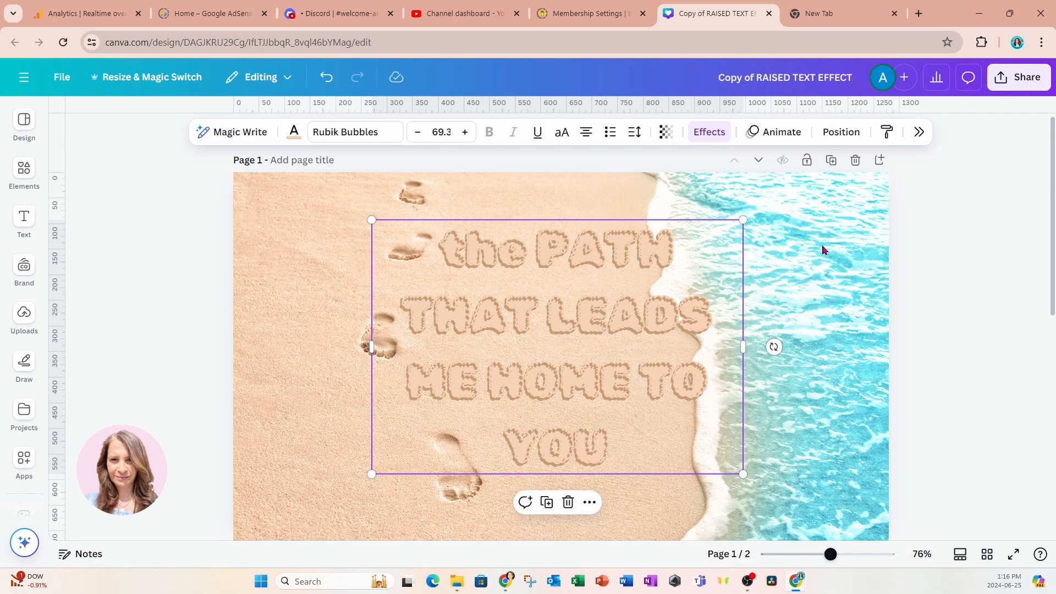
pyautogui.moveTo(827, 453)
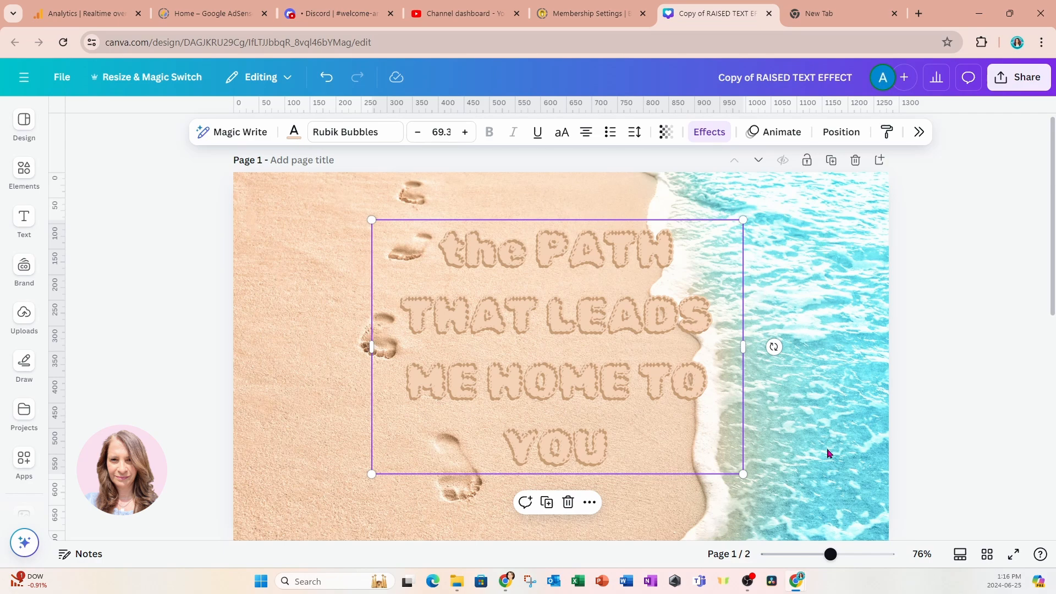
pyautogui.moveTo(812, 408)
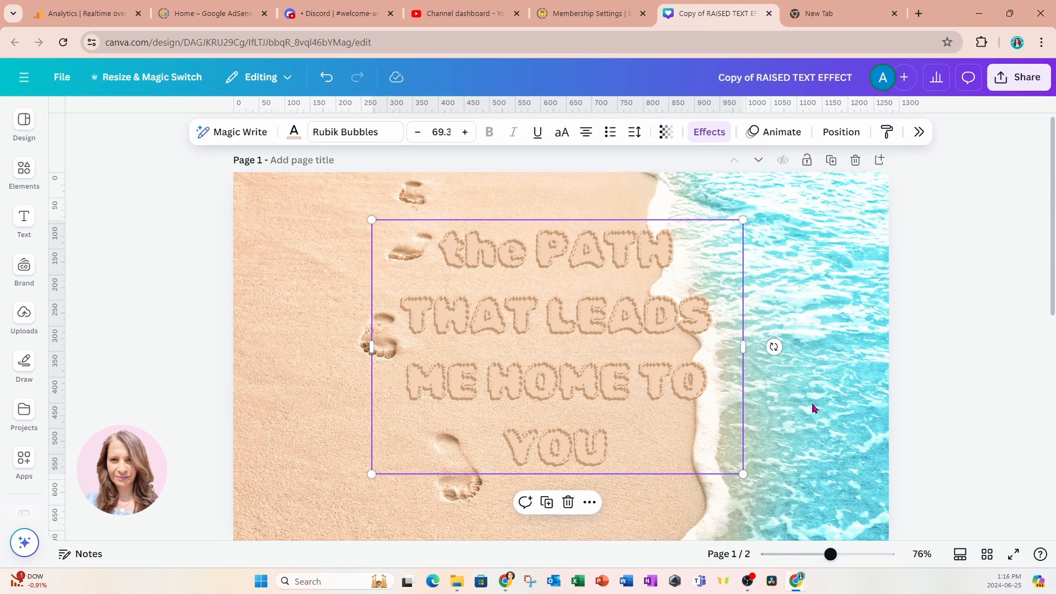
pyautogui.moveTo(761, 316)
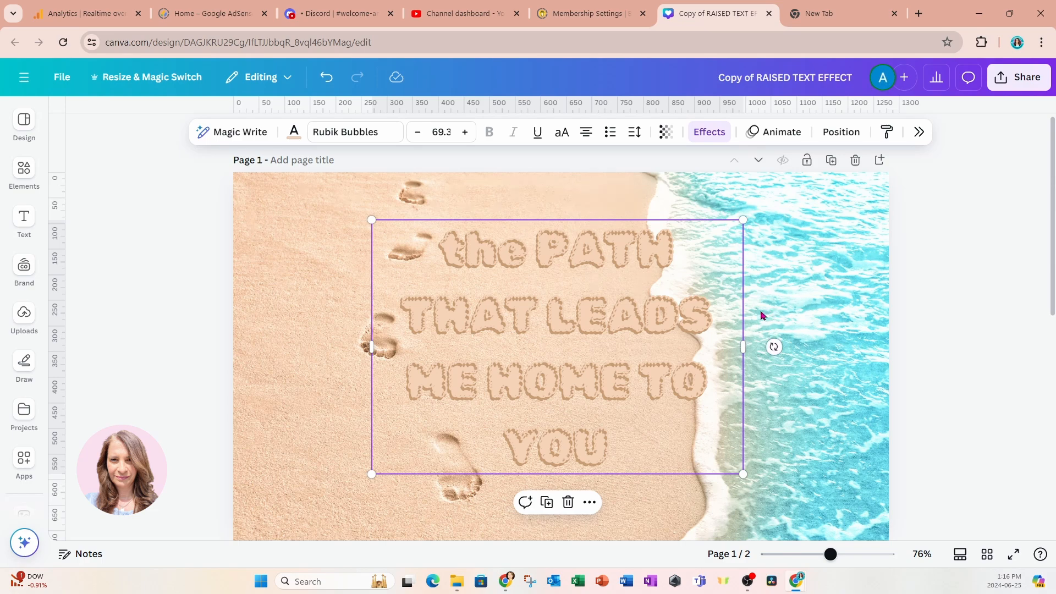
pyautogui.moveTo(703, 314)
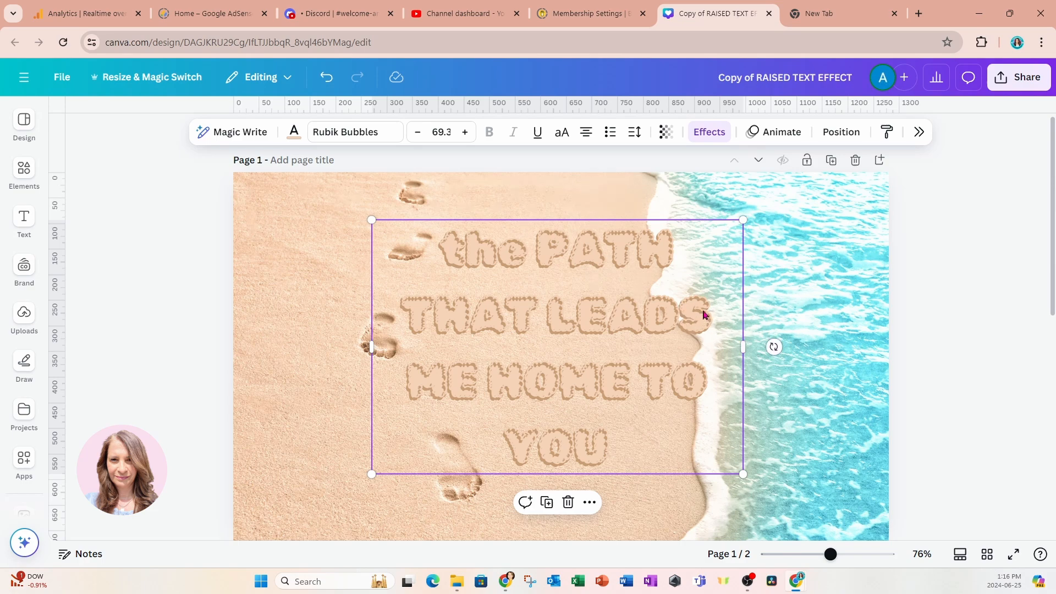
pyautogui.moveTo(689, 336)
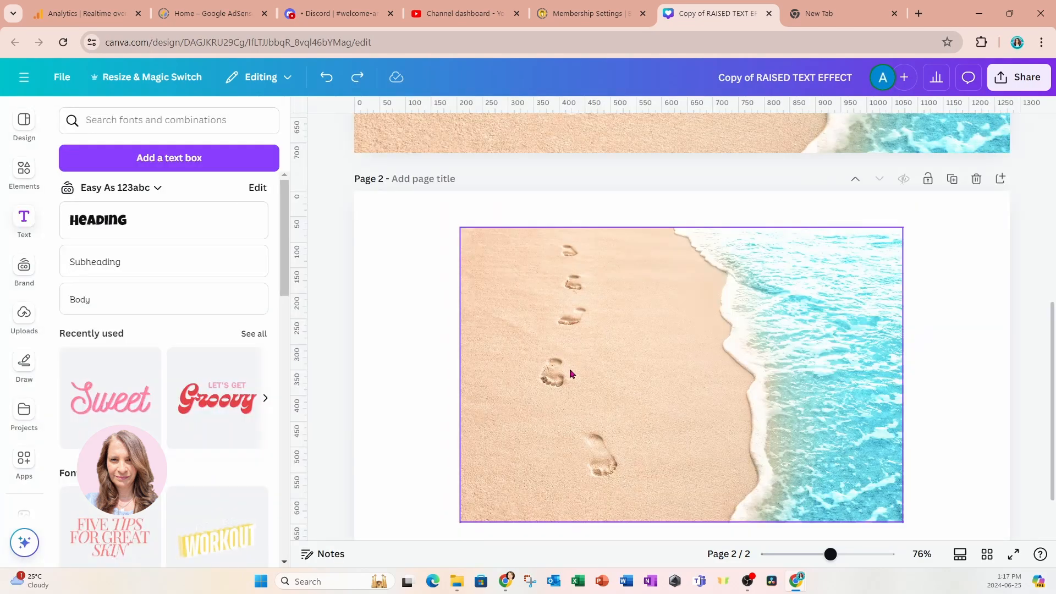
pyautogui.moveTo(726, 343)
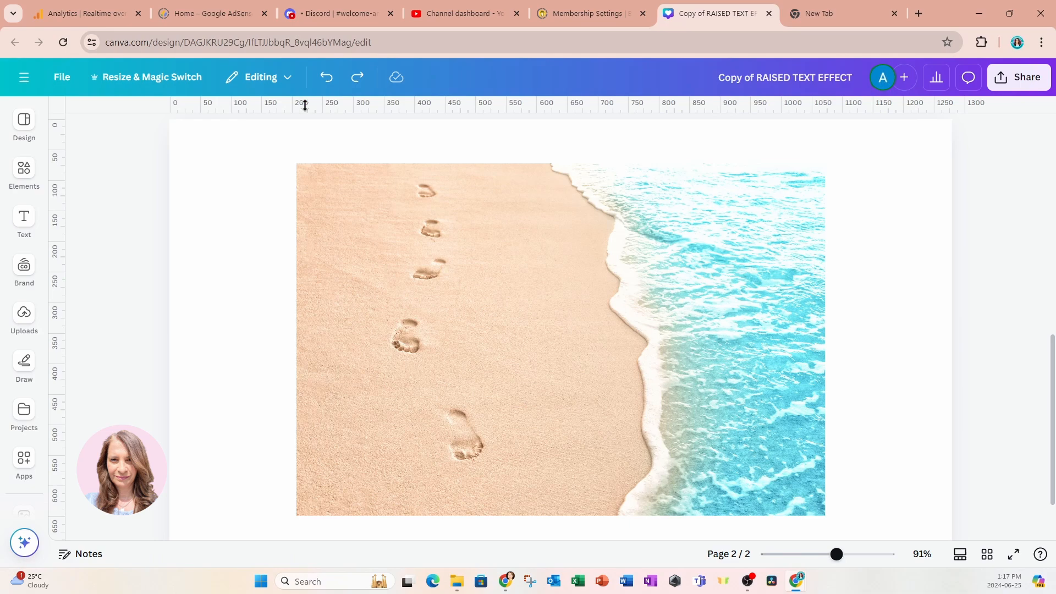
# - Select the beach photo on page 2 and bring up the Text panel's heading styles
pyautogui.click(477, 131)
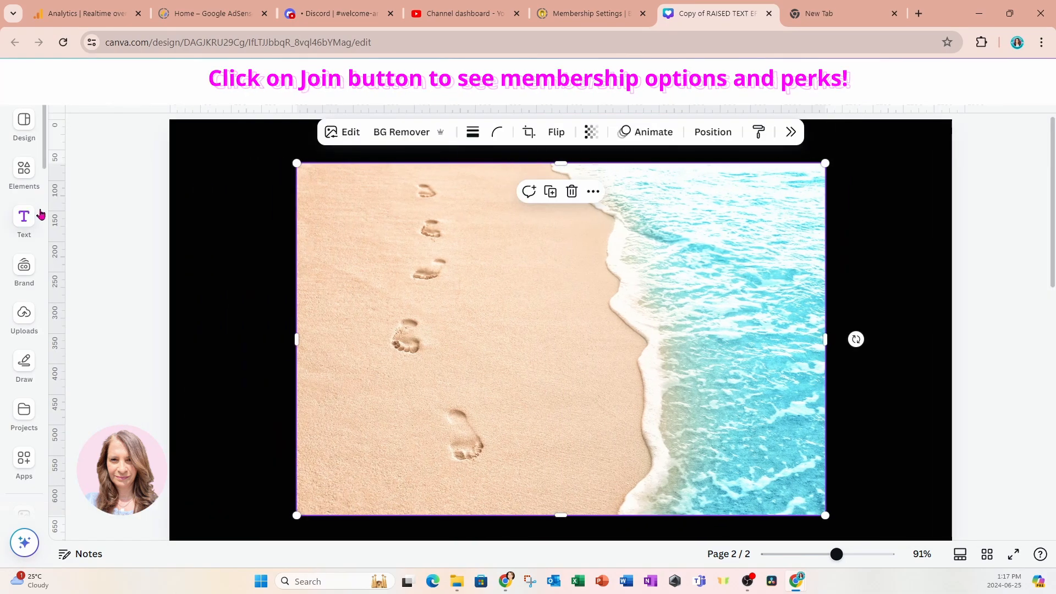
pyautogui.click(24, 223)
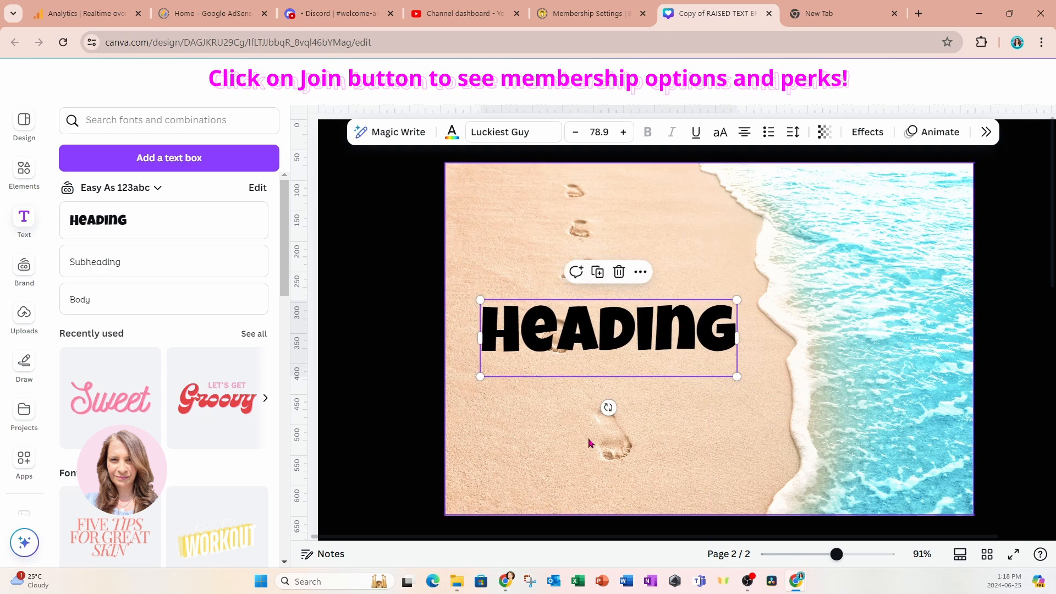
pyautogui.moveTo(861, 268)
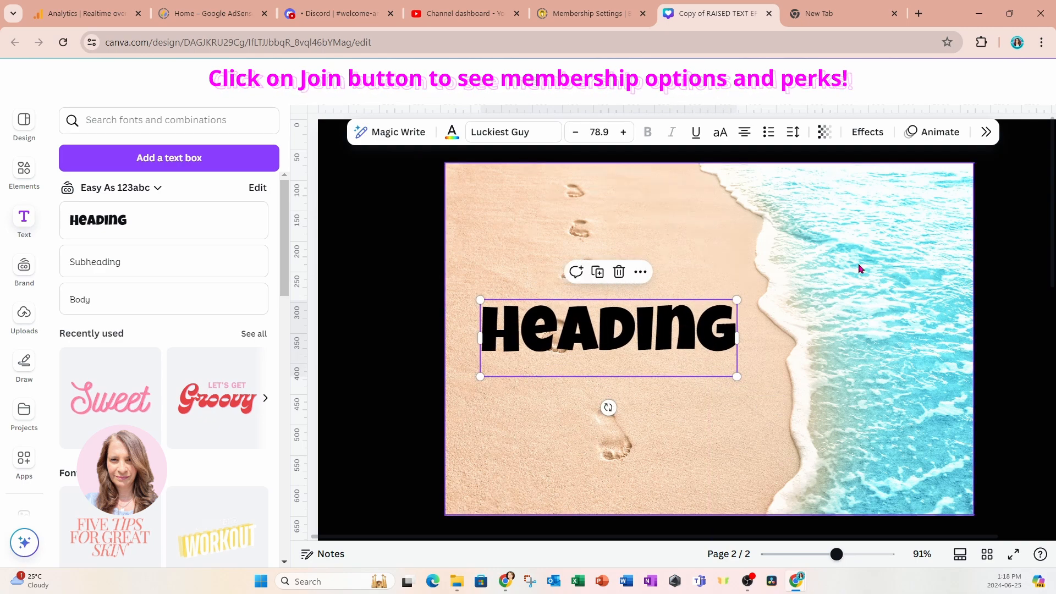
pyautogui.moveTo(840, 258)
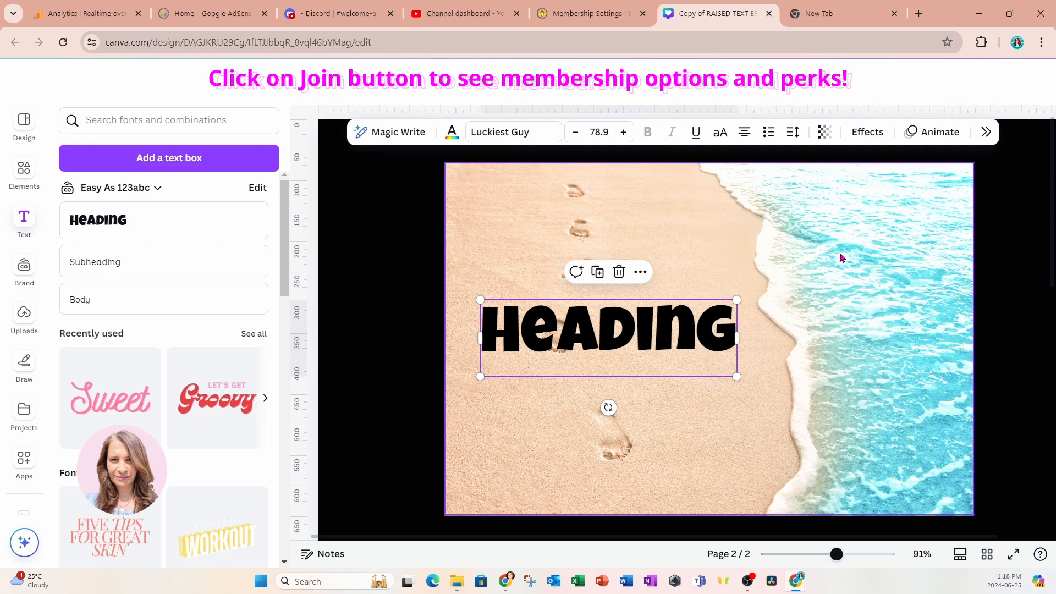
pyautogui.moveTo(462, 186)
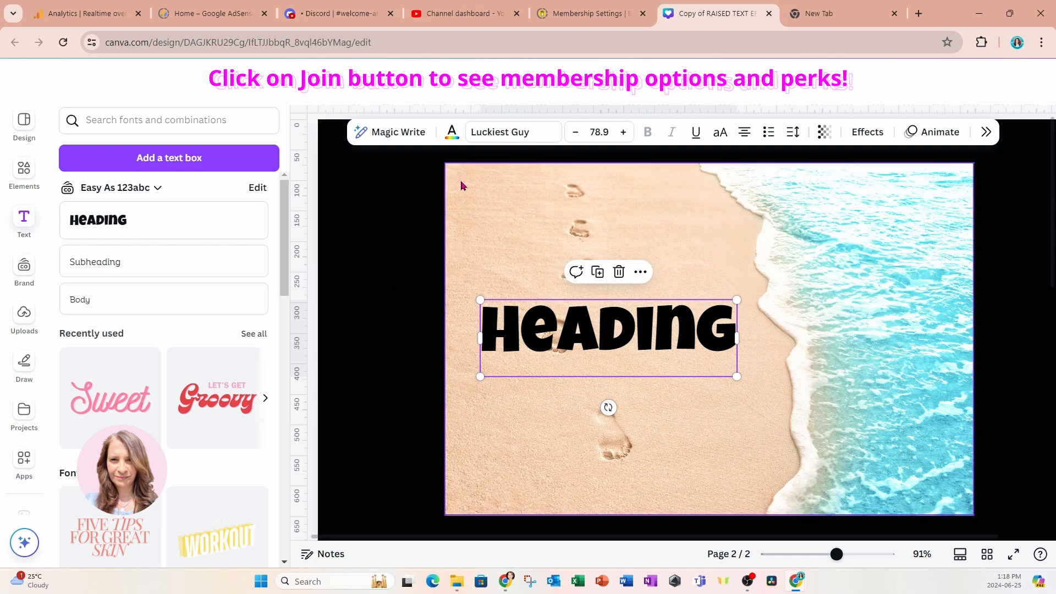
pyautogui.moveTo(921, 263)
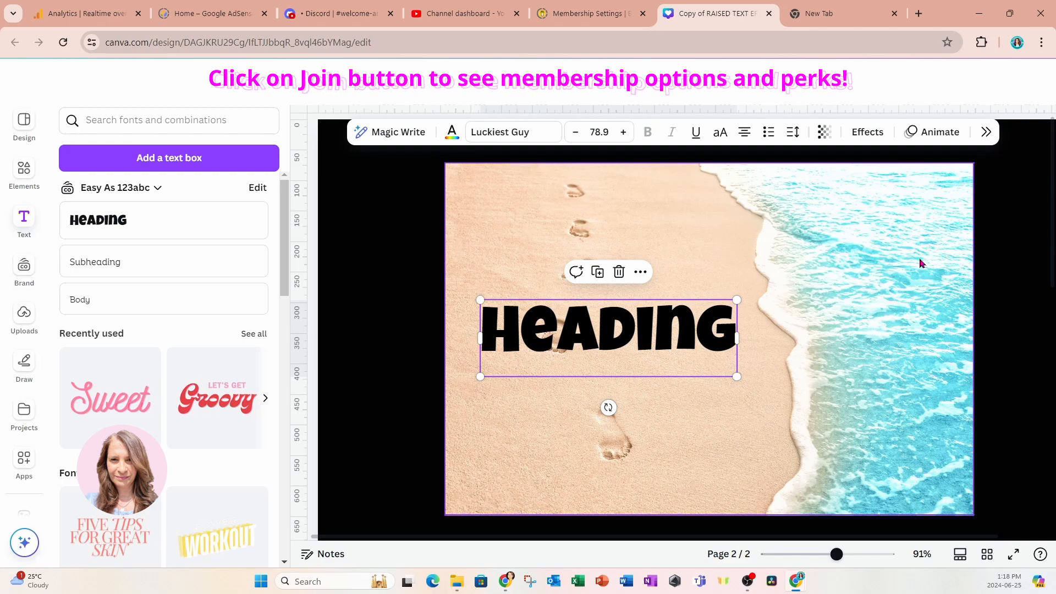
pyautogui.moveTo(741, 429)
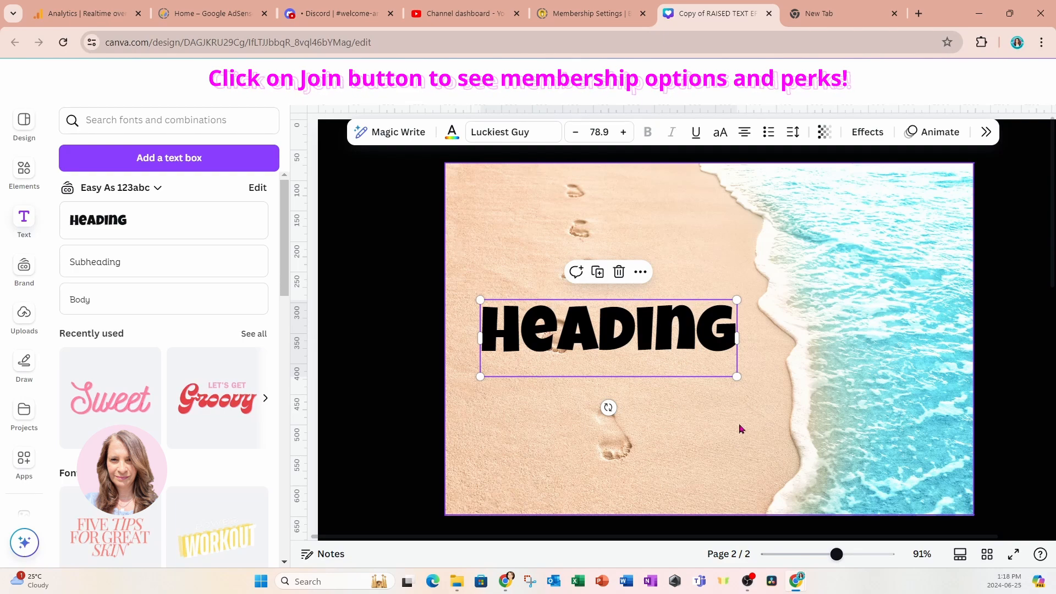
# - Download only page 2, the current page, as a PNG from Share > Download
pyautogui.click(984, 131)
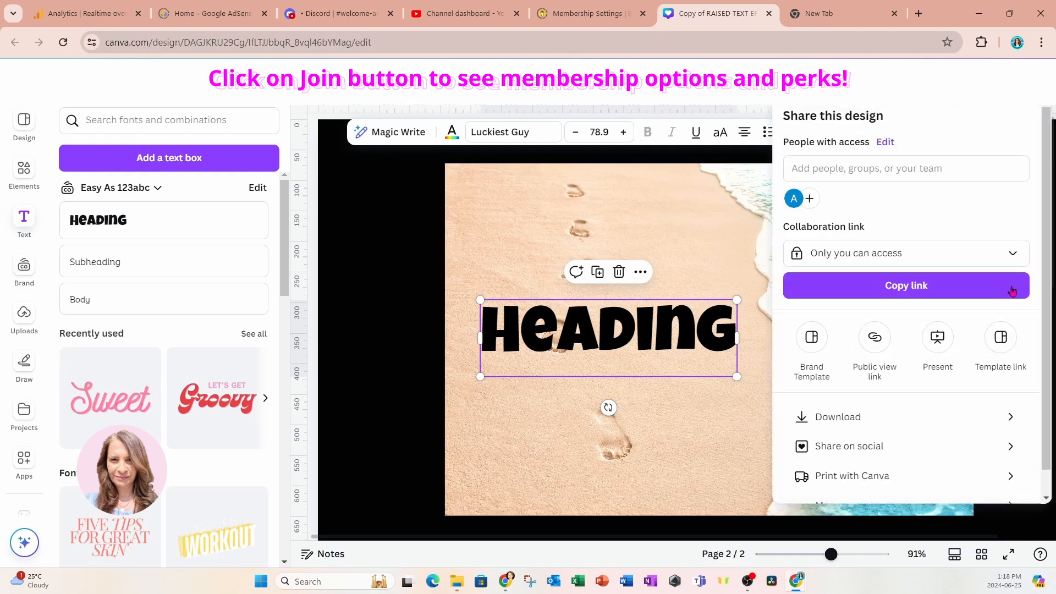
pyautogui.click(838, 416)
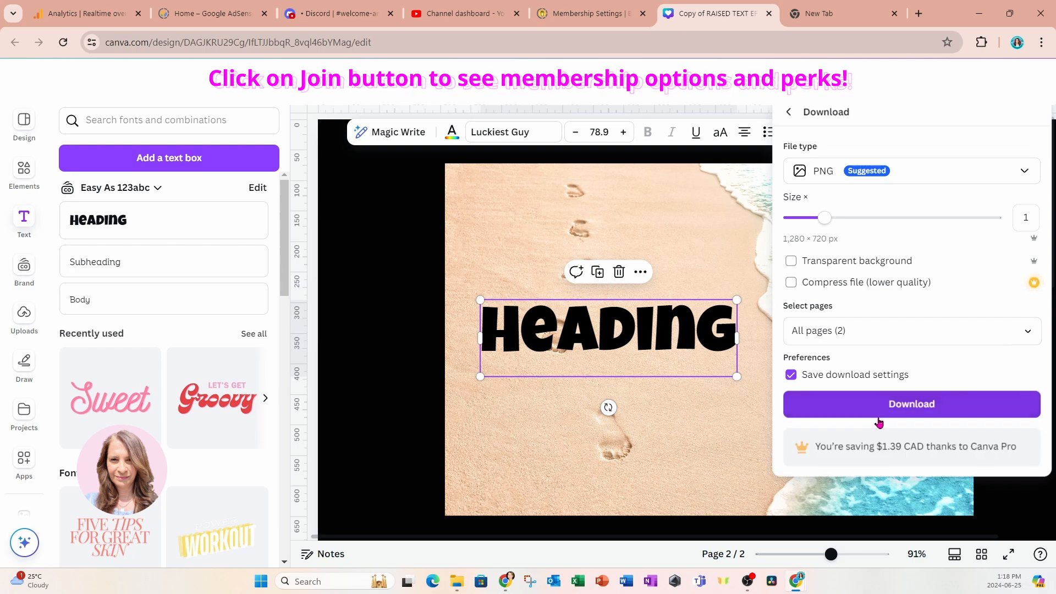
pyautogui.click(911, 331)
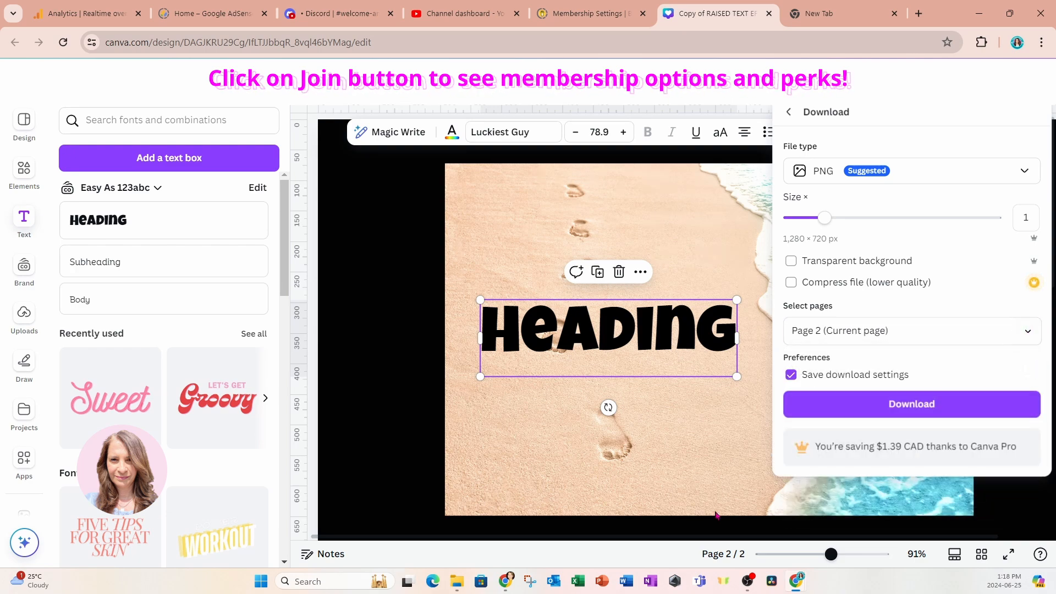
pyautogui.click(911, 404)
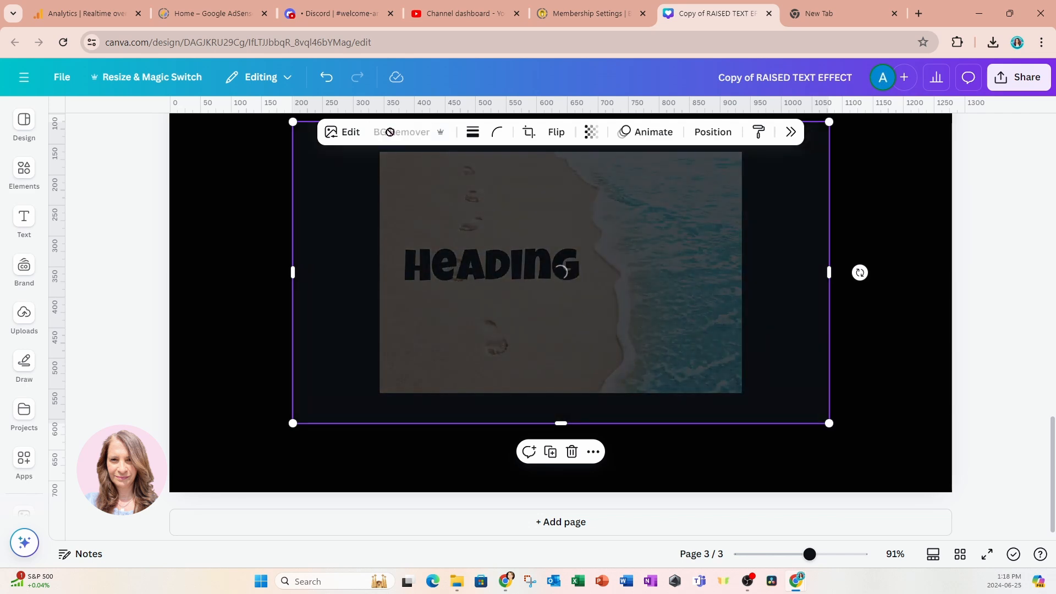
# - Make page three's background white and run BG Remover on the beach image
pyautogui.click(401, 132)
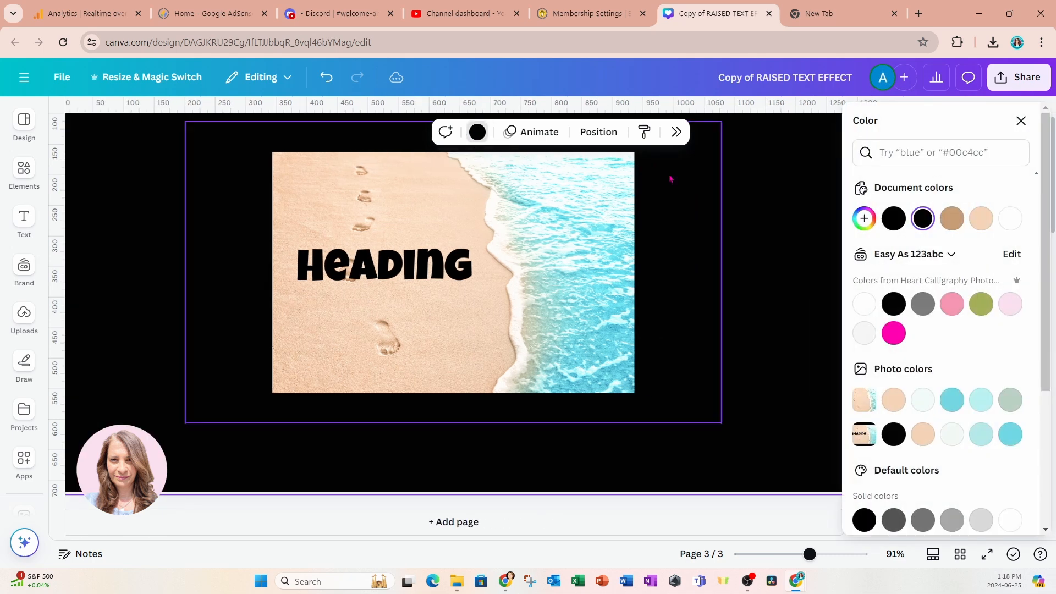
pyautogui.click(1010, 217)
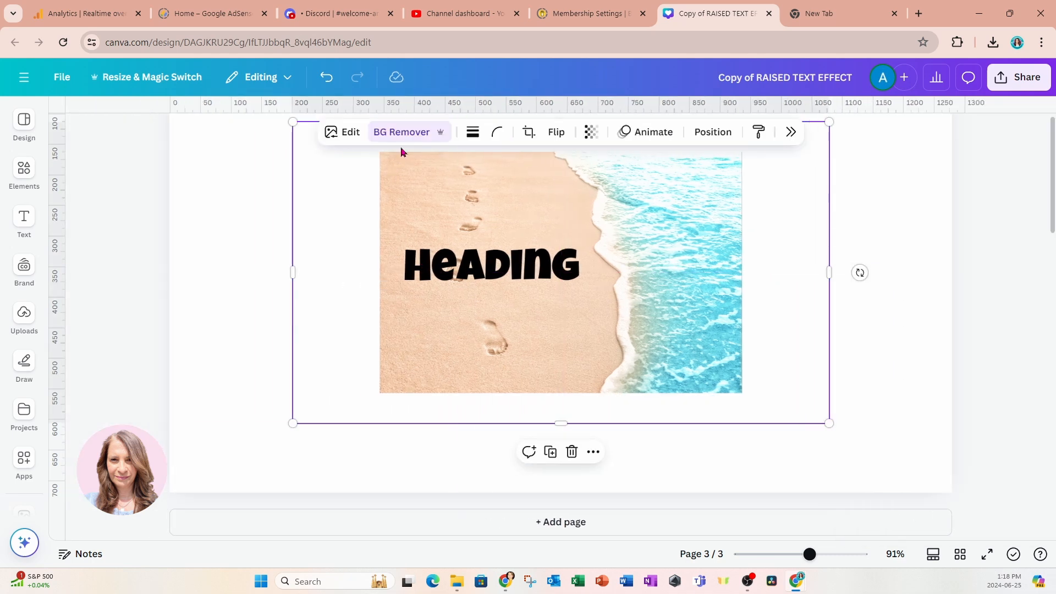
pyautogui.click(402, 132)
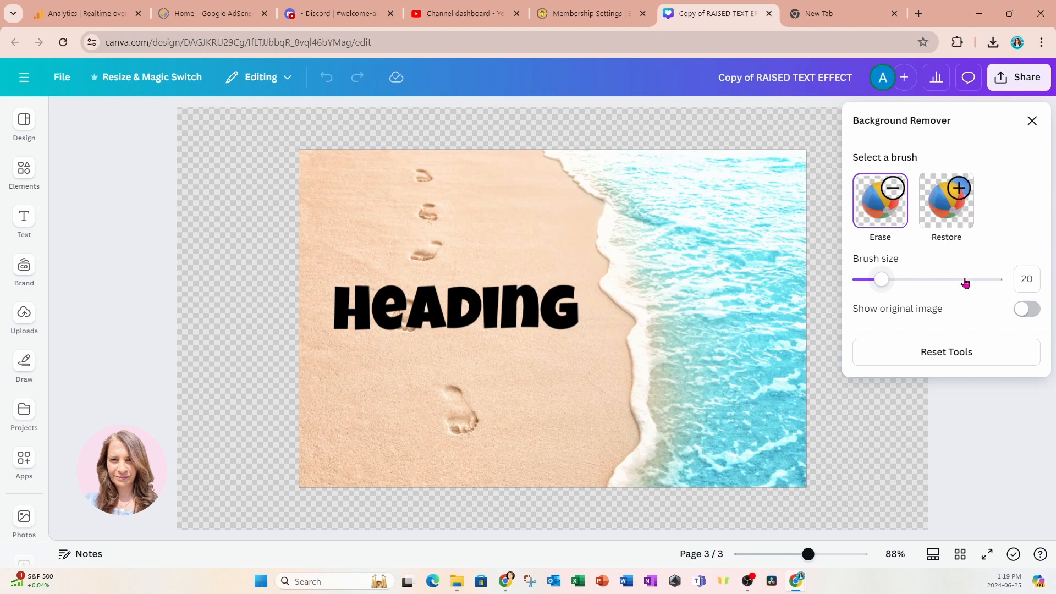
pyautogui.moveTo(911, 274)
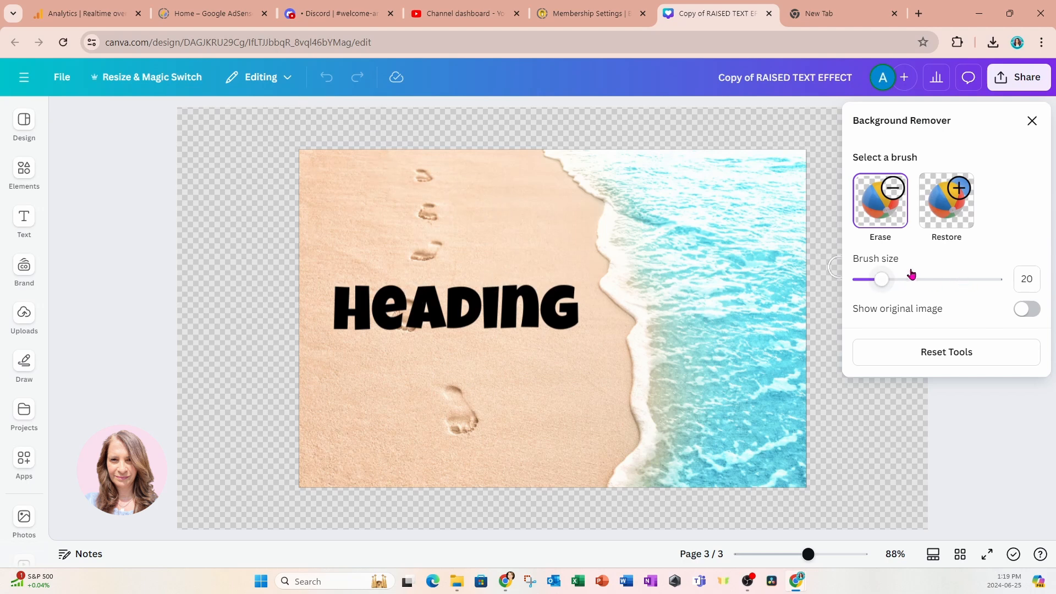
# - Erase the sand across the left of the beach image with a large brush
pyautogui.moveTo(883, 279); pyautogui.dragTo(988, 279)
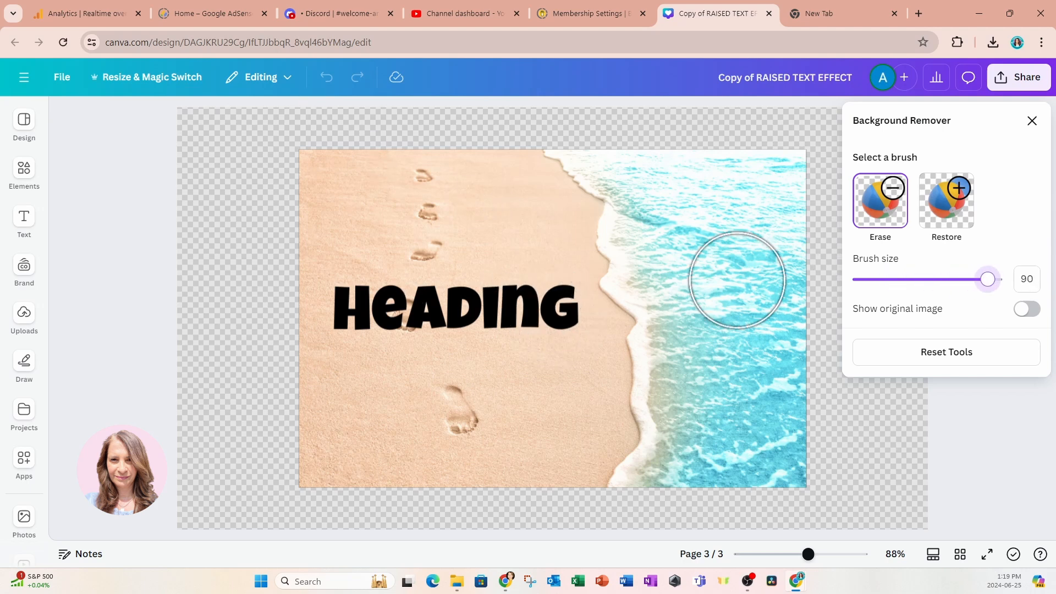
pyautogui.moveTo(738, 280); pyautogui.dragTo(453, 185)
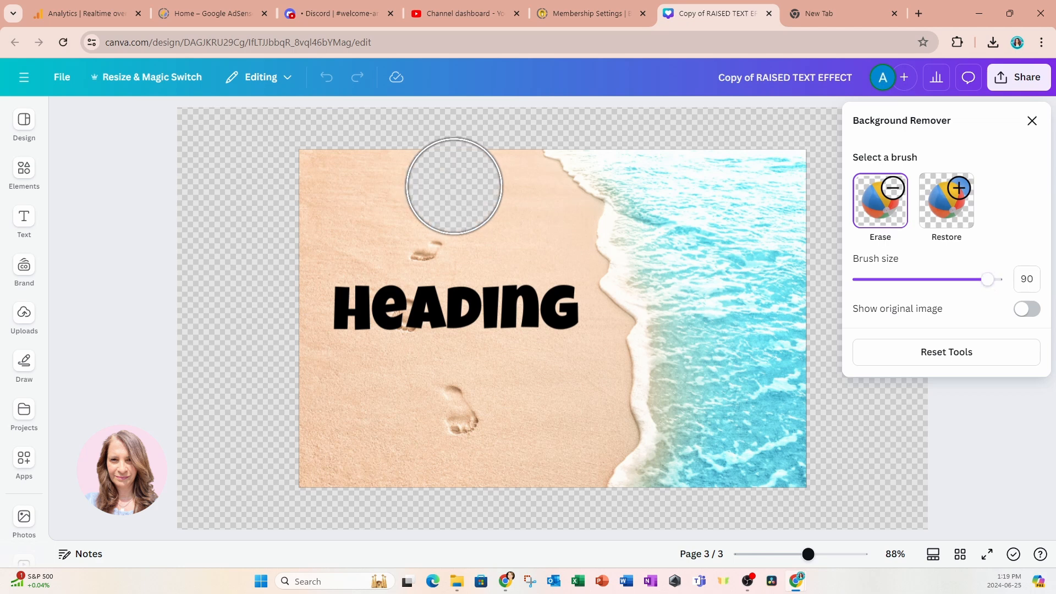
pyautogui.moveTo(453, 185); pyautogui.dragTo(431, 455)
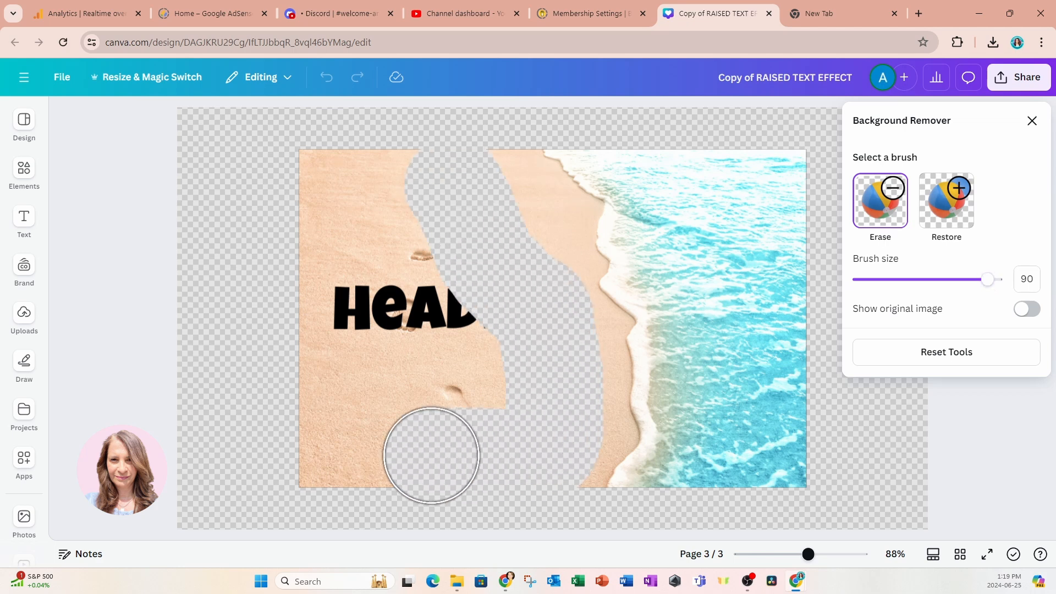
pyautogui.moveTo(431, 455); pyautogui.dragTo(367, 225)
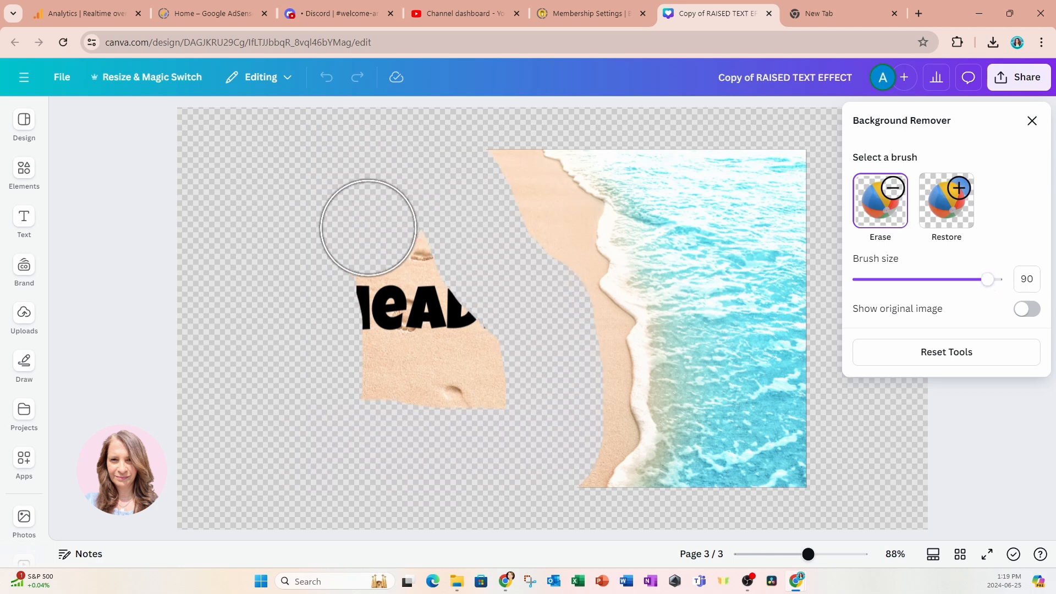
pyautogui.moveTo(369, 227); pyautogui.dragTo(429, 232)
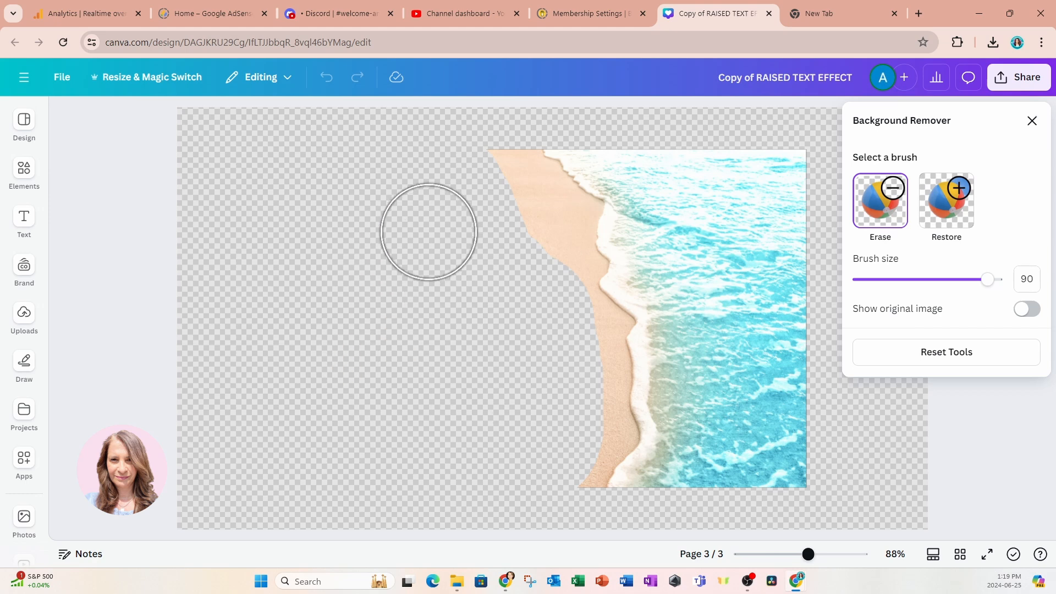
pyautogui.moveTo(429, 231); pyautogui.dragTo(530, 225)
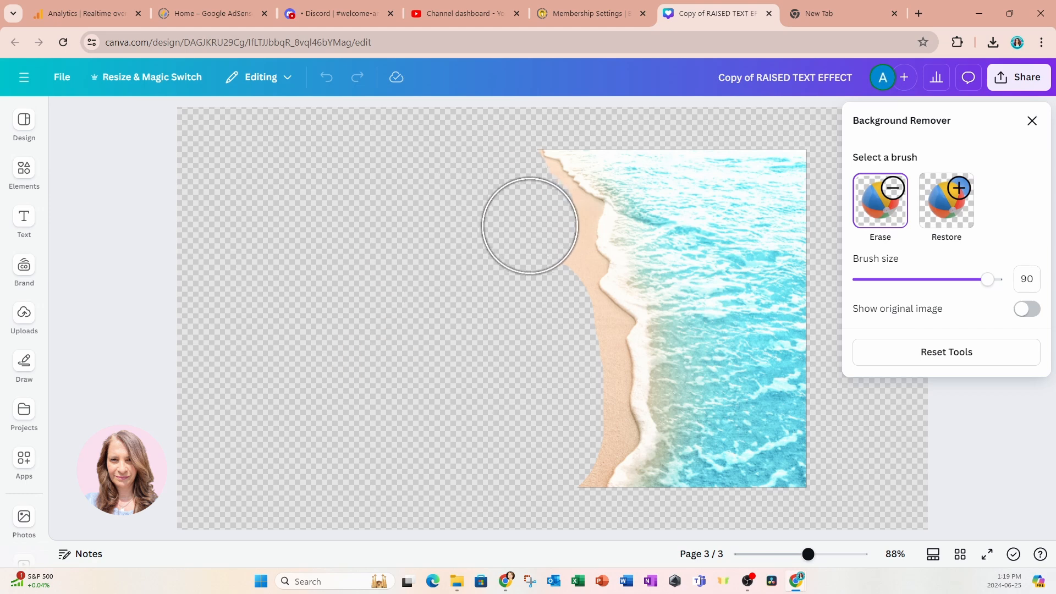
pyautogui.moveTo(530, 225); pyautogui.dragTo(559, 326)
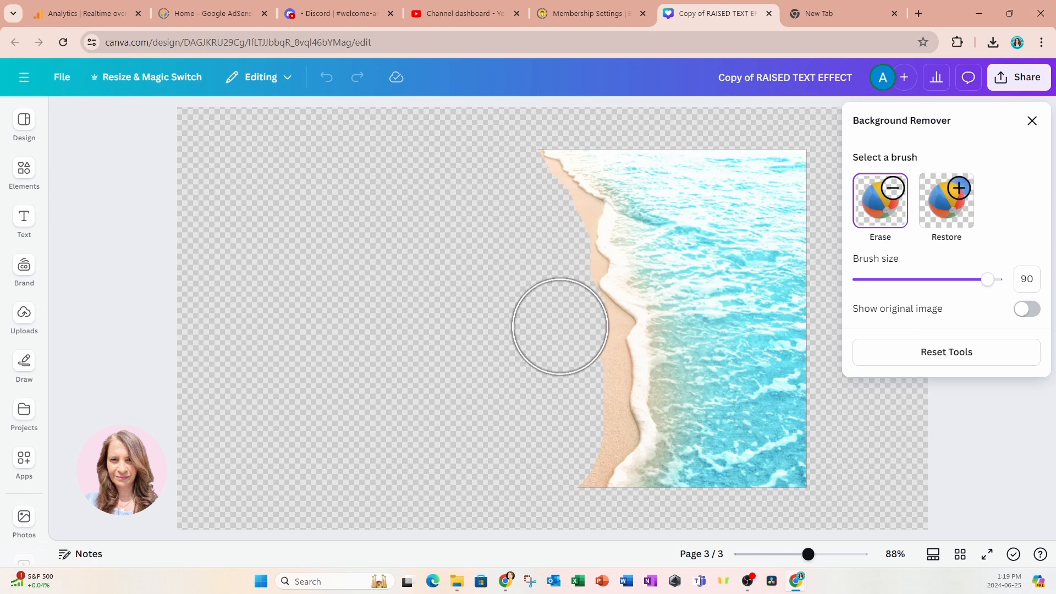
pyautogui.moveTo(559, 326); pyautogui.dragTo(570, 435)
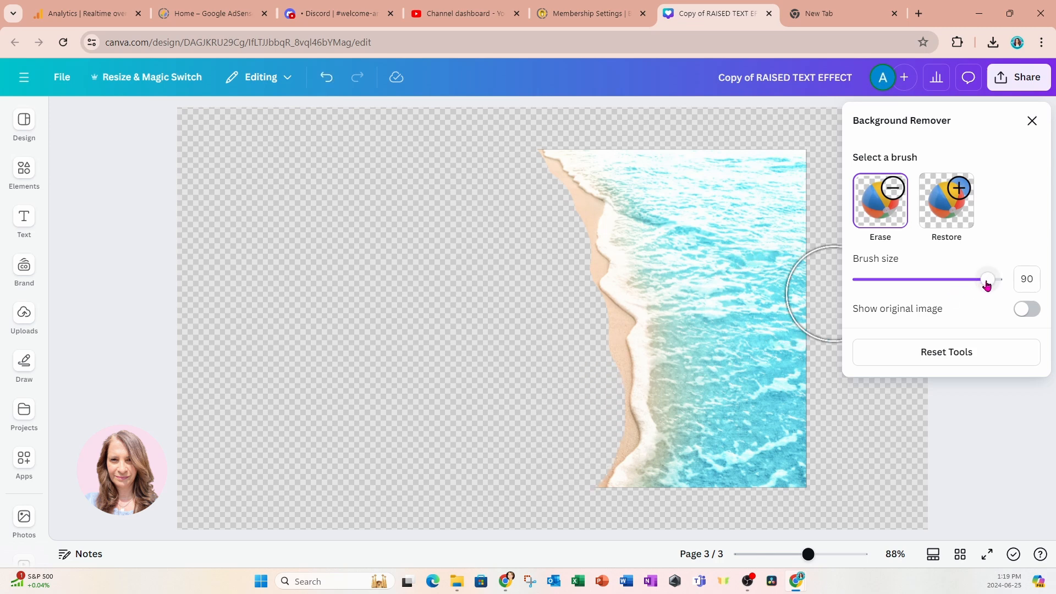
# - Refine the foam edge with smaller size-13 Erase and Restore brushes
pyautogui.moveTo(985, 279); pyautogui.dragTo(895, 279)
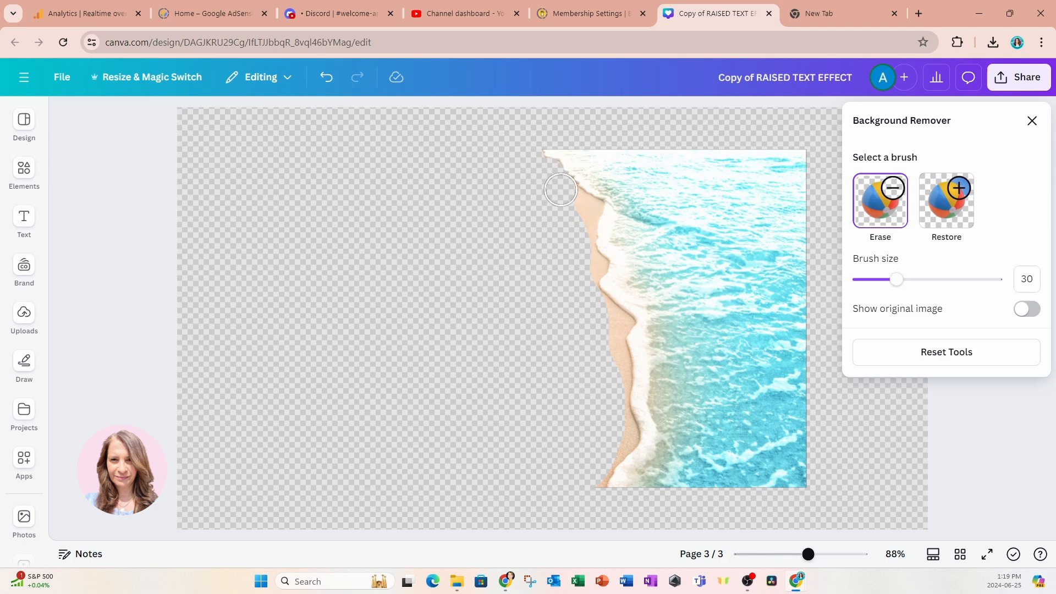
pyautogui.moveTo(561, 190); pyautogui.dragTo(587, 209)
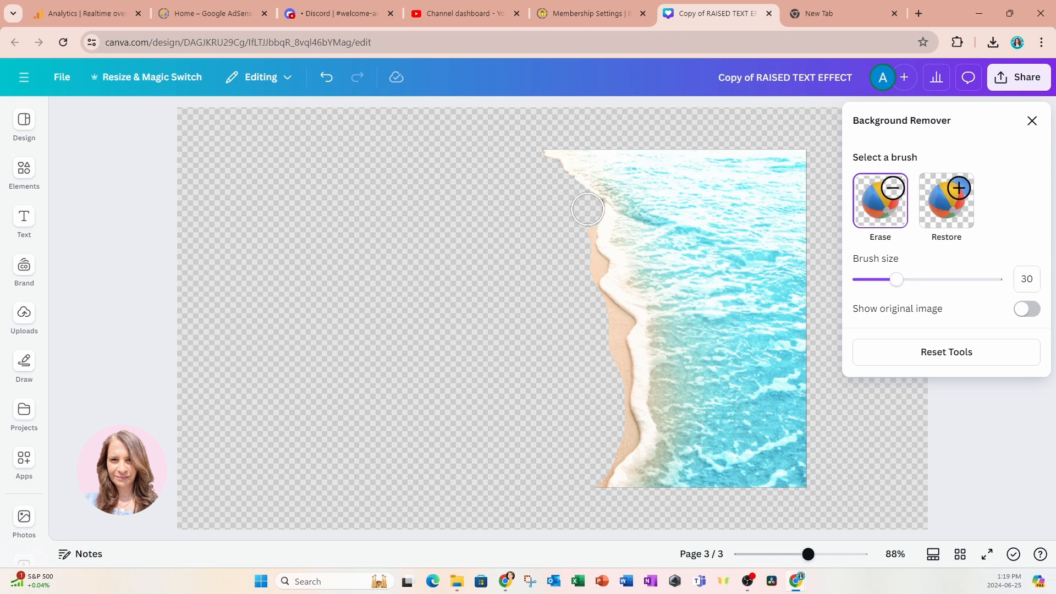
pyautogui.moveTo(587, 209); pyautogui.dragTo(586, 260)
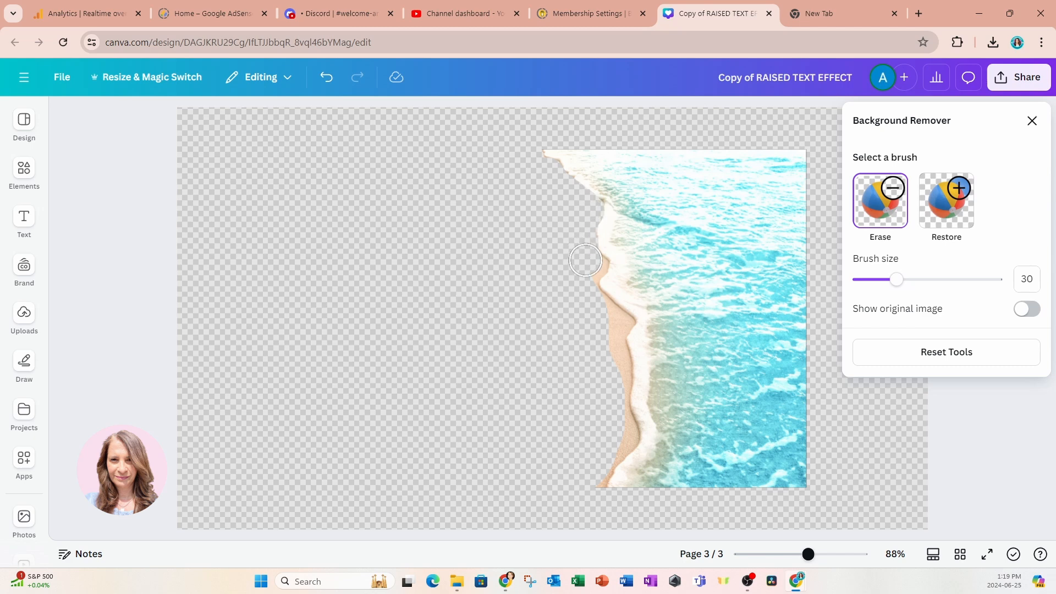
pyautogui.moveTo(588, 271)
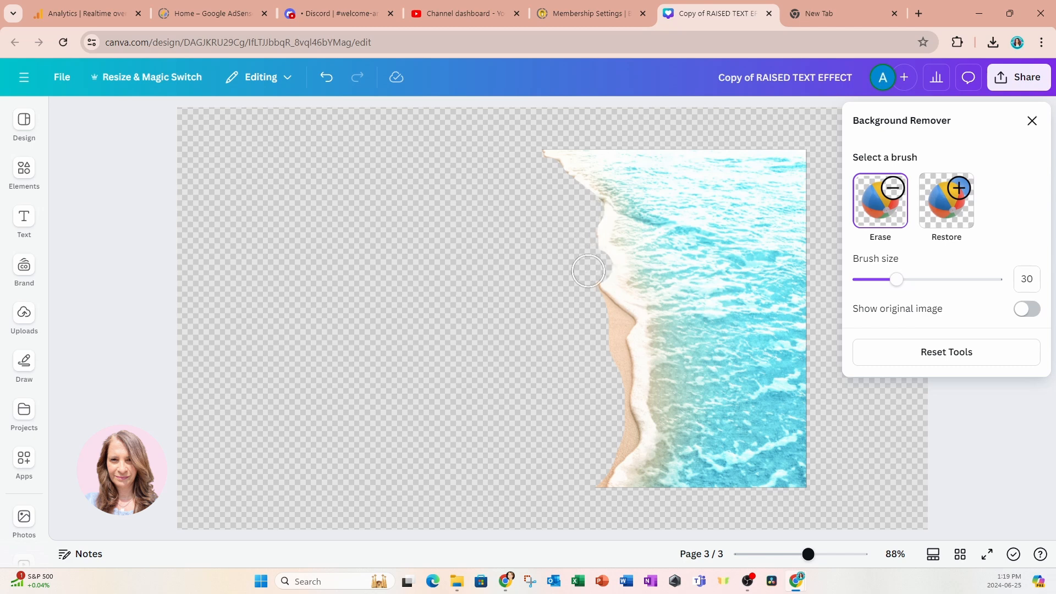
pyautogui.moveTo(589, 271); pyautogui.dragTo(595, 309)
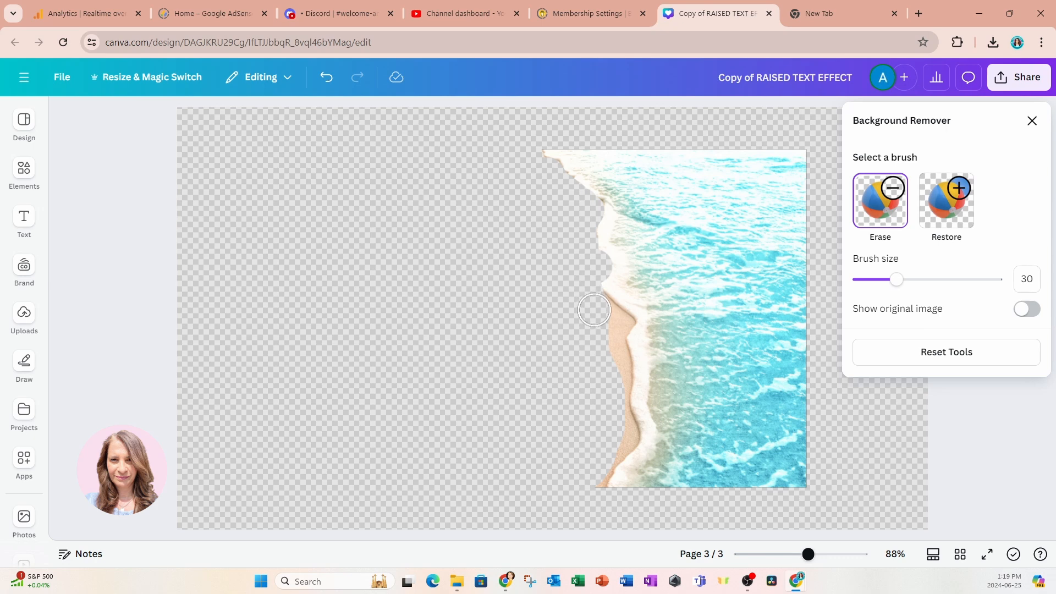
pyautogui.moveTo(594, 309); pyautogui.dragTo(609, 330)
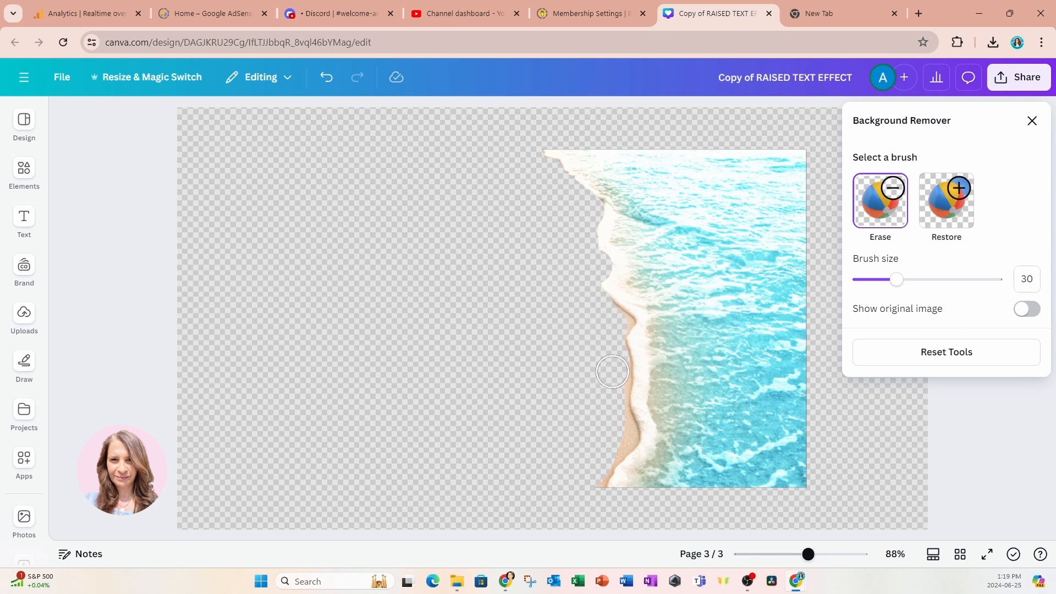
pyautogui.moveTo(612, 372); pyautogui.dragTo(621, 426)
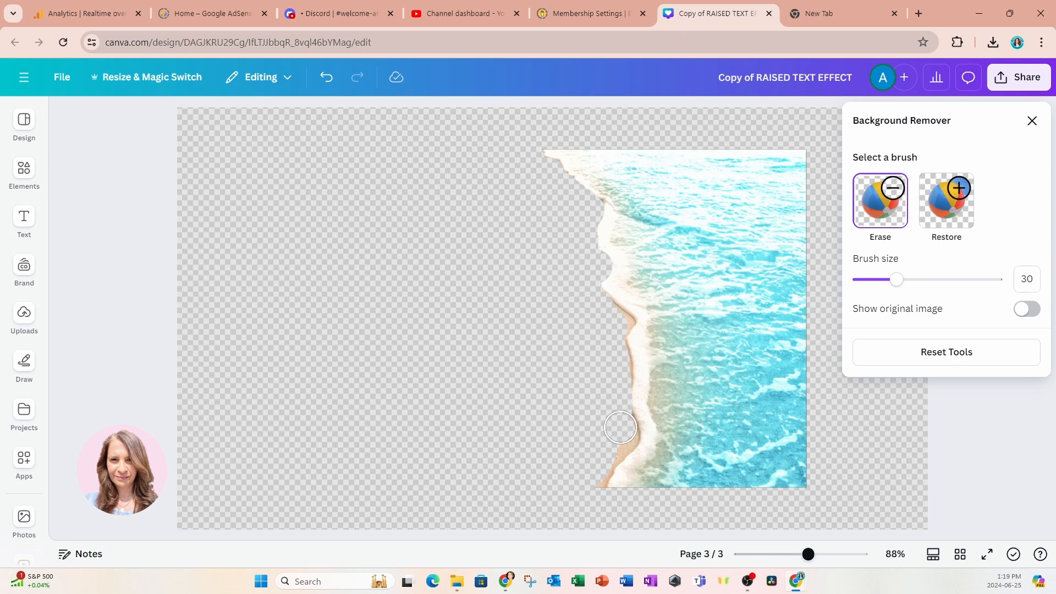
pyautogui.moveTo(620, 427); pyautogui.dragTo(604, 454)
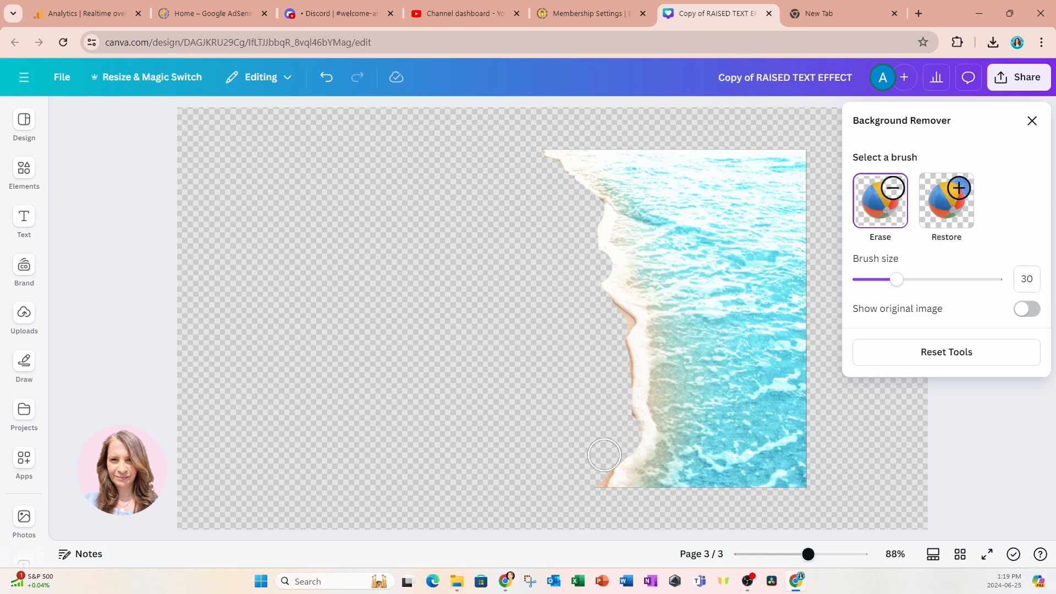
pyautogui.moveTo(604, 454); pyautogui.dragTo(590, 482)
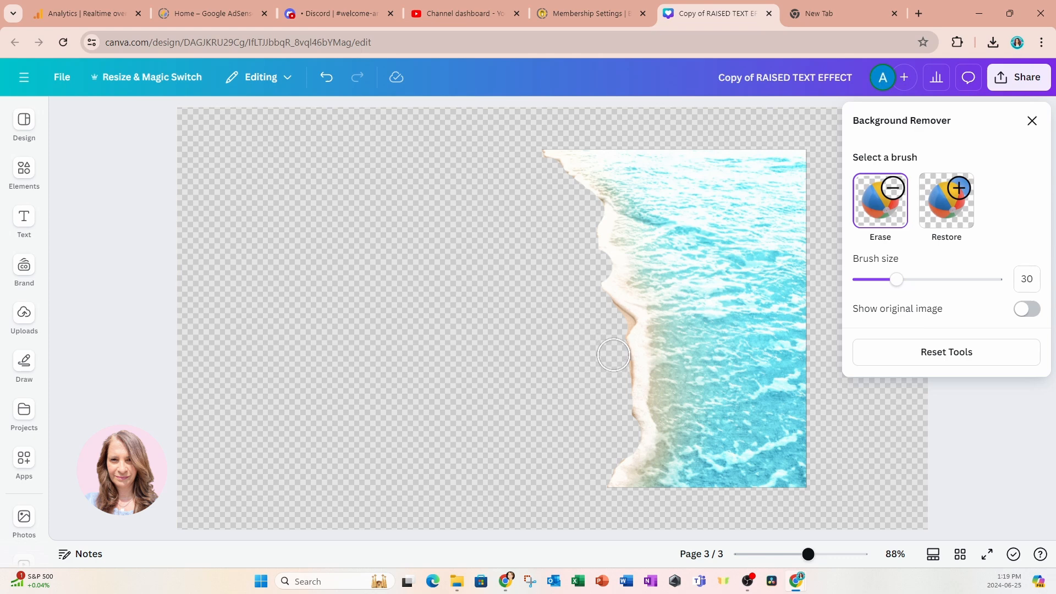
pyautogui.moveTo(615, 375)
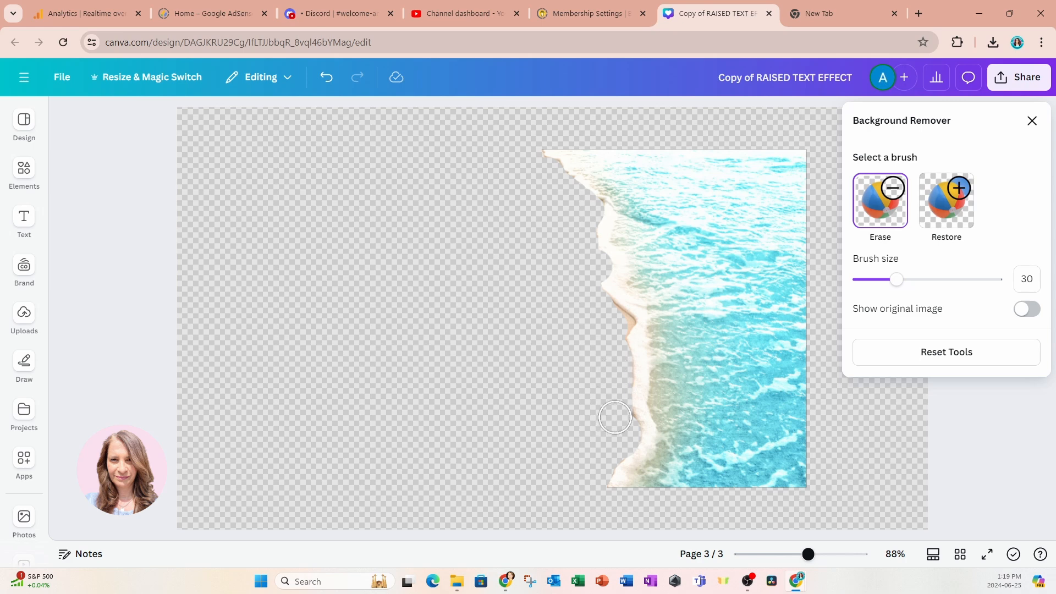
pyautogui.moveTo(616, 418)
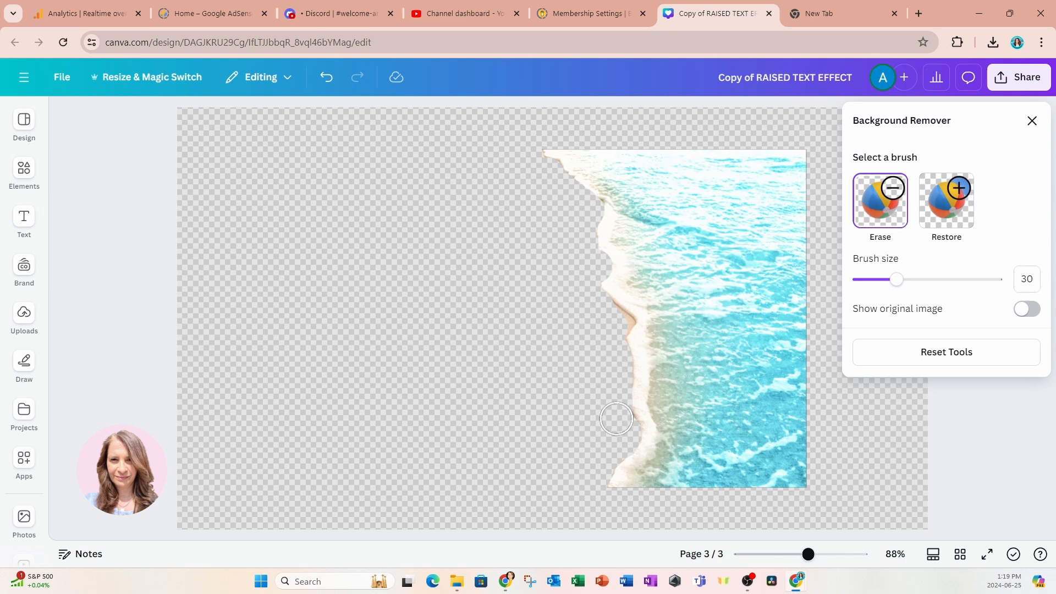
pyautogui.moveTo(896, 279); pyautogui.dragTo(871, 279)
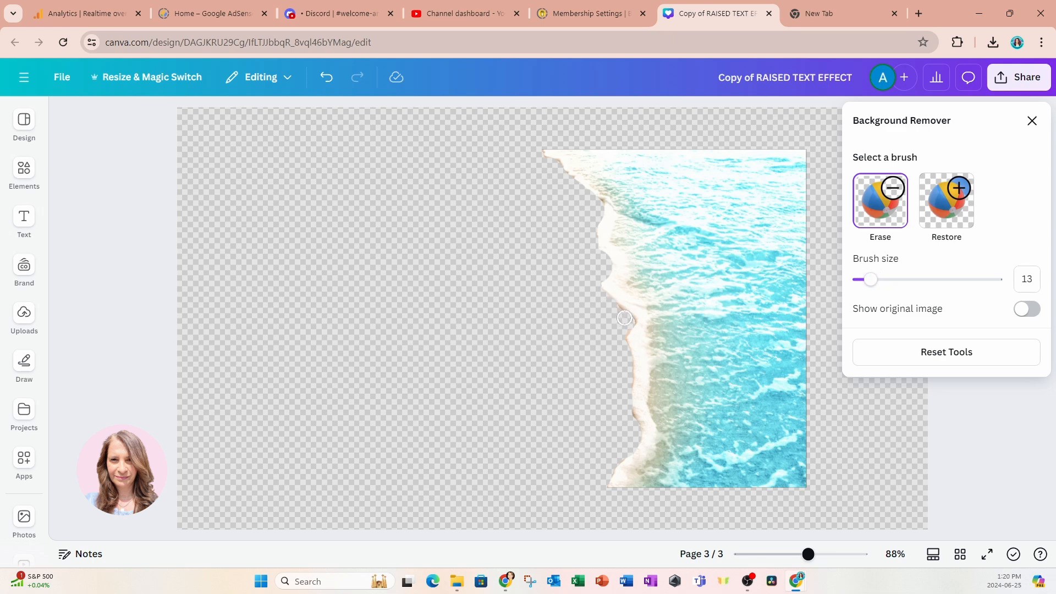
pyautogui.moveTo(543, 229)
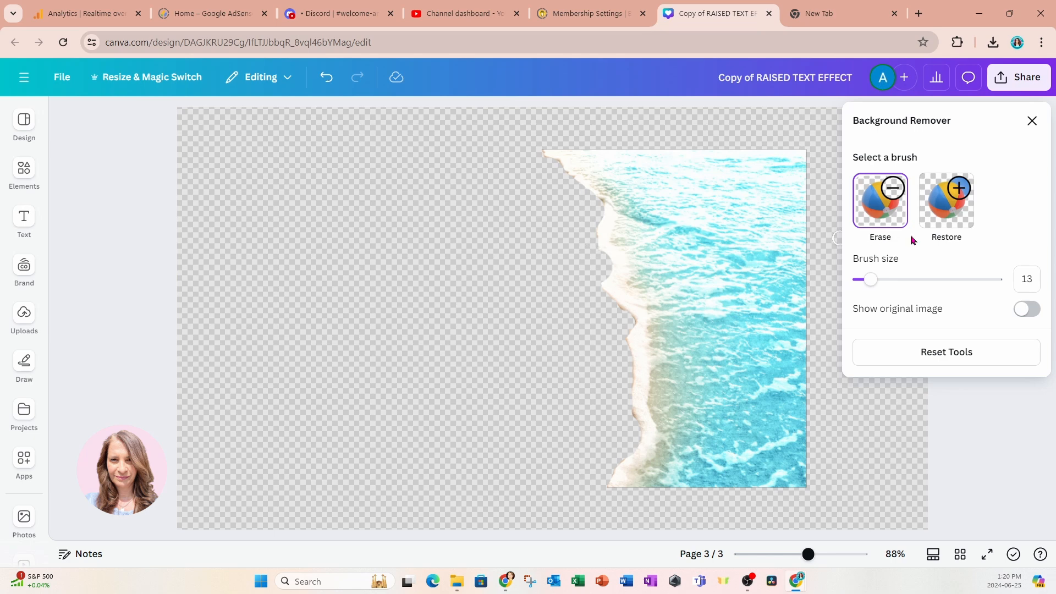
pyautogui.click(946, 199)
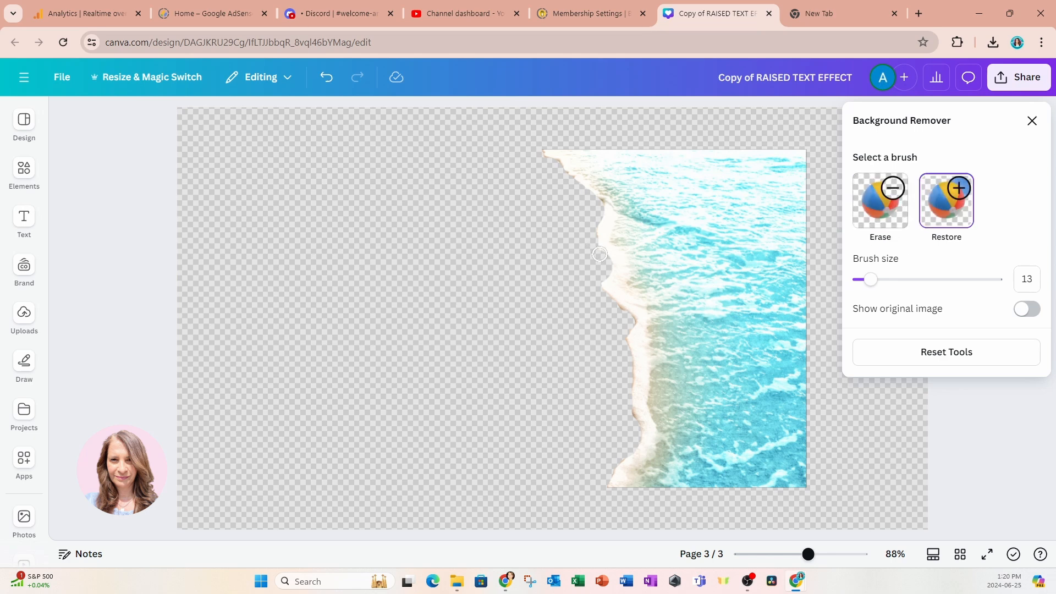
pyautogui.moveTo(610, 270)
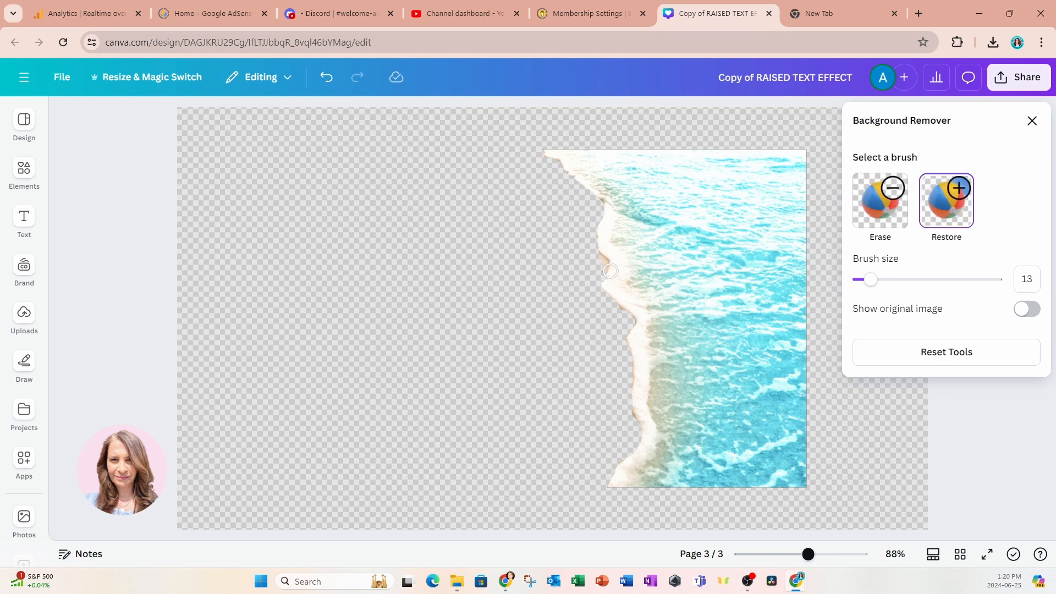
pyautogui.moveTo(811, 274)
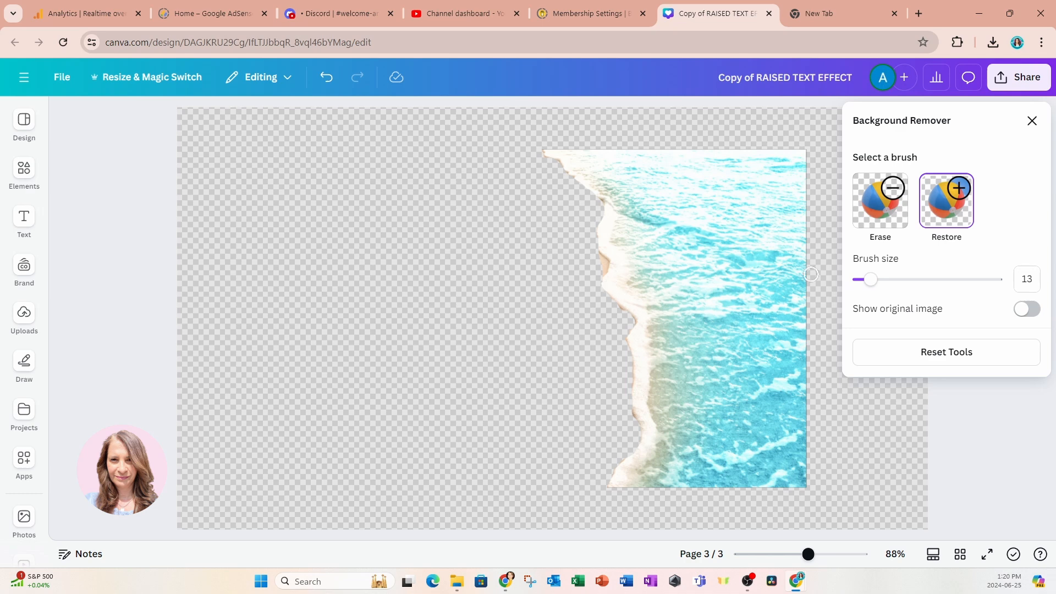
pyautogui.click(880, 199)
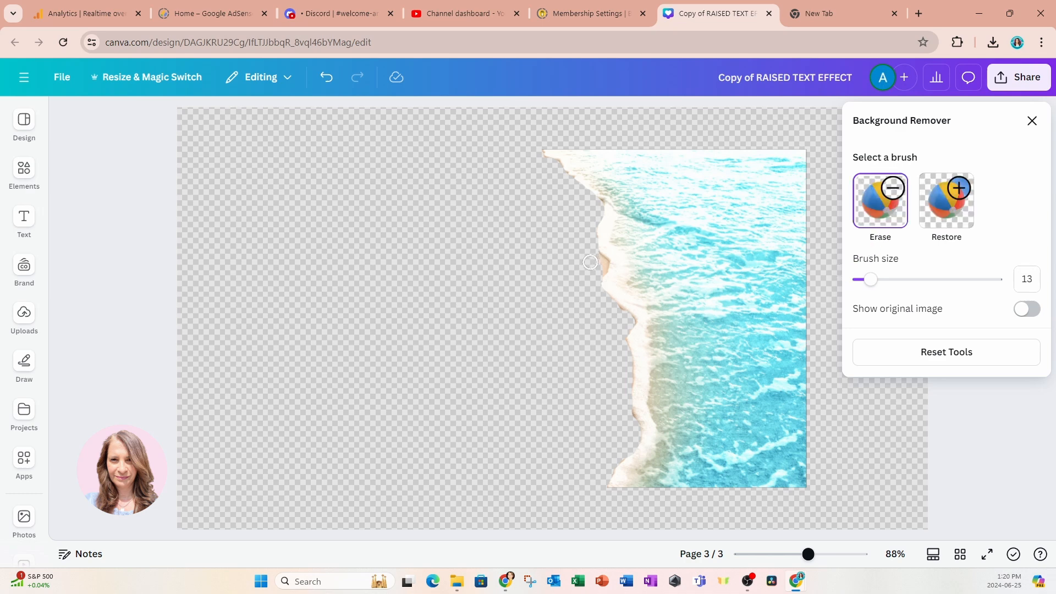
pyautogui.moveTo(600, 264)
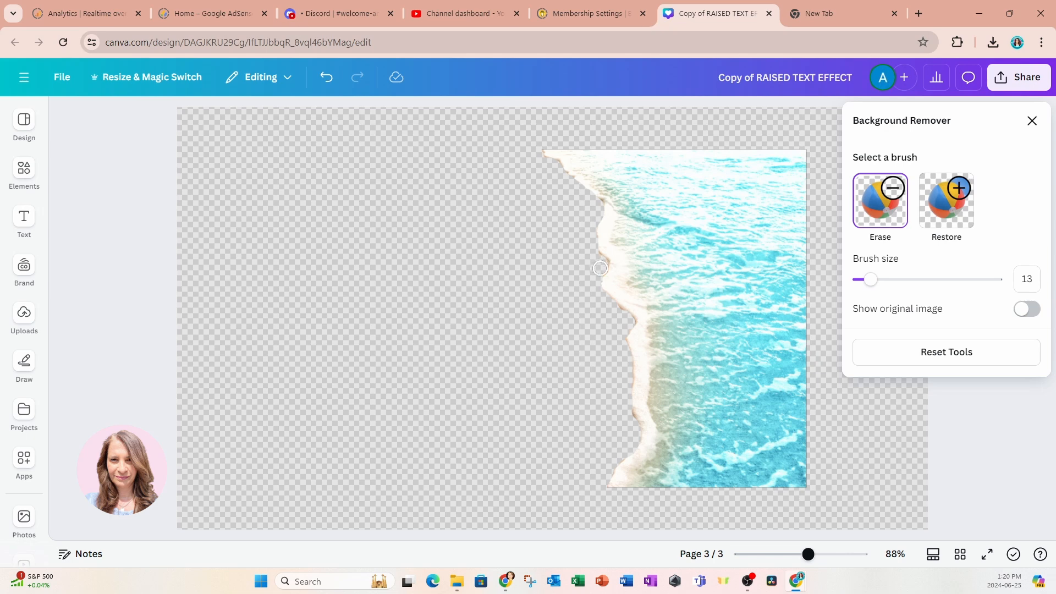
pyautogui.moveTo(780, 159)
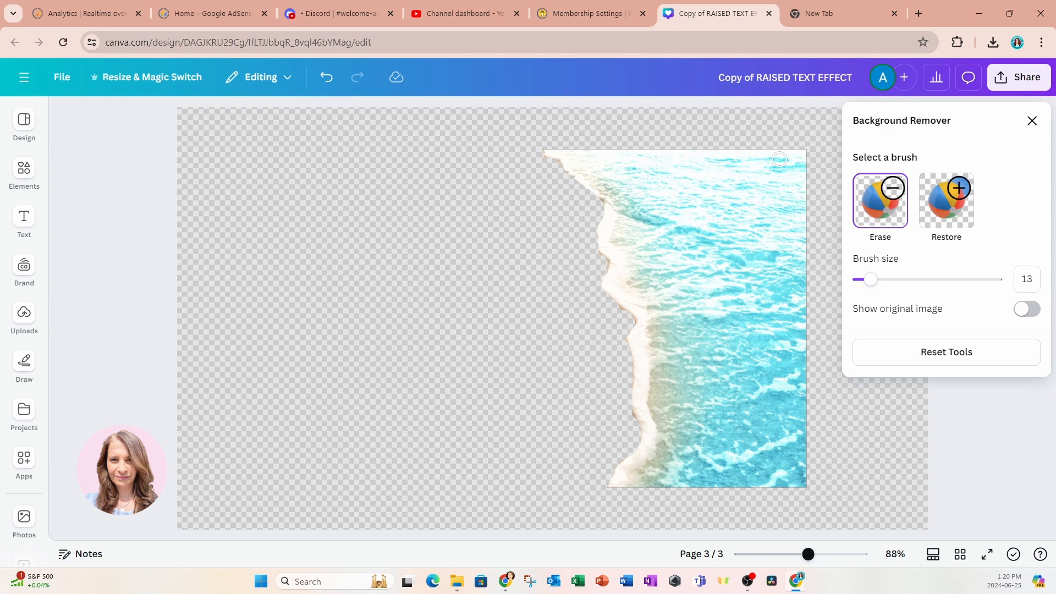
# - Close Background Remover and enlarge the shoreline cut-out over the sea on page one
pyautogui.click(1032, 121)
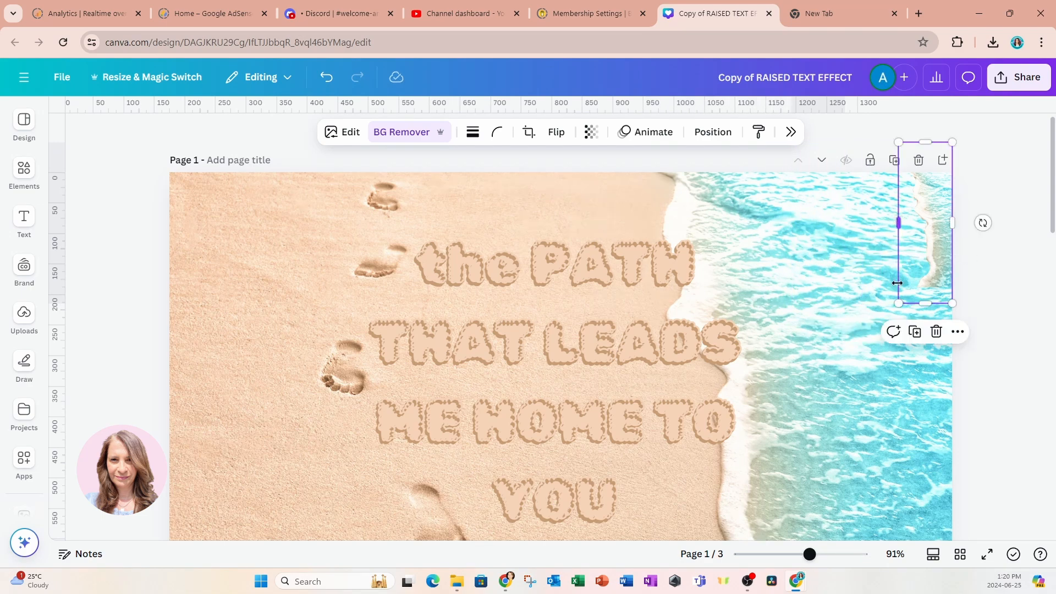
pyautogui.moveTo(898, 282); pyautogui.dragTo(812, 283)
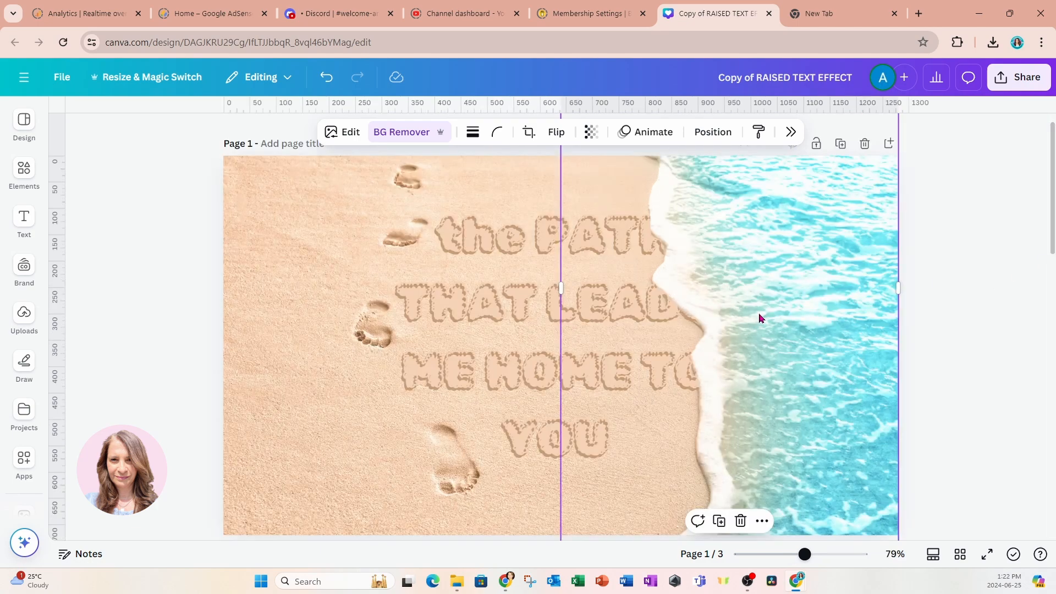
pyautogui.moveTo(755, 318)
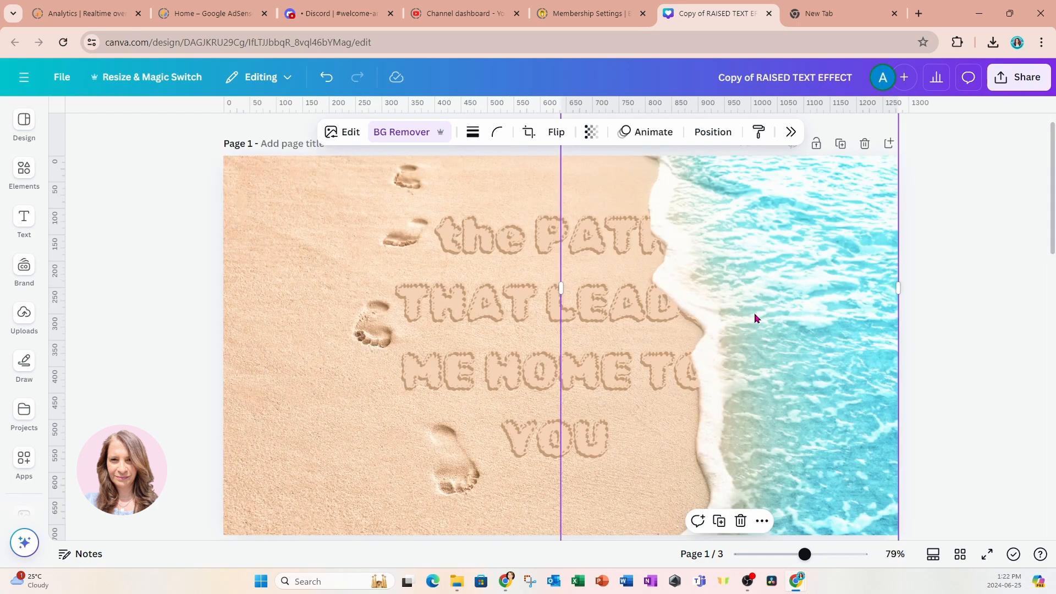
pyautogui.moveTo(711, 132)
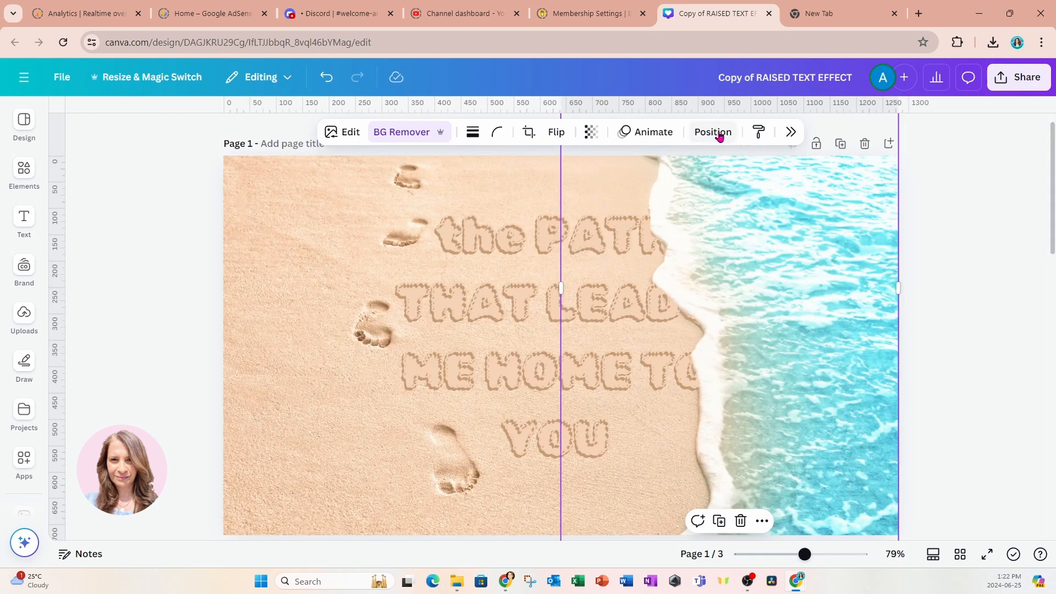
# - Move the shoreline cut-out layer below the quote's text layers
pyautogui.click(711, 132)
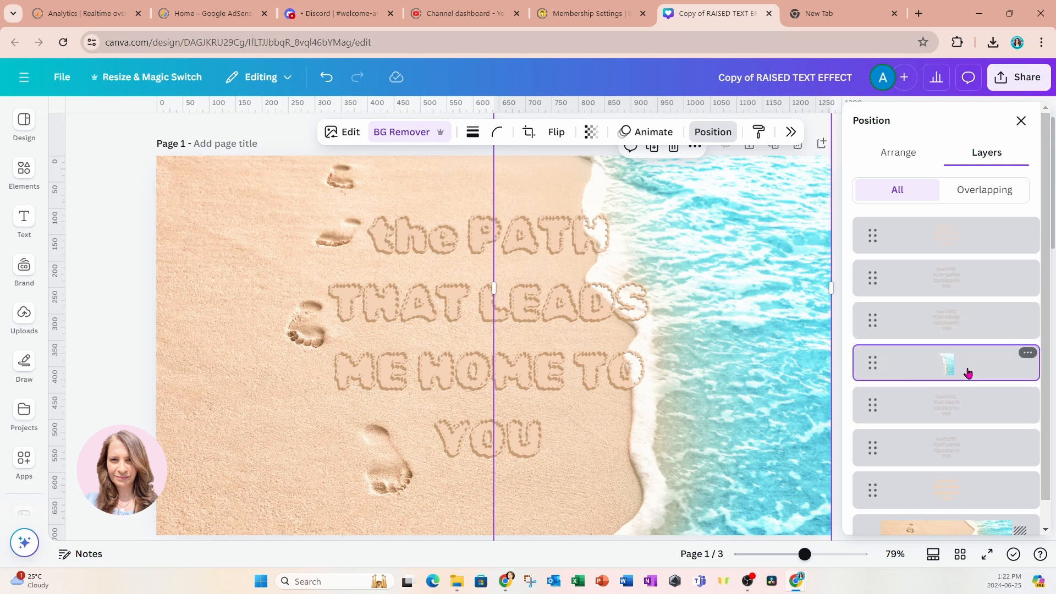
pyautogui.moveTo(506, 178)
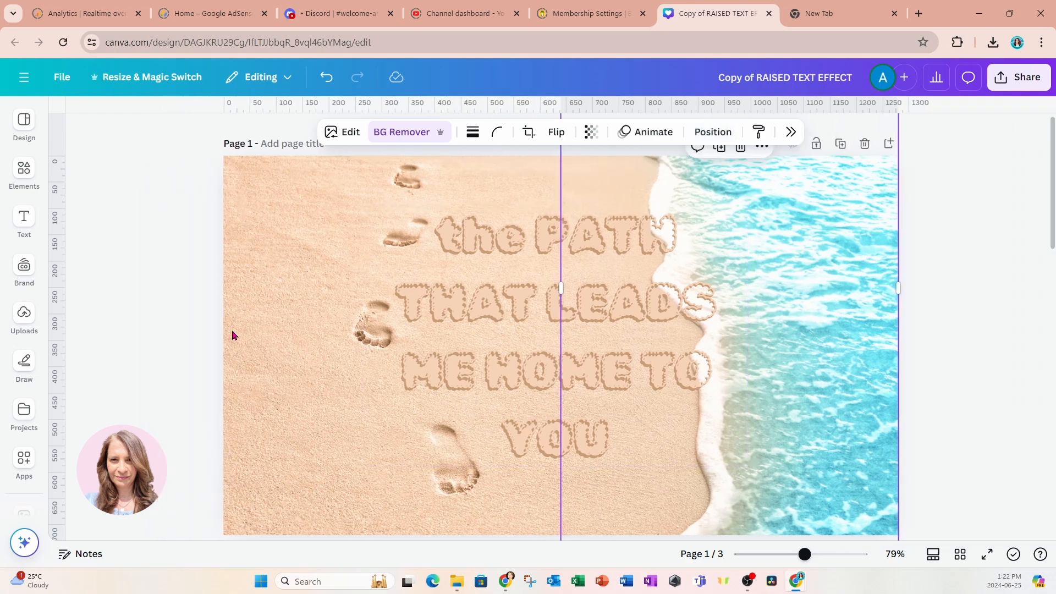
pyautogui.click(182, 288)
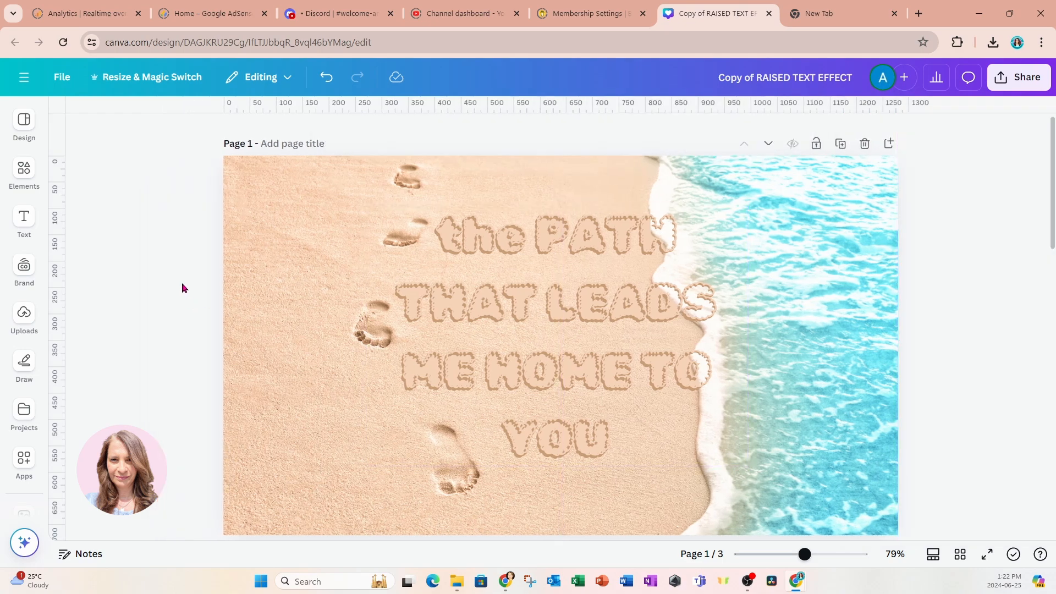
# - Search Elements for 'SIDE PROFILE WOMAN' photos
pyautogui.click(23, 174)
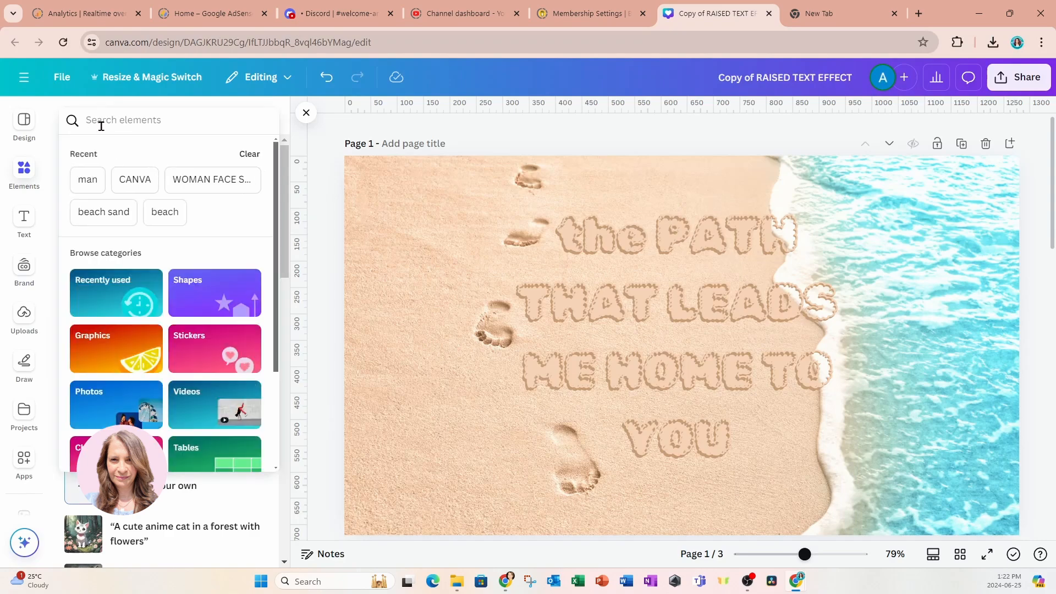
pyautogui.write('SIDE P')
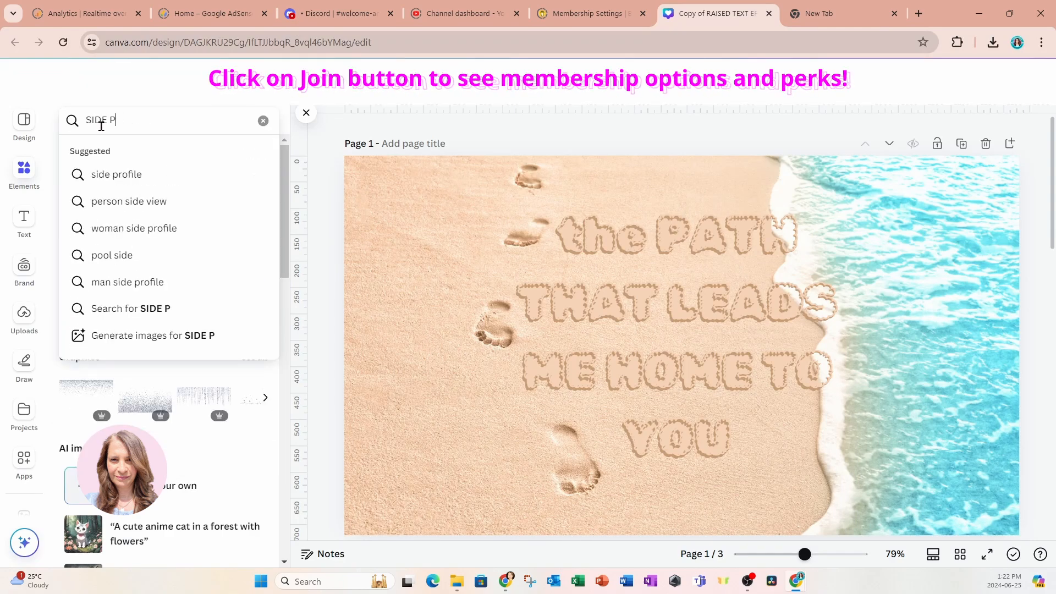
pyautogui.write('ROFILE')
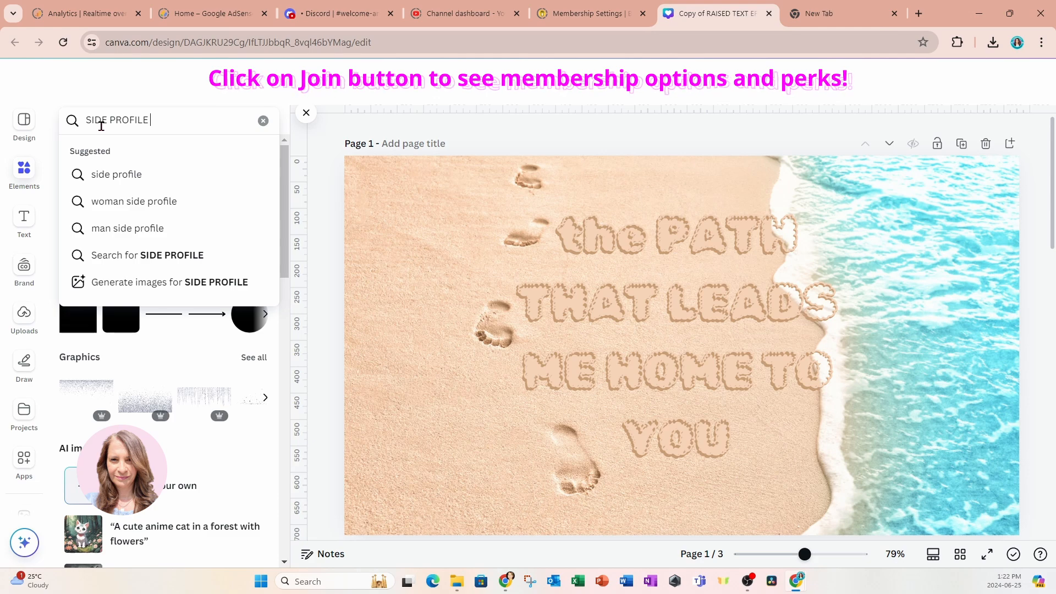
pyautogui.write('WOMAN')
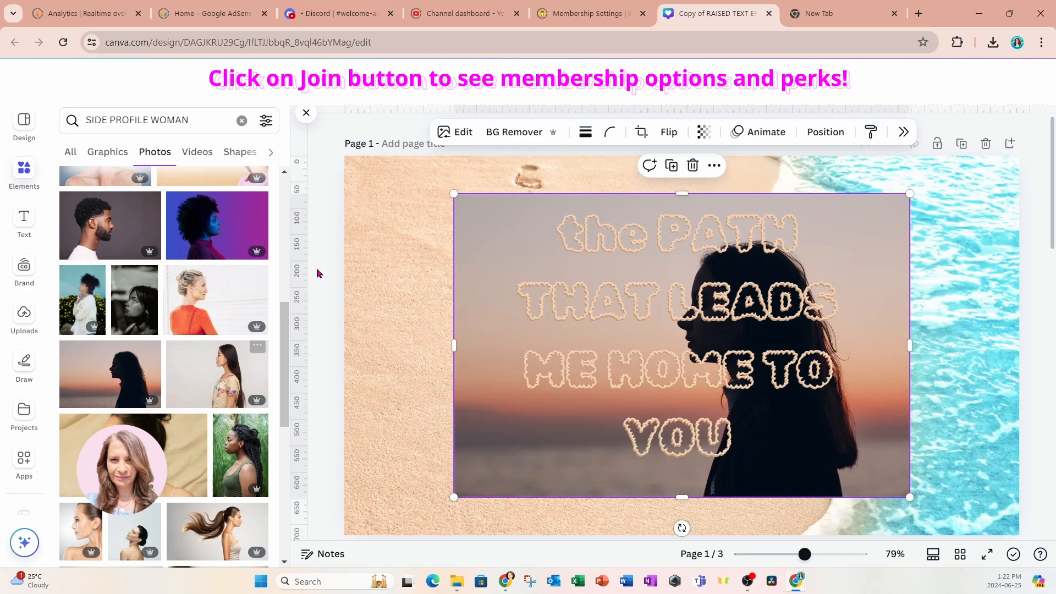
# - Remove the woman photo's background, flip it horizontally and move it left
pyautogui.click(514, 131)
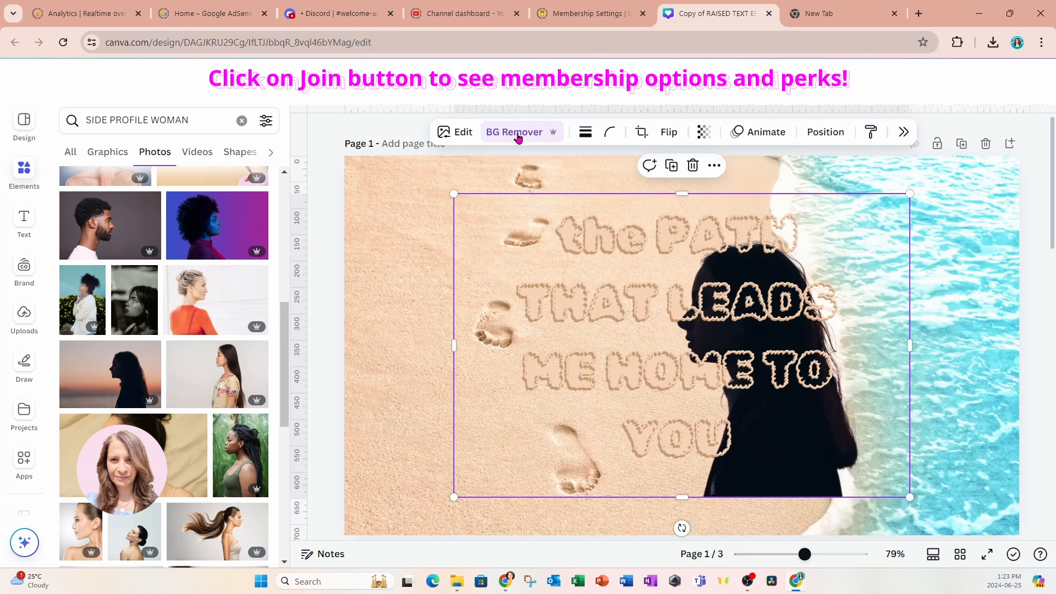
pyautogui.click(668, 132)
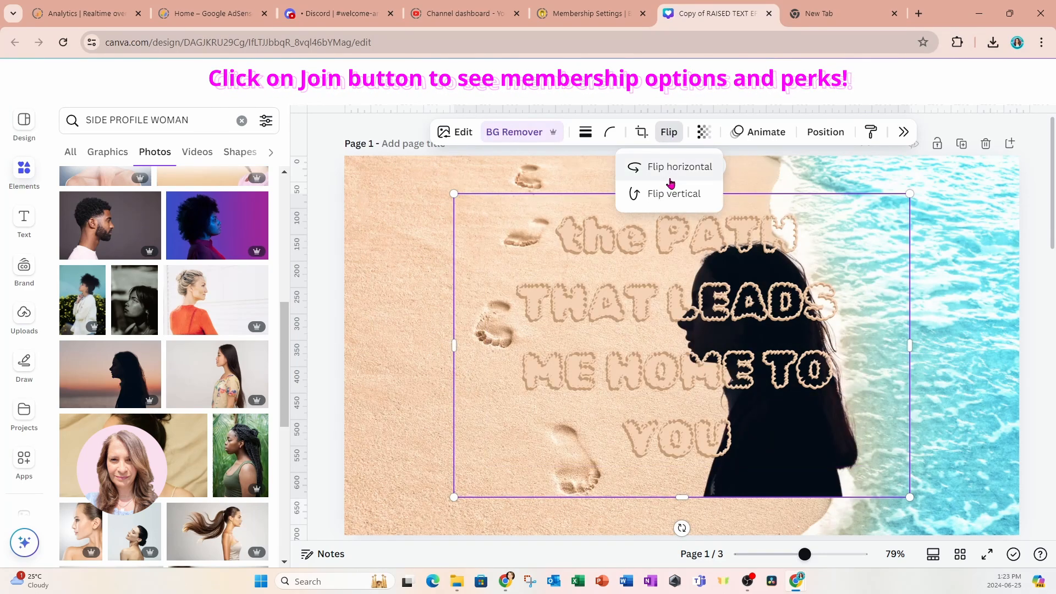
pyautogui.click(680, 166)
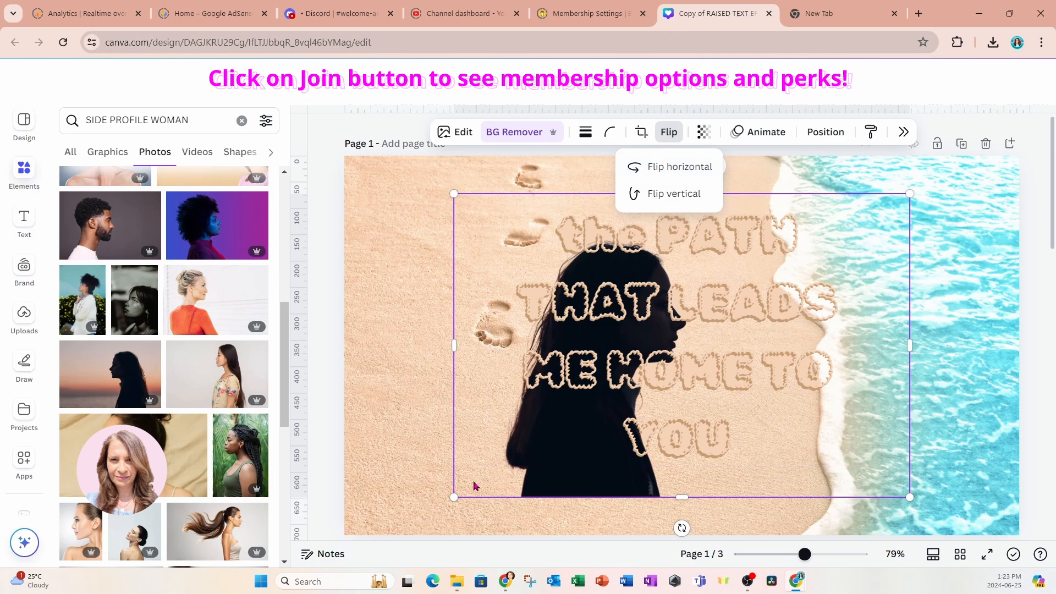
pyautogui.click(680, 166)
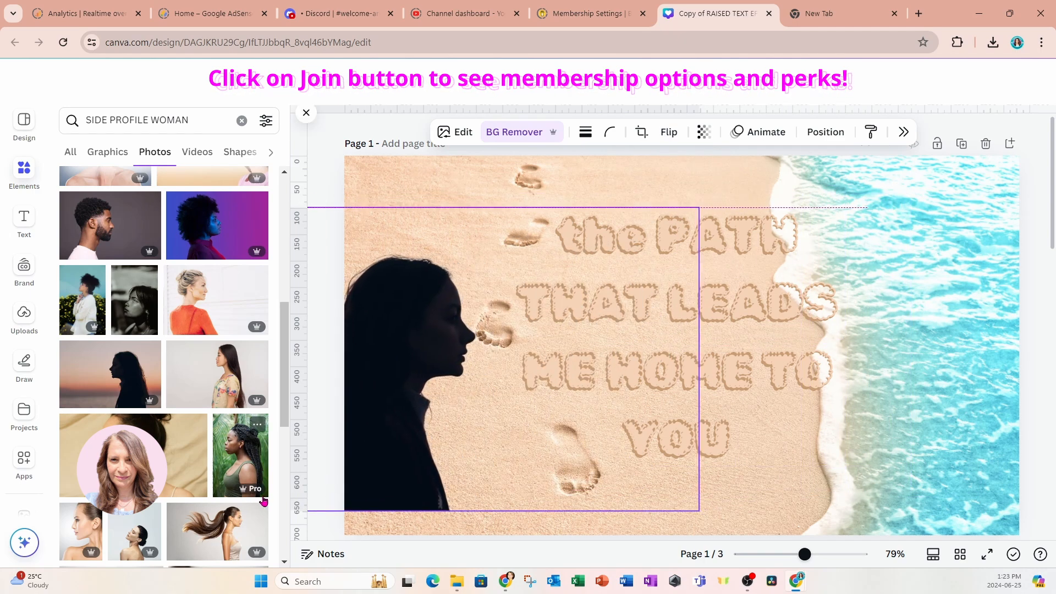
# - Enlarge the woman silhouette along the left edge and set its transparency to 48
pyautogui.moveTo(699, 360); pyautogui.dragTo(495, 360)
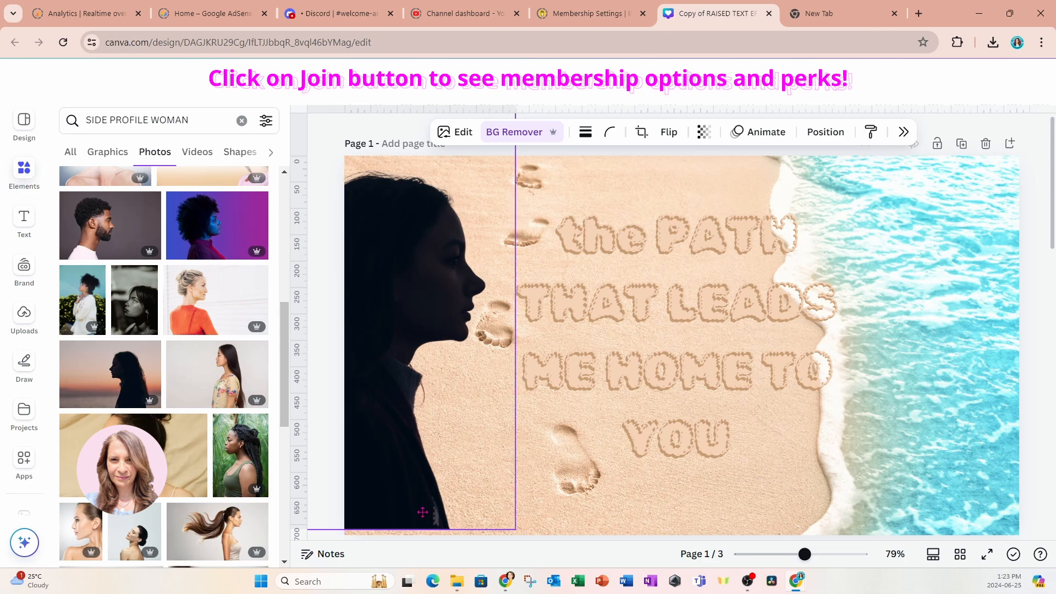
pyautogui.click(673, 303)
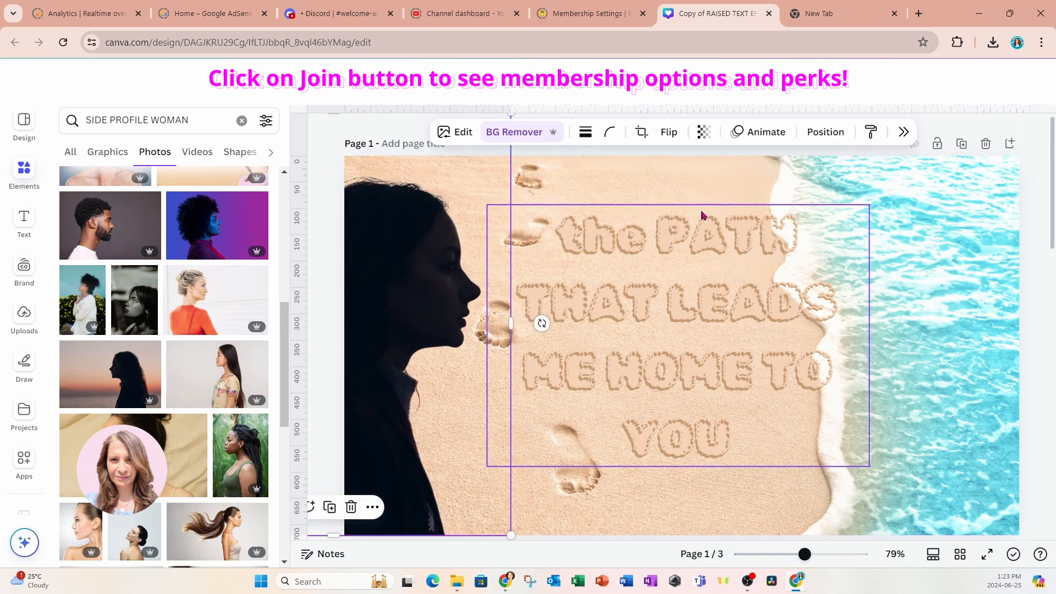
pyautogui.click(703, 131)
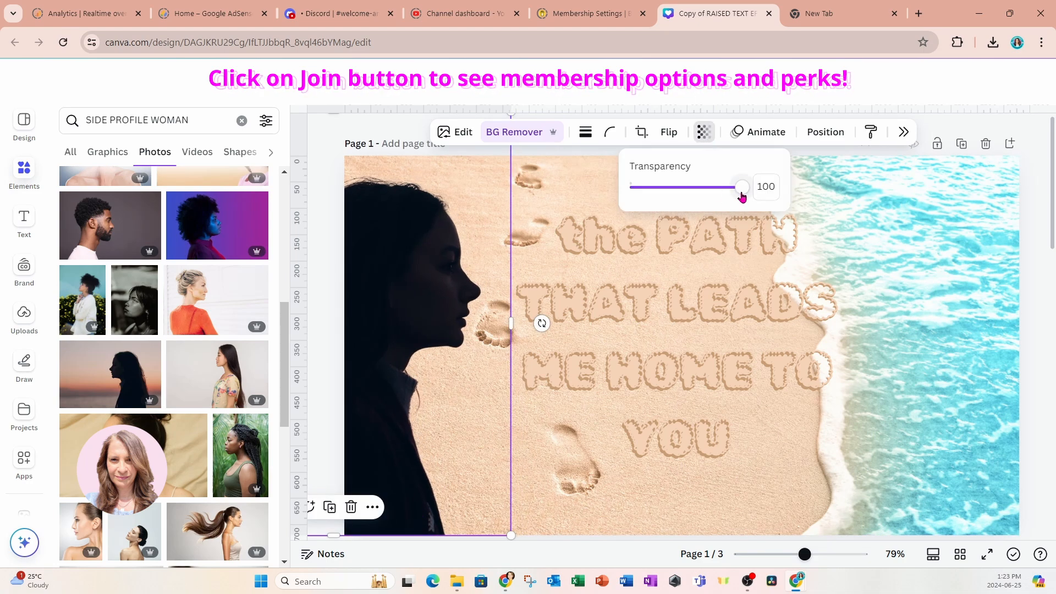
pyautogui.moveTo(741, 187); pyautogui.dragTo(695, 187)
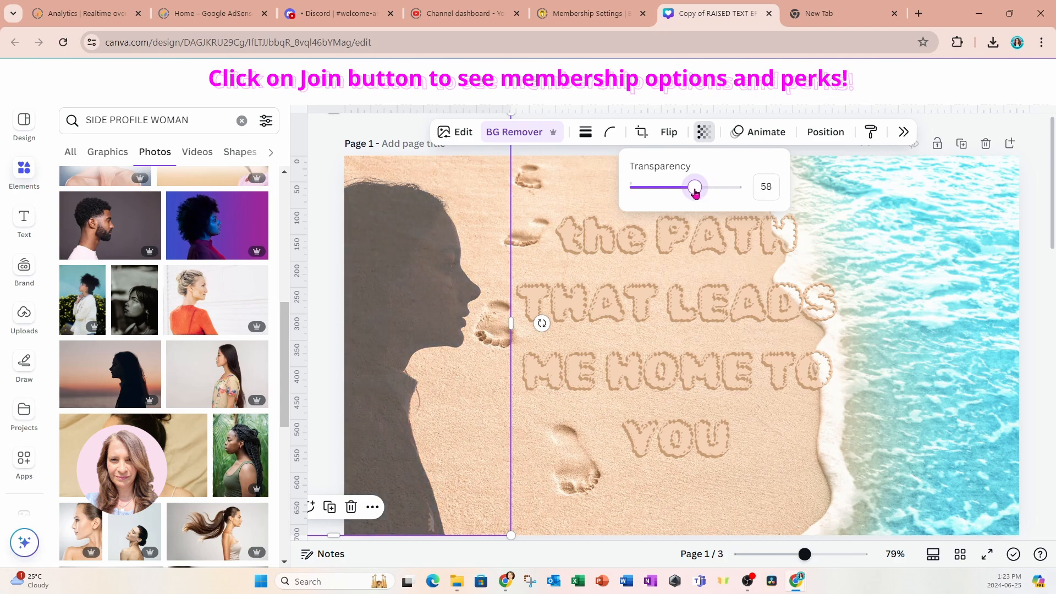
pyautogui.moveTo(696, 187); pyautogui.dragTo(683, 187)
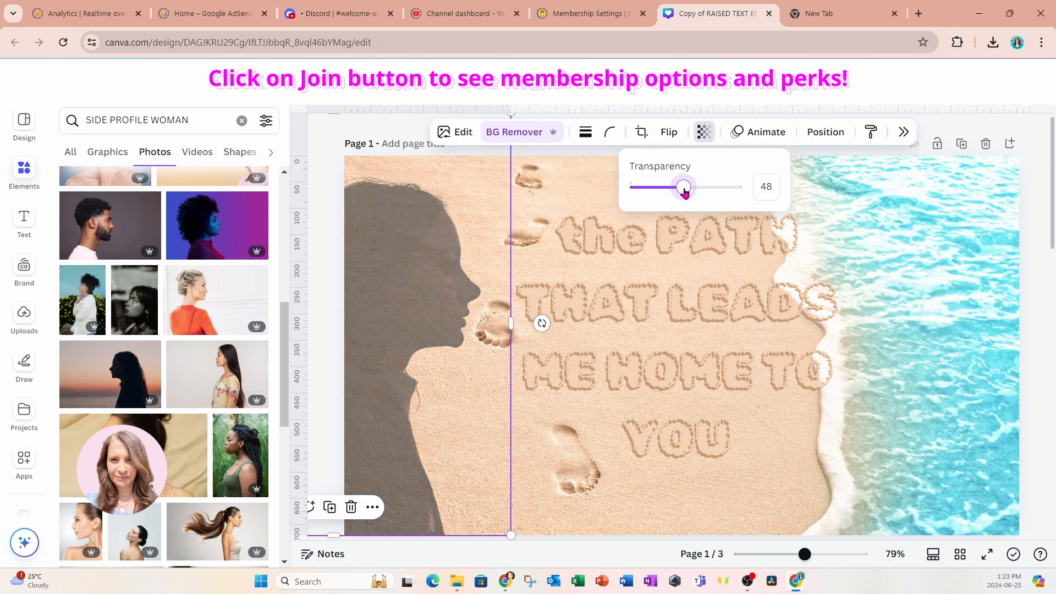